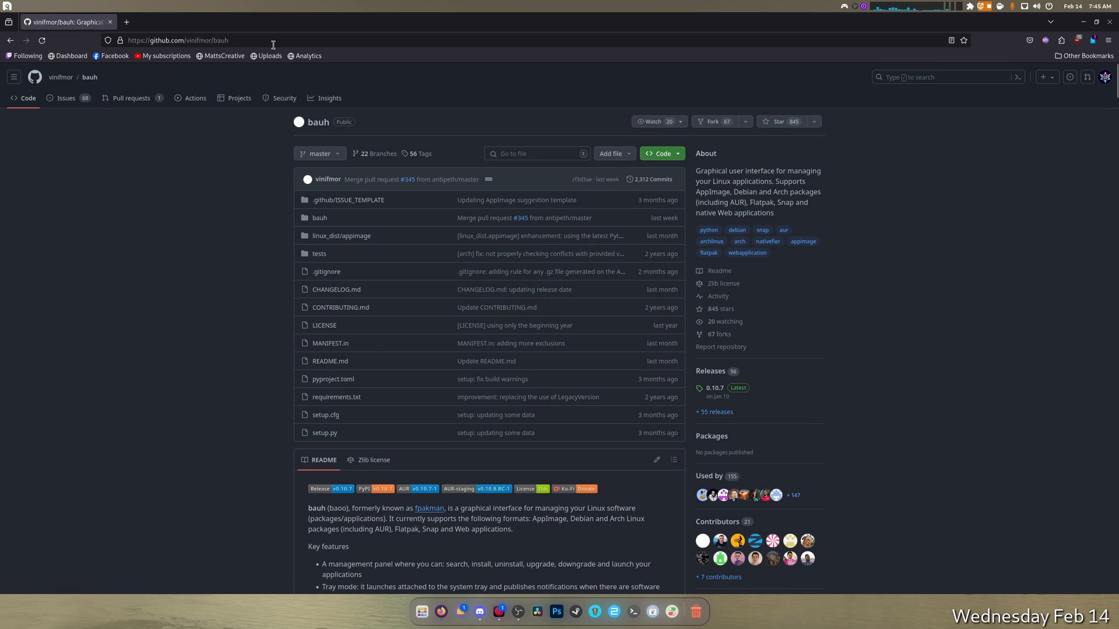
{"action": "mouse_move", "coordinate": [247, 249]}
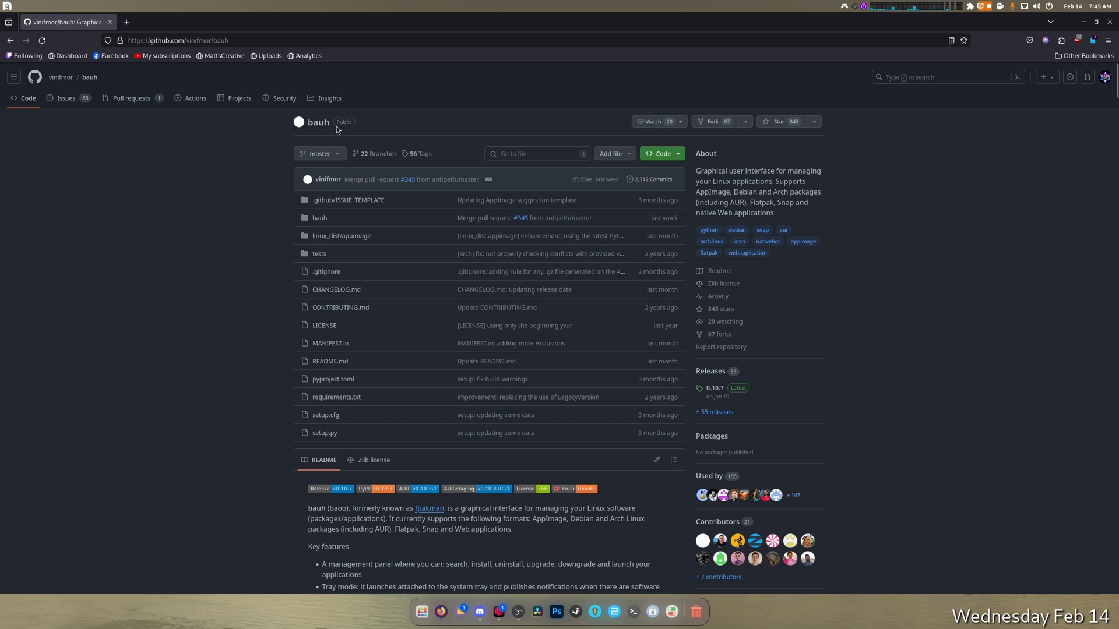
Copy the bauh repository name from the GitHub page and start a new browser tab
{"action": "right_click", "coordinate": [318, 121]}
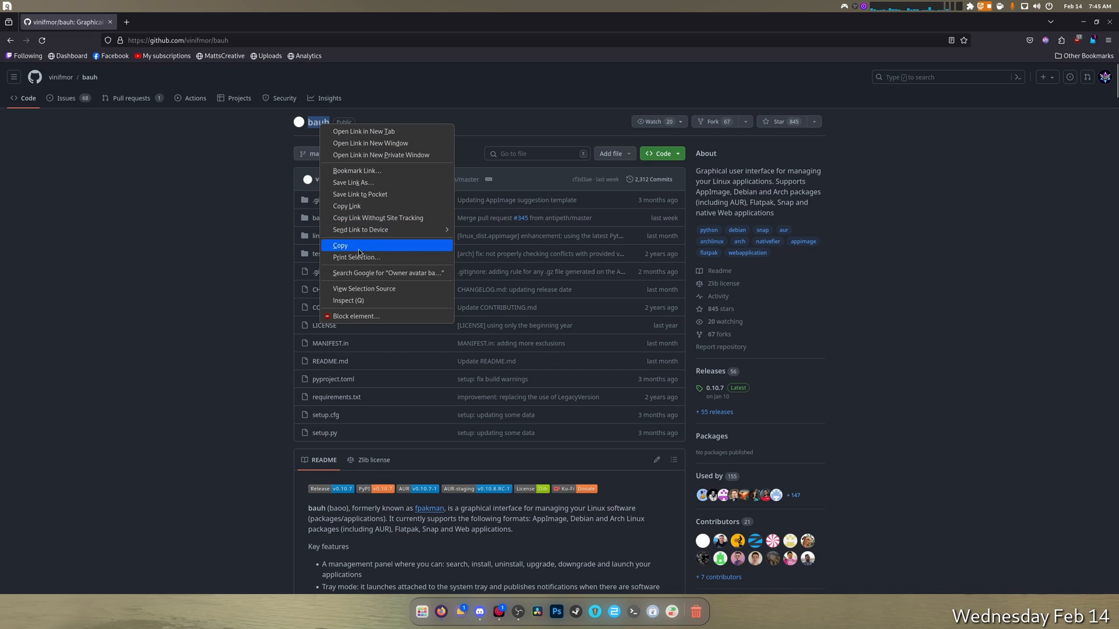
{"action": "left_click", "coordinate": [341, 245]}
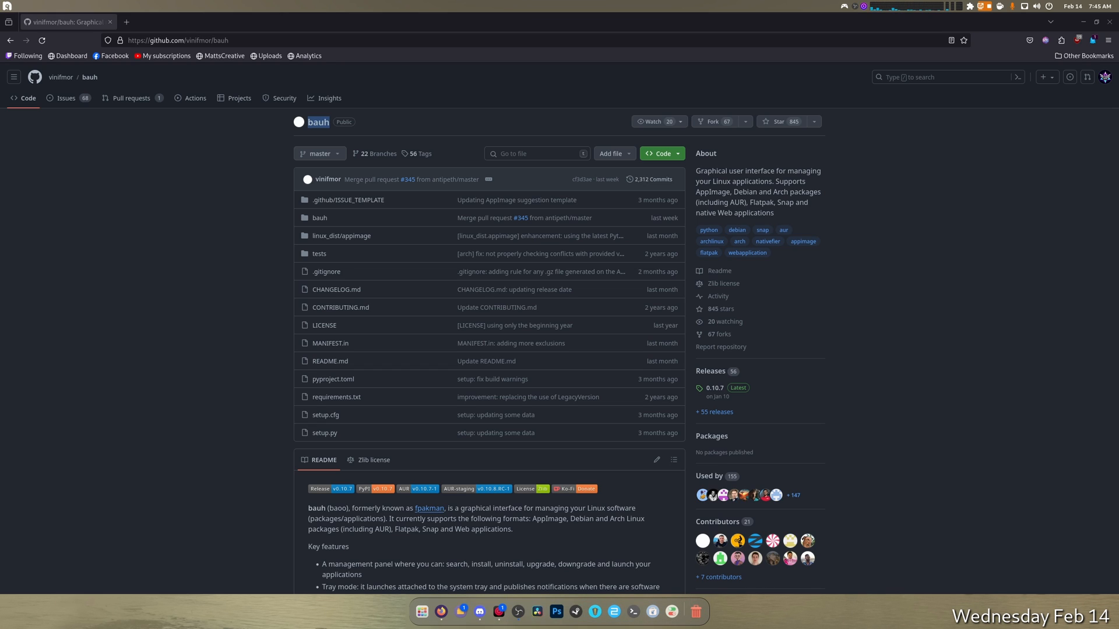
{"action": "left_click", "coordinate": [224, 22]}
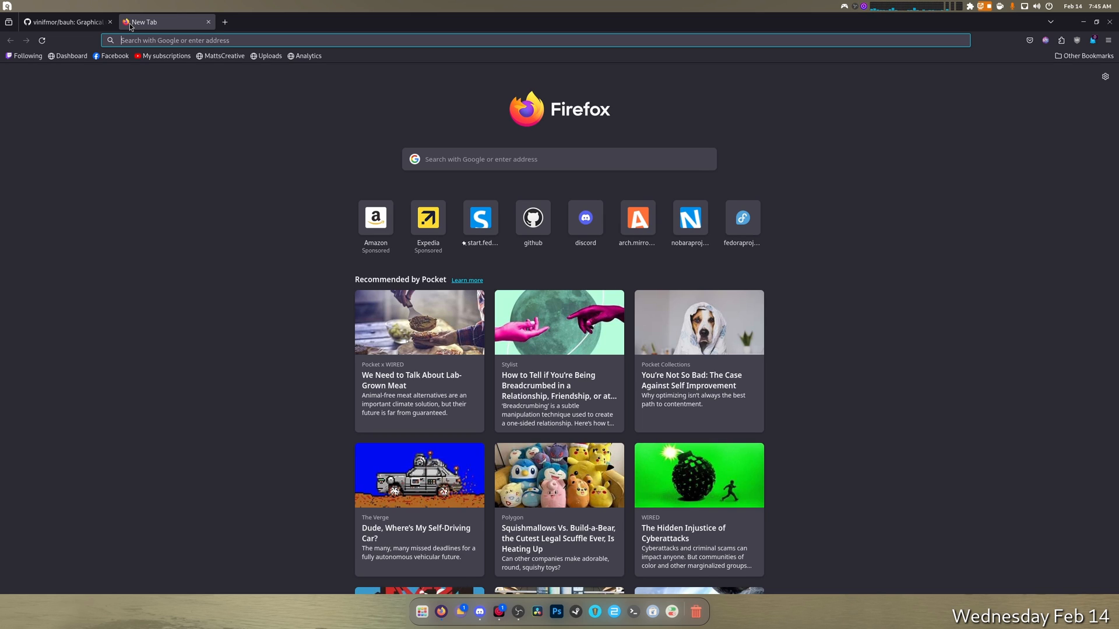
Search Google for translate and paste the copied bauh text into the translator
{"action": "type", "text": "google.com"}
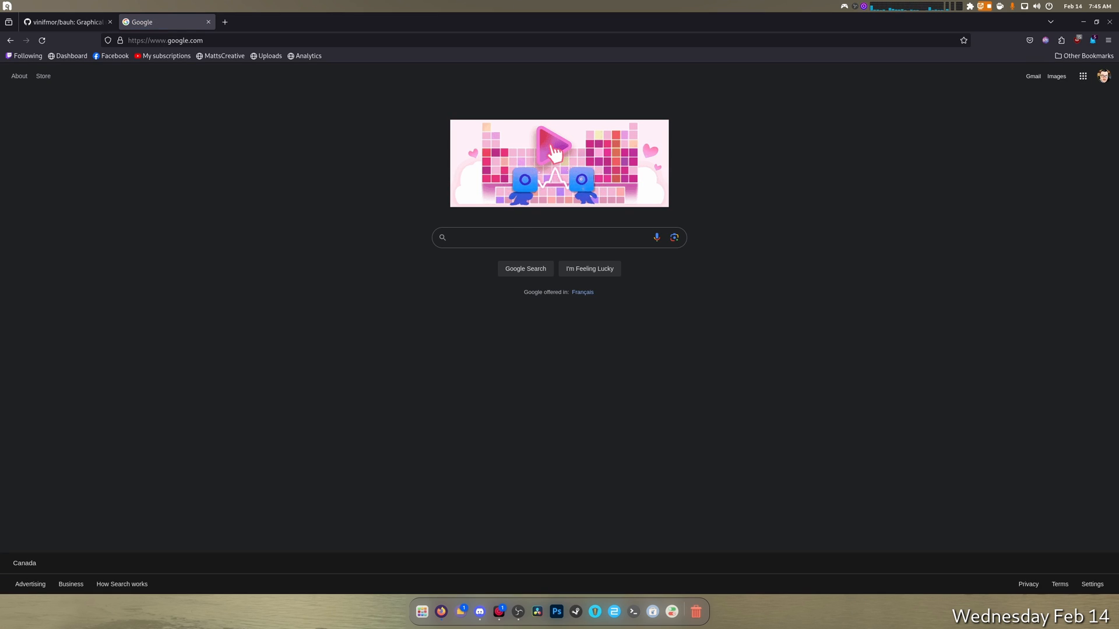
{"action": "type", "text": "trans"}
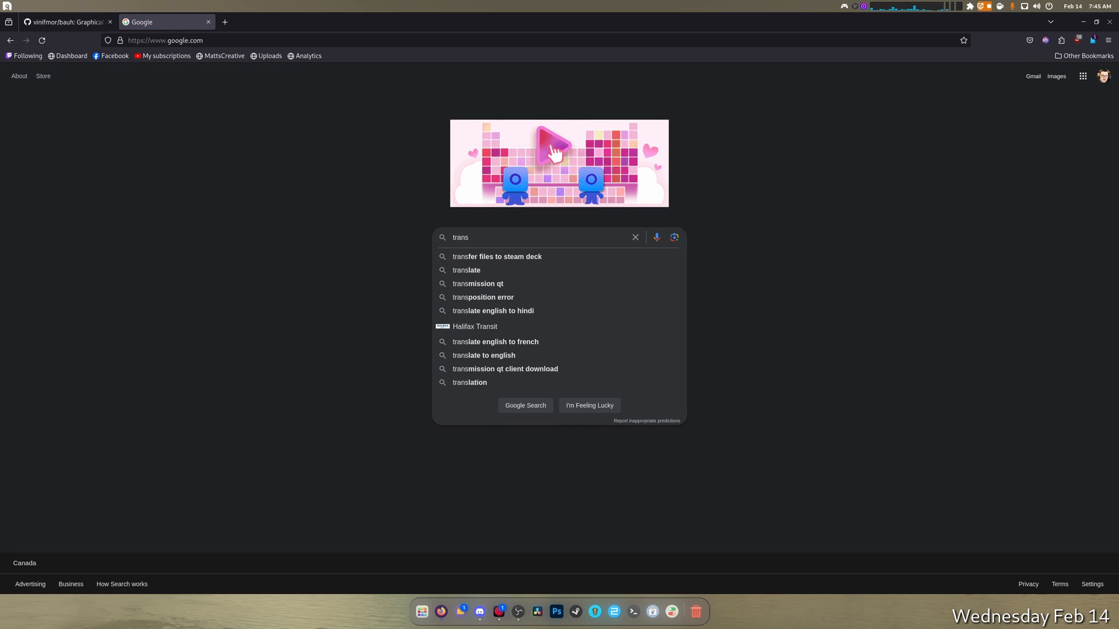
{"action": "left_click", "coordinate": [466, 269]}
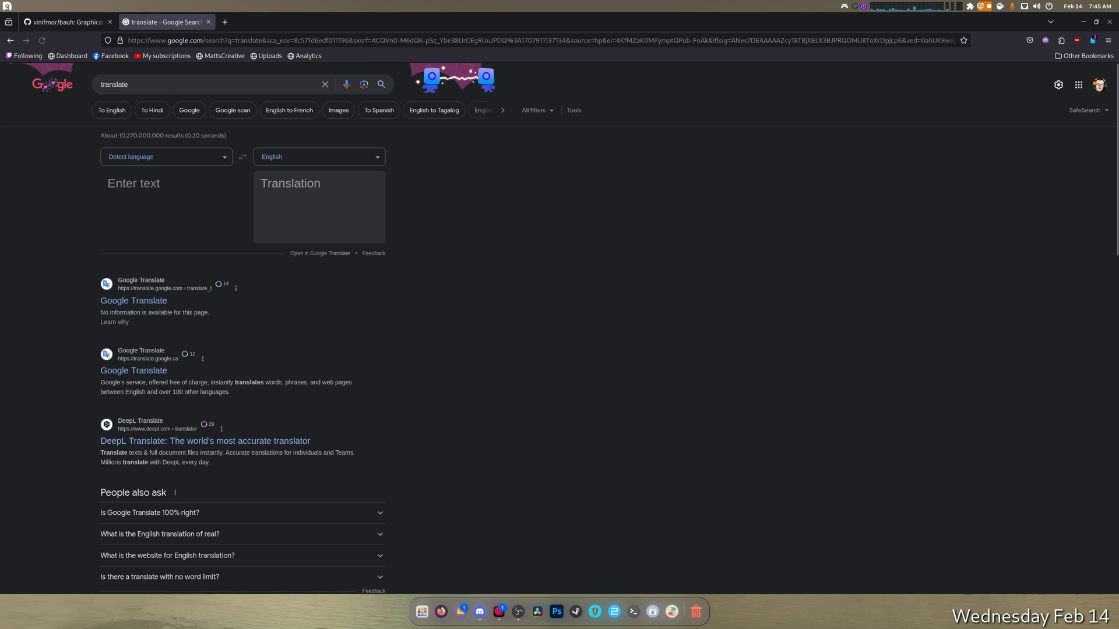
{"action": "mouse_move", "coordinate": [179, 252]}
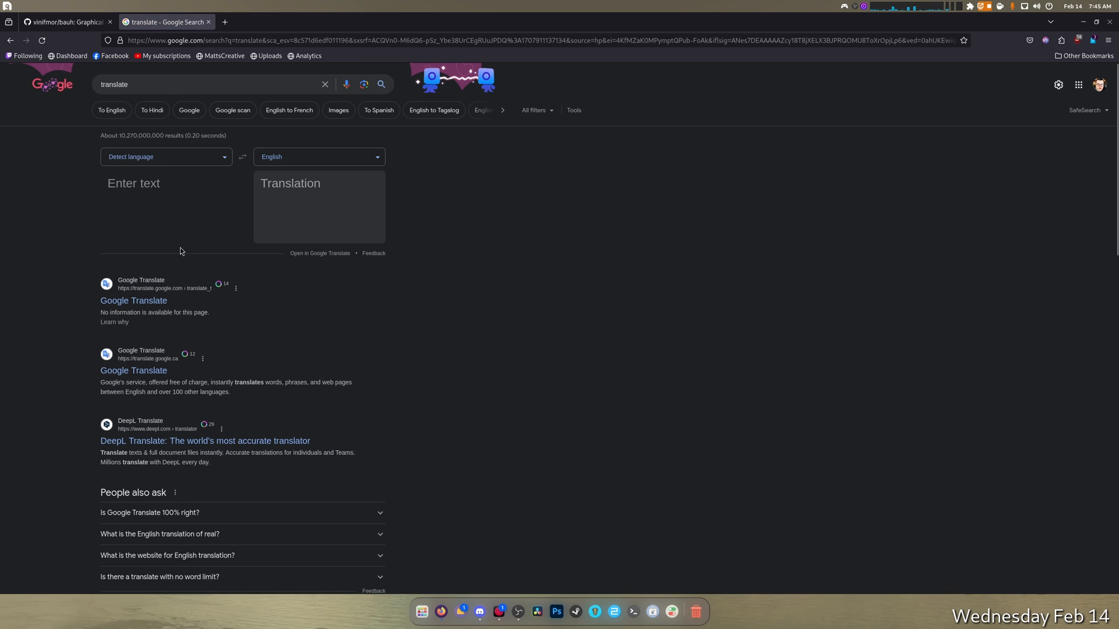
{"action": "right_click", "coordinate": [147, 184]}
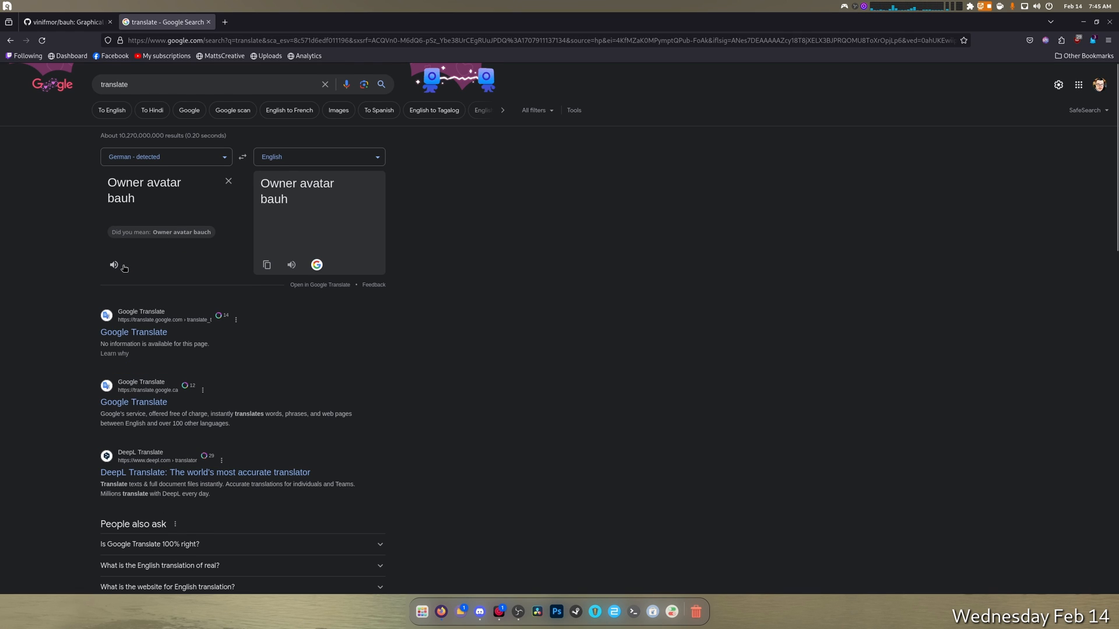
{"action": "left_click", "coordinate": [113, 264]}
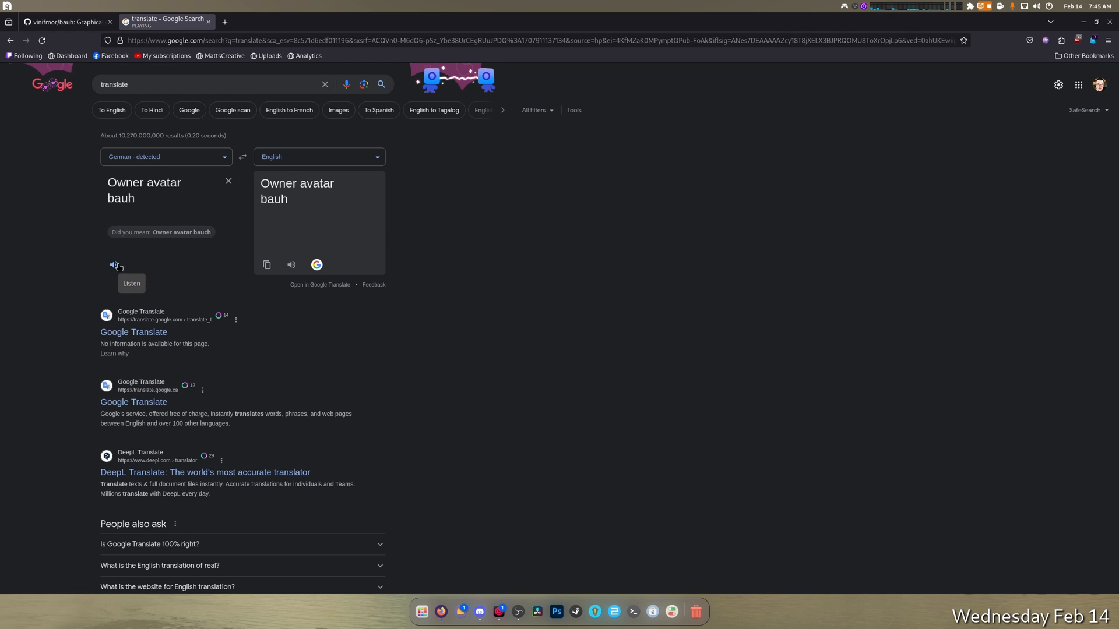
Trim the source to the word bauh, translating Mizo to English as bark, then reverse the direction
{"action": "double_click", "coordinate": [297, 183]}
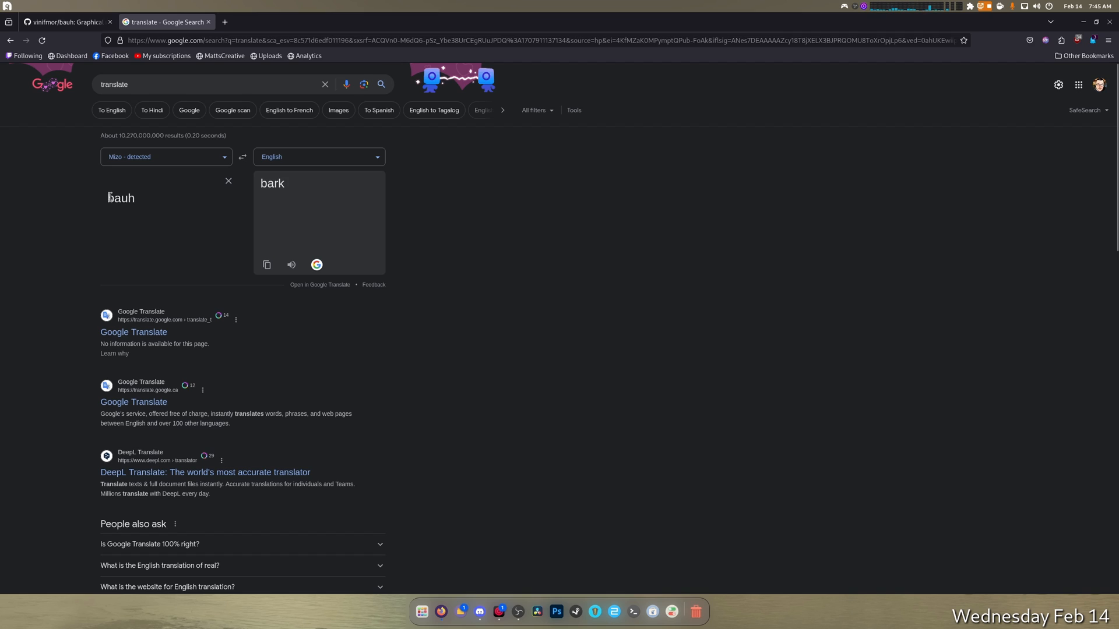
{"action": "double_click", "coordinate": [120, 198]}
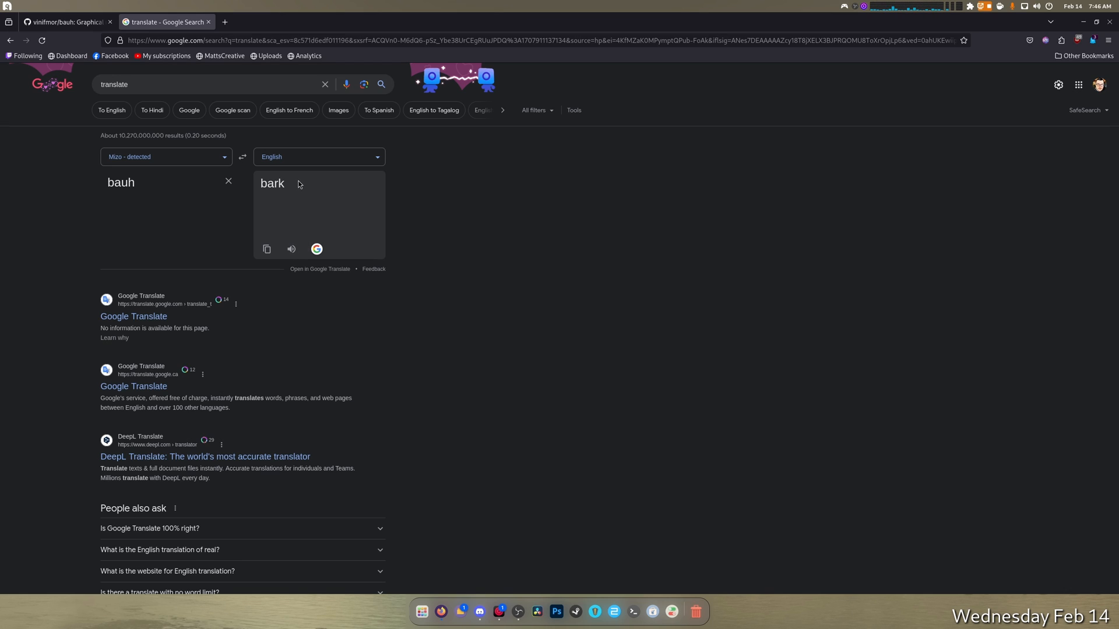
{"action": "mouse_move", "coordinate": [269, 161]}
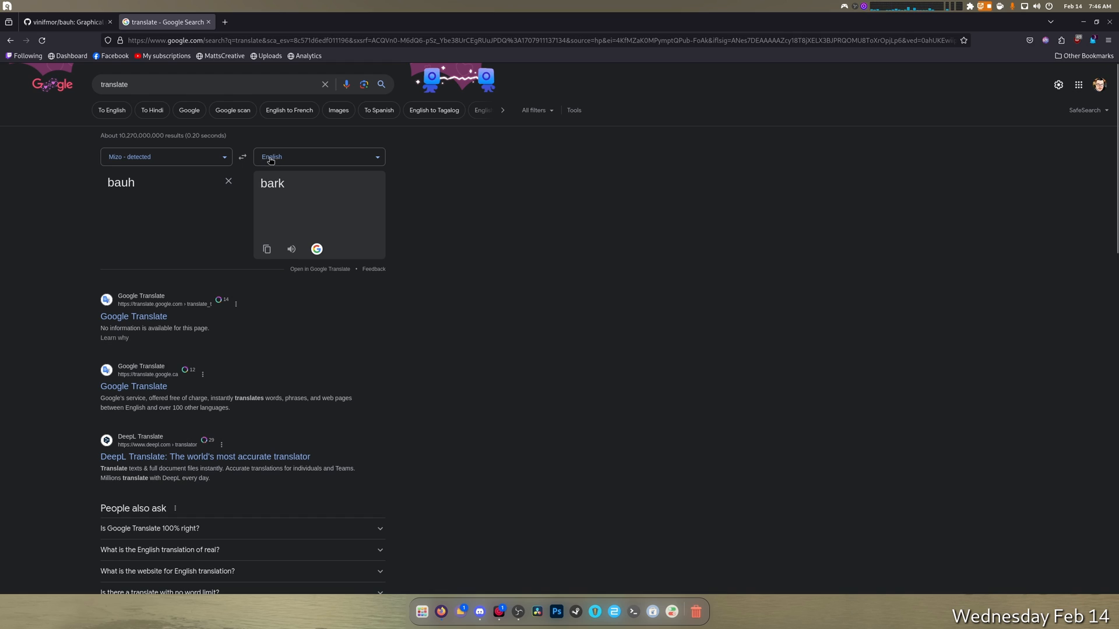
{"action": "left_click", "coordinate": [242, 156]}
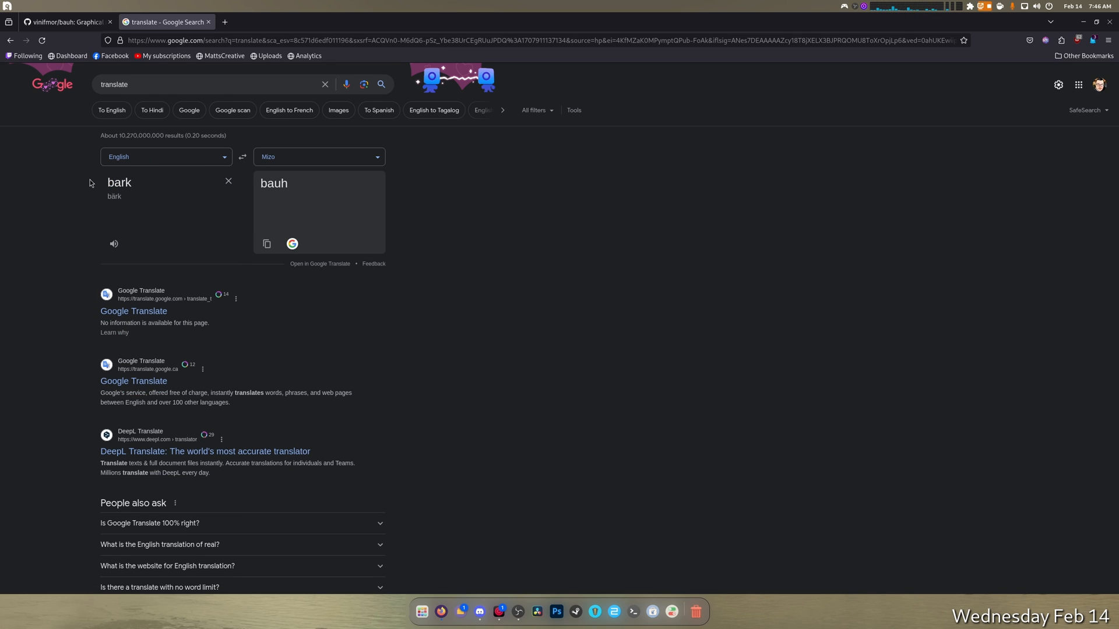
Enter 'Owner avatar bauh' for English-to-Mizo and strip the words Owner avatar
{"action": "type", "text": "Owner avatar bauh"}
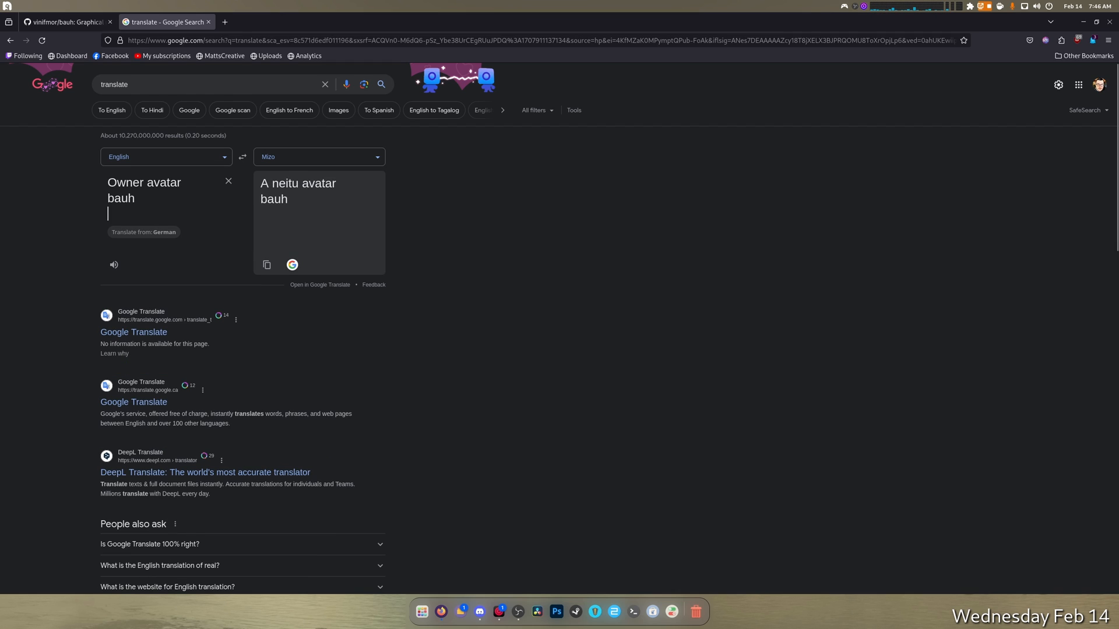
{"action": "double_click", "coordinate": [143, 183]}
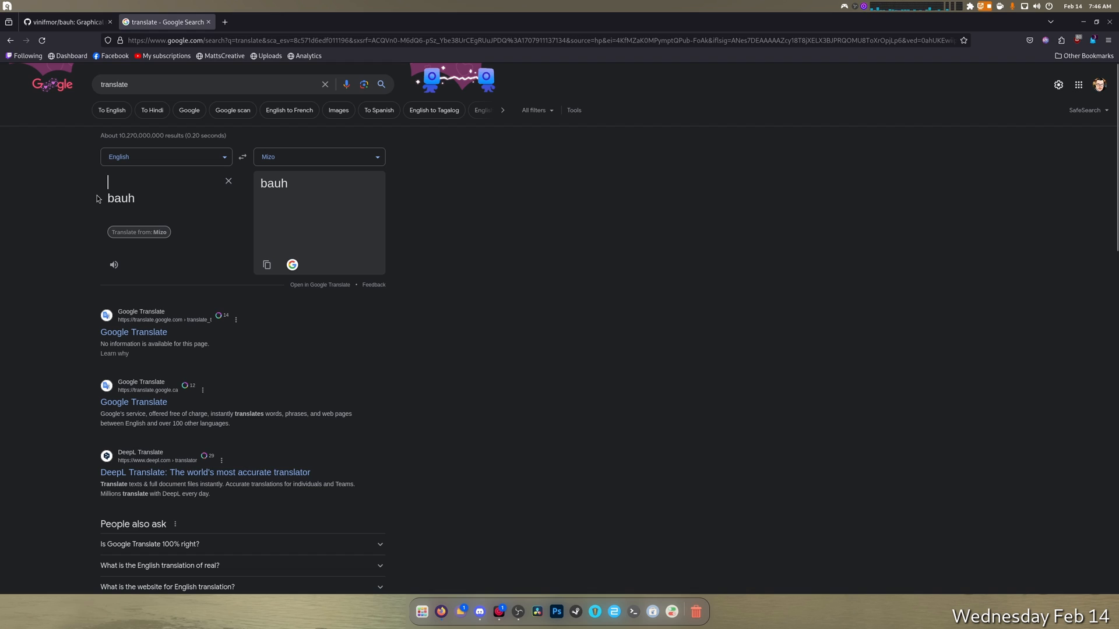
{"action": "left_click", "coordinate": [132, 198]}
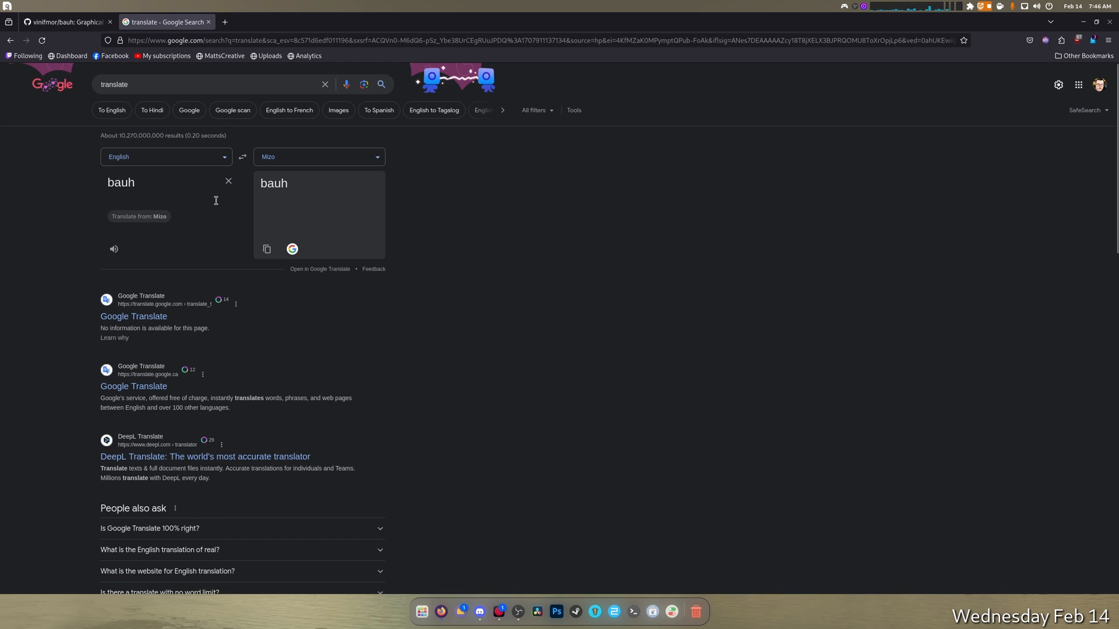
{"action": "left_click", "coordinate": [113, 249]}
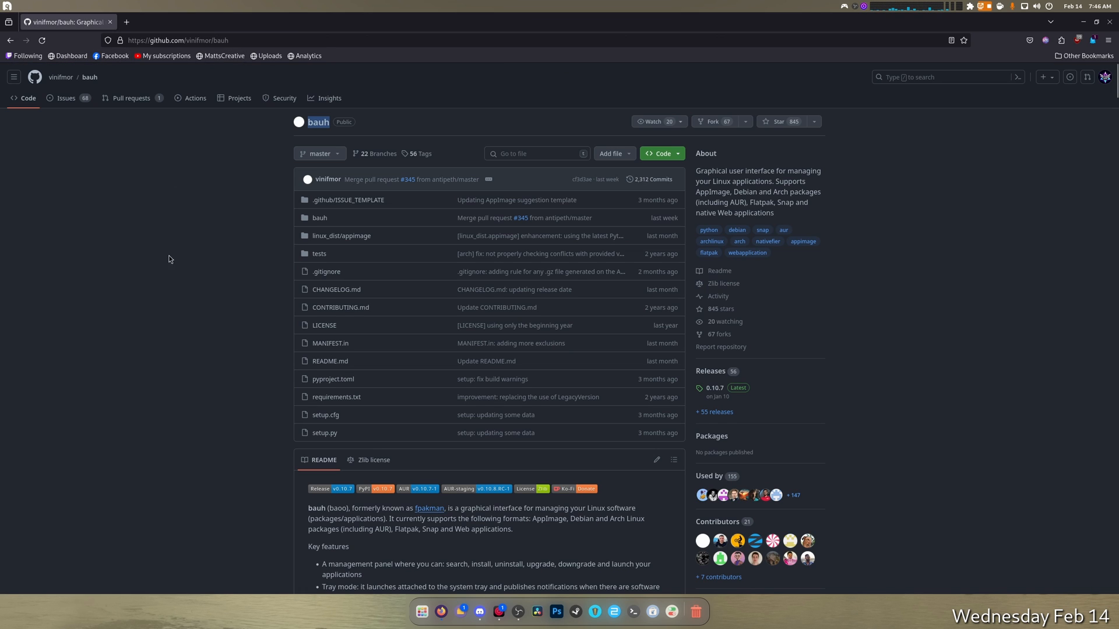
Scroll the bauh README to its Installing, Updating and Uninstalling bauh pip sections
{"action": "scroll", "scroll_direction": "down", "scroll_amount": 3}
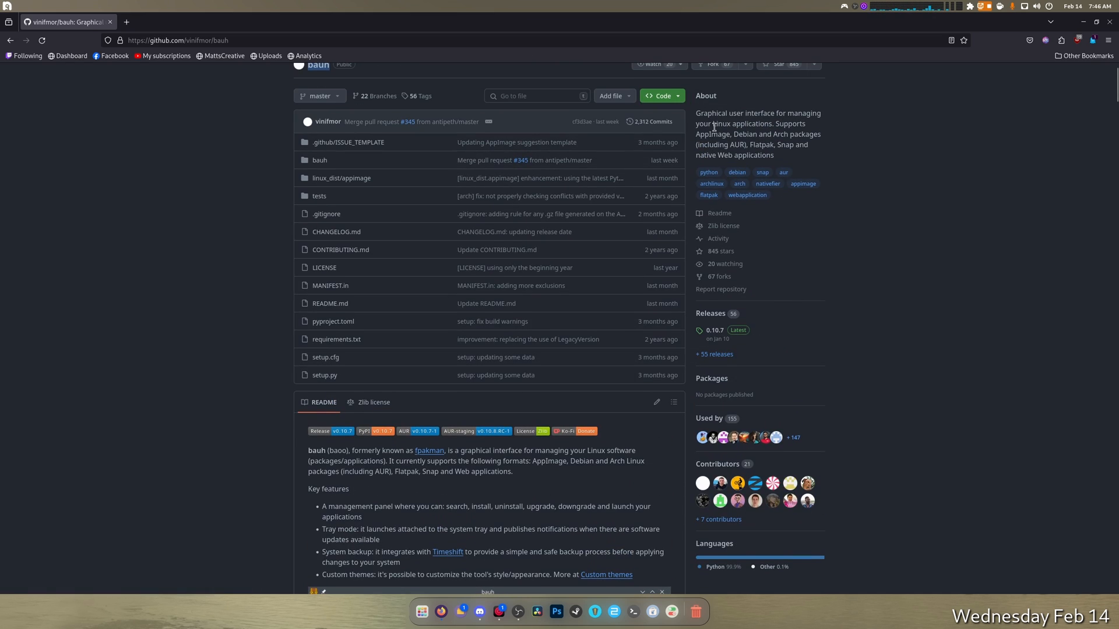
{"action": "mouse_move", "coordinate": [836, 157]}
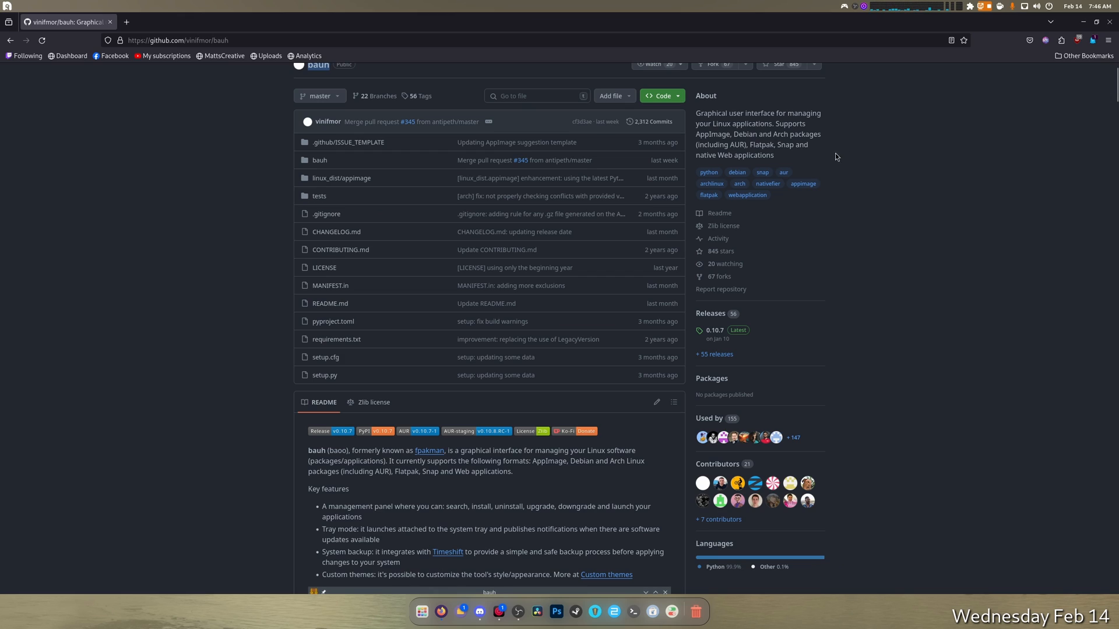
{"action": "mouse_move", "coordinate": [880, 179]}
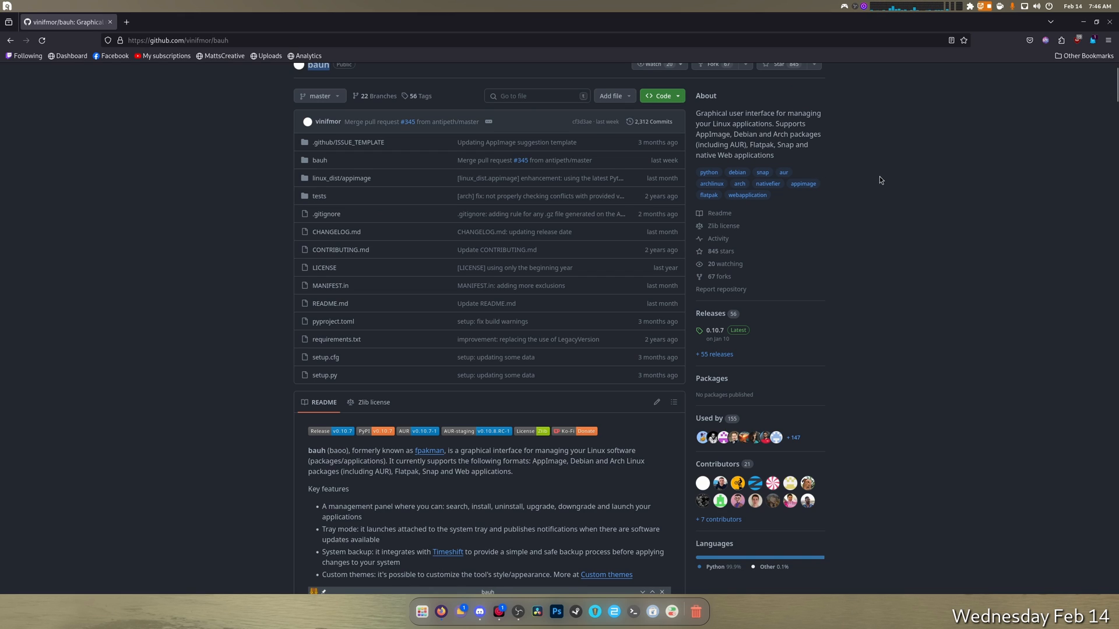
{"action": "mouse_move", "coordinate": [929, 174]}
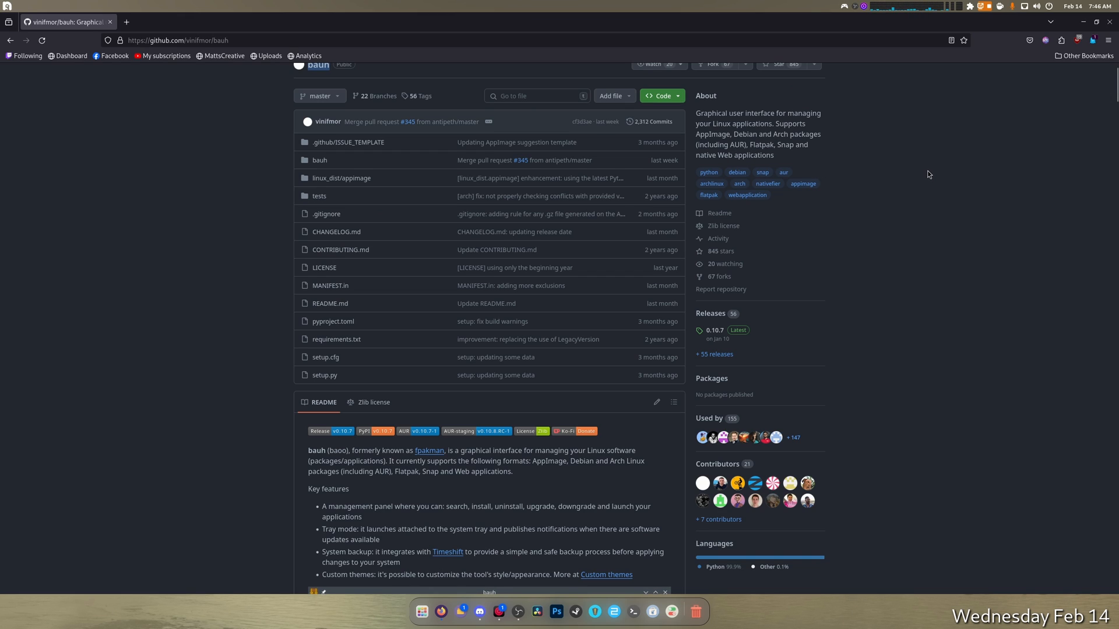
{"action": "mouse_move", "coordinate": [882, 131]}
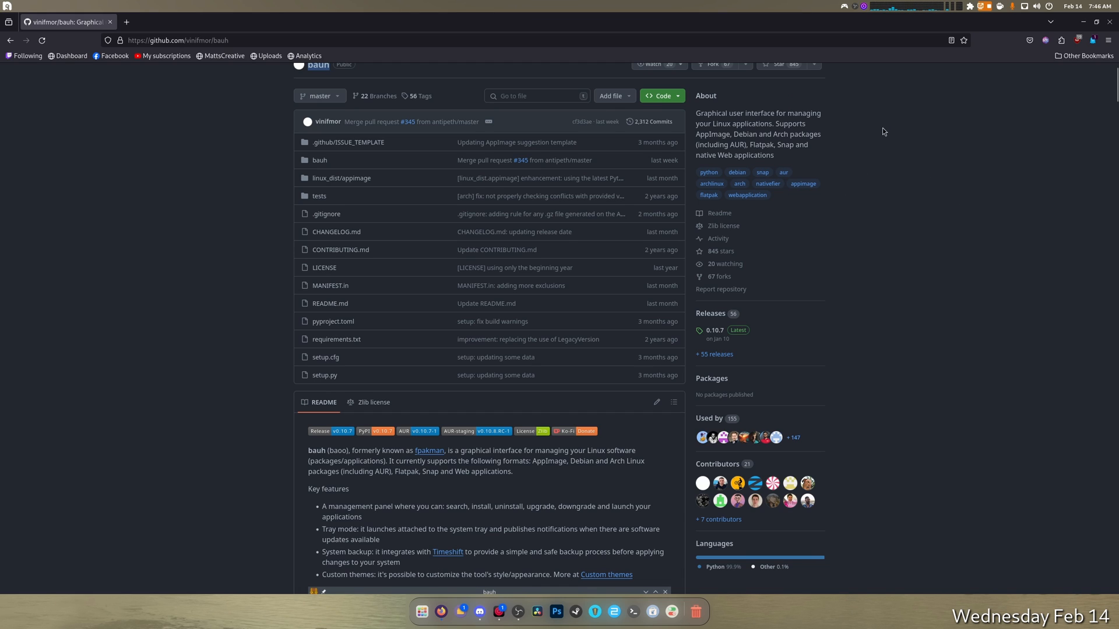
{"action": "mouse_move", "coordinate": [588, 561]}
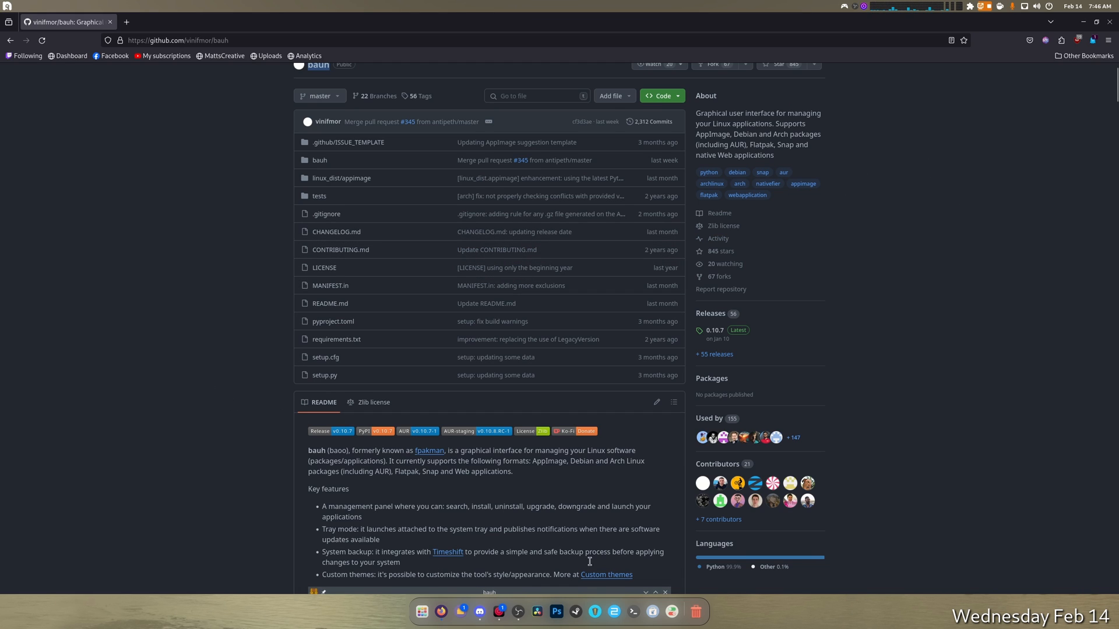
{"action": "scroll", "scroll_direction": "down", "scroll_amount": 3}
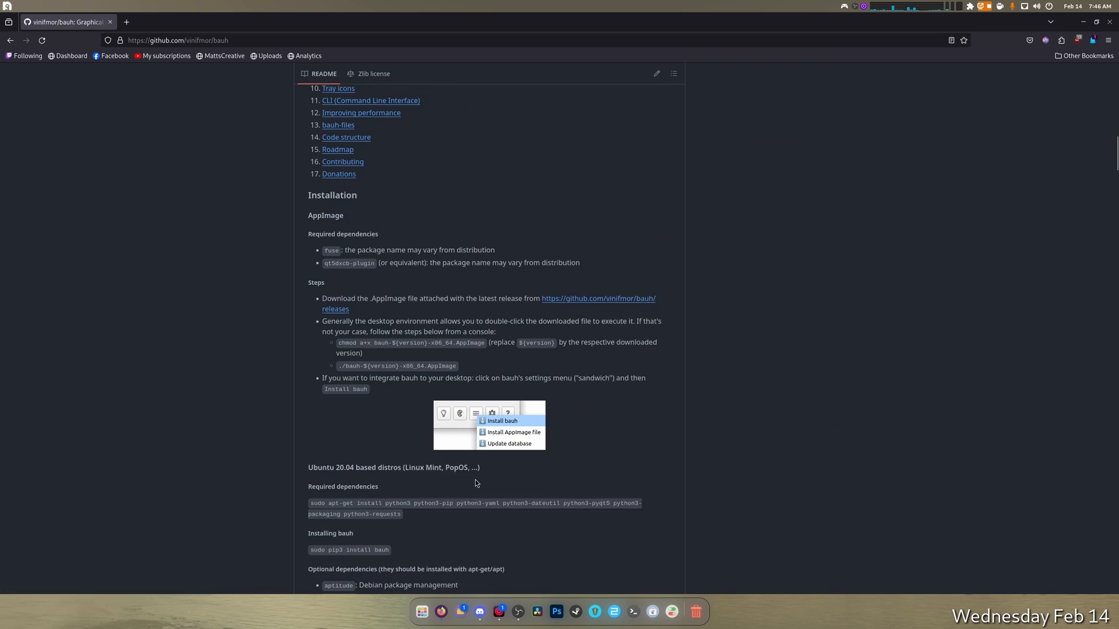
{"action": "scroll", "scroll_direction": "down", "scroll_amount": 3}
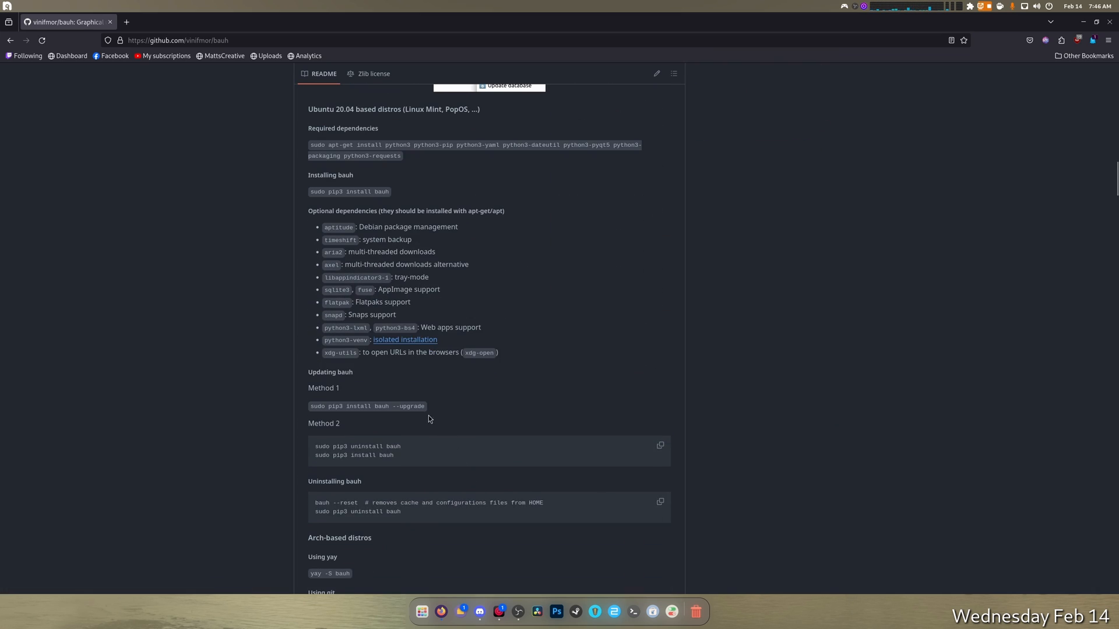
{"action": "scroll", "scroll_direction": "down", "scroll_amount": 3}
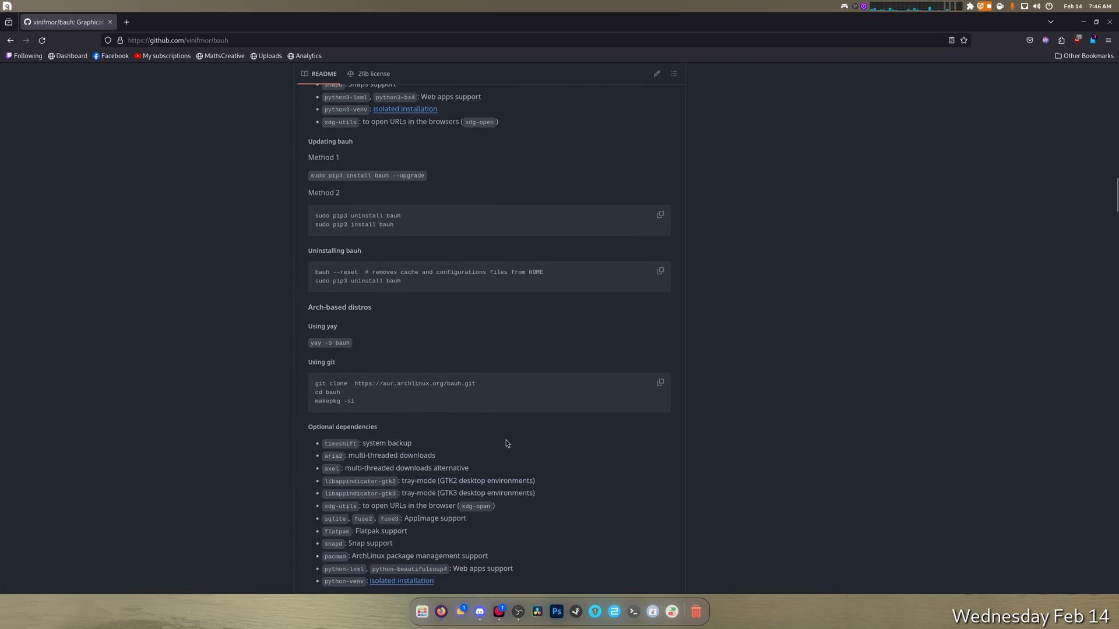
{"action": "scroll", "scroll_direction": "down", "scroll_amount": 3}
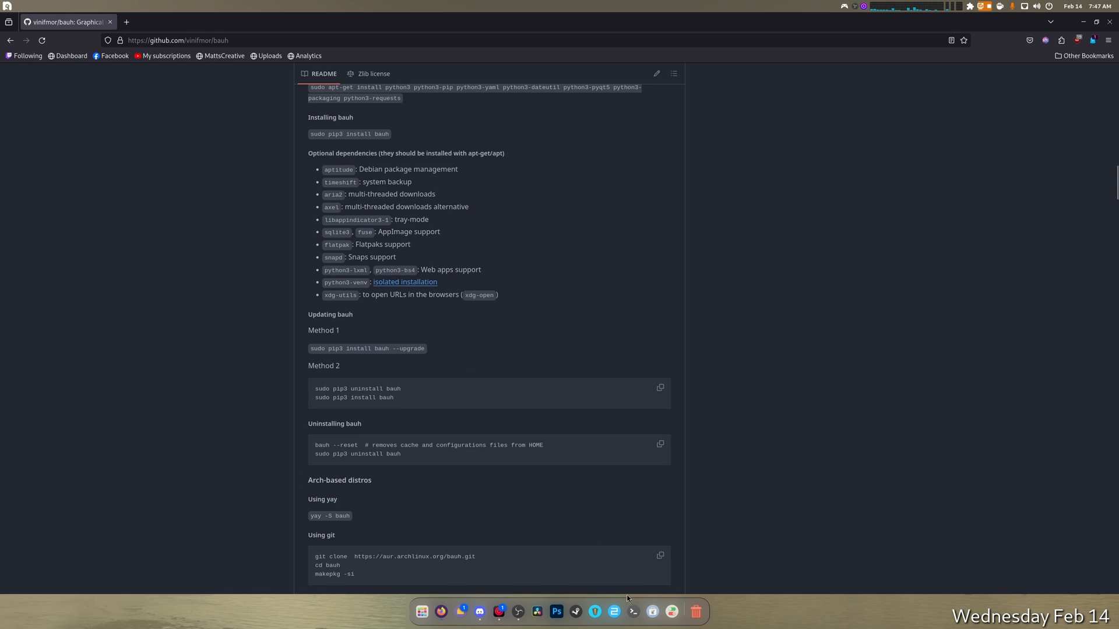
Launch bauh from a terminal and browse its extra actions menu (AppImage install, backups, restore)
{"action": "left_click", "coordinate": [631, 612]}
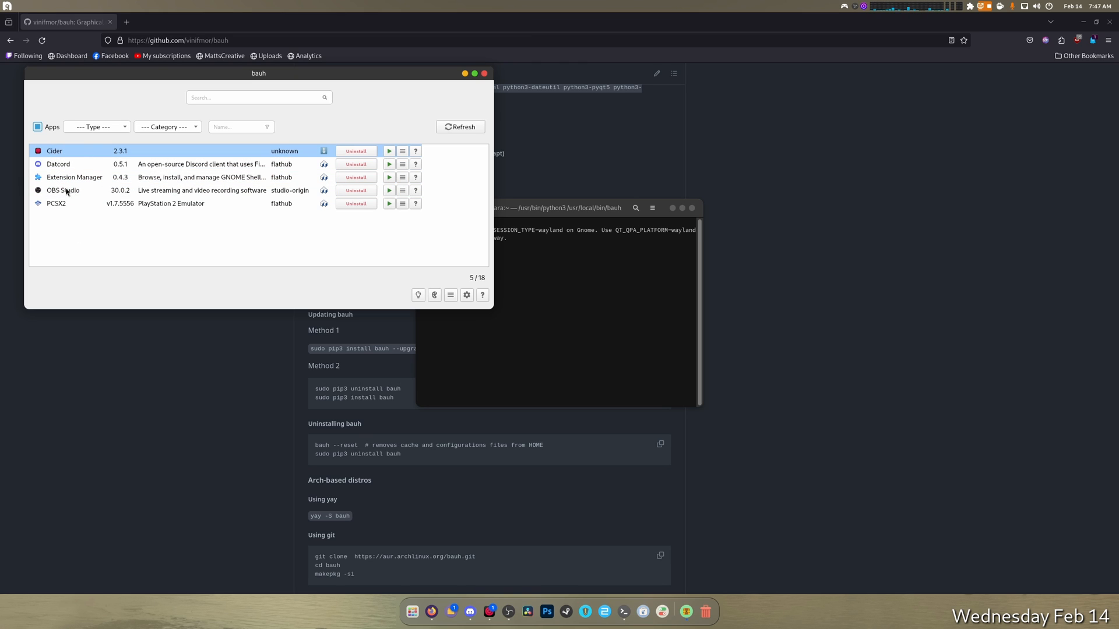
{"action": "mouse_move", "coordinate": [185, 174]}
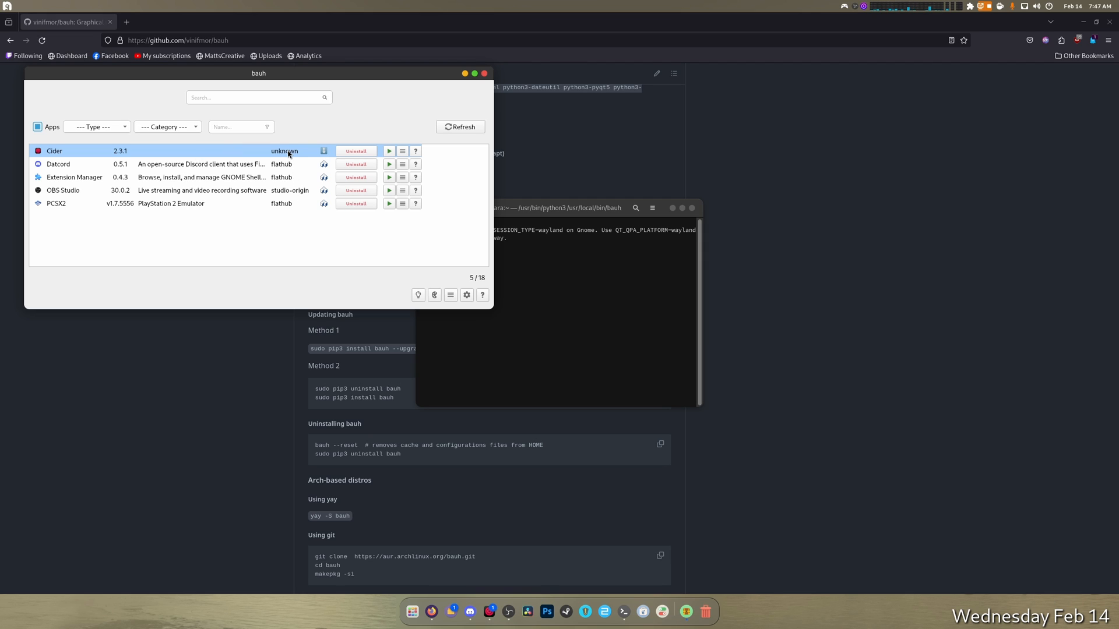
{"action": "left_click", "coordinate": [450, 295]}
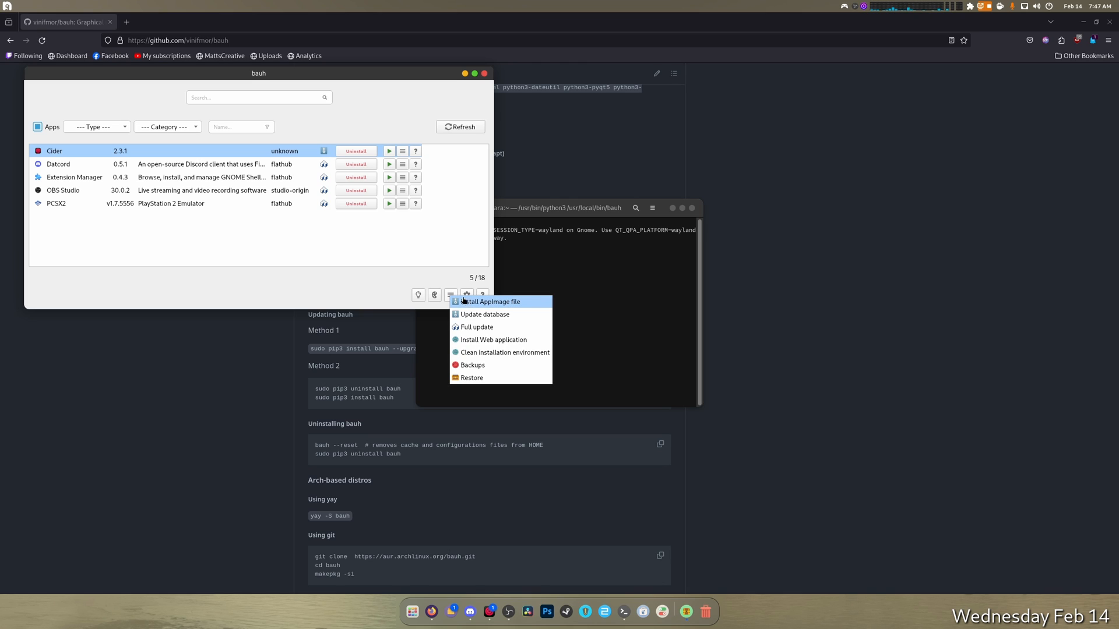
{"action": "mouse_move", "coordinate": [491, 326]}
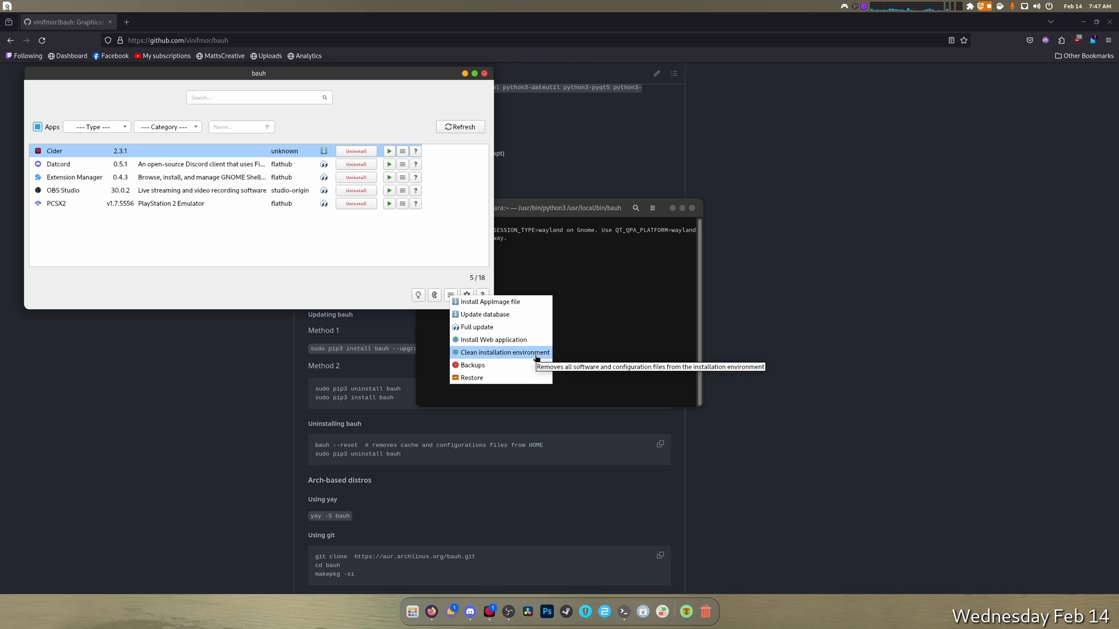
{"action": "mouse_move", "coordinate": [491, 300]}
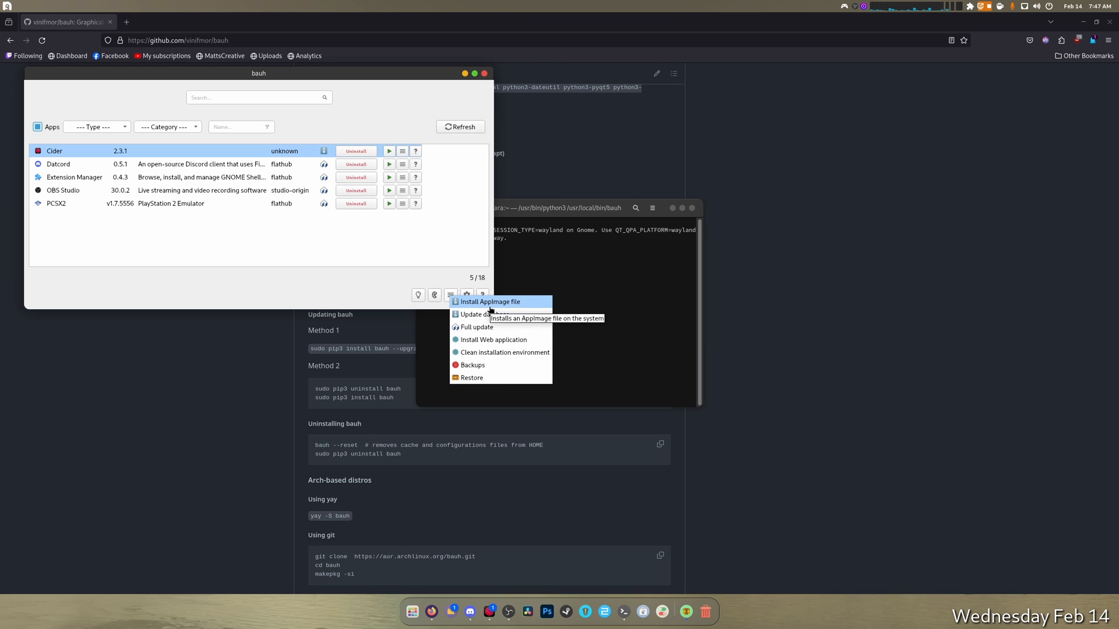
{"action": "mouse_move", "coordinate": [534, 305]}
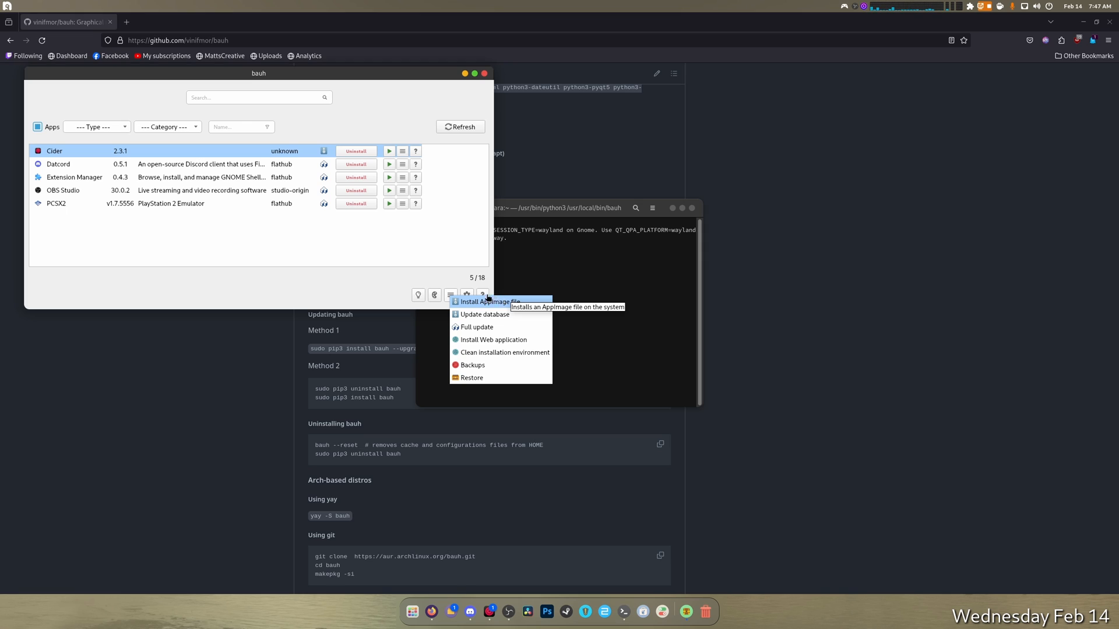
{"action": "left_click", "coordinate": [525, 578]}
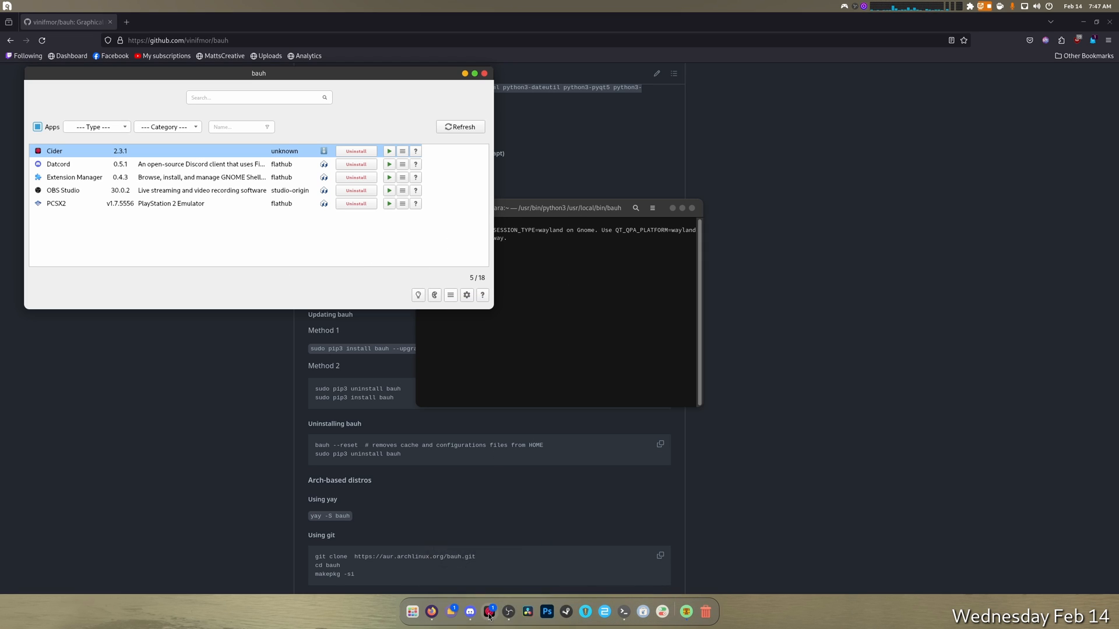
{"action": "right_click", "coordinate": [490, 612]}
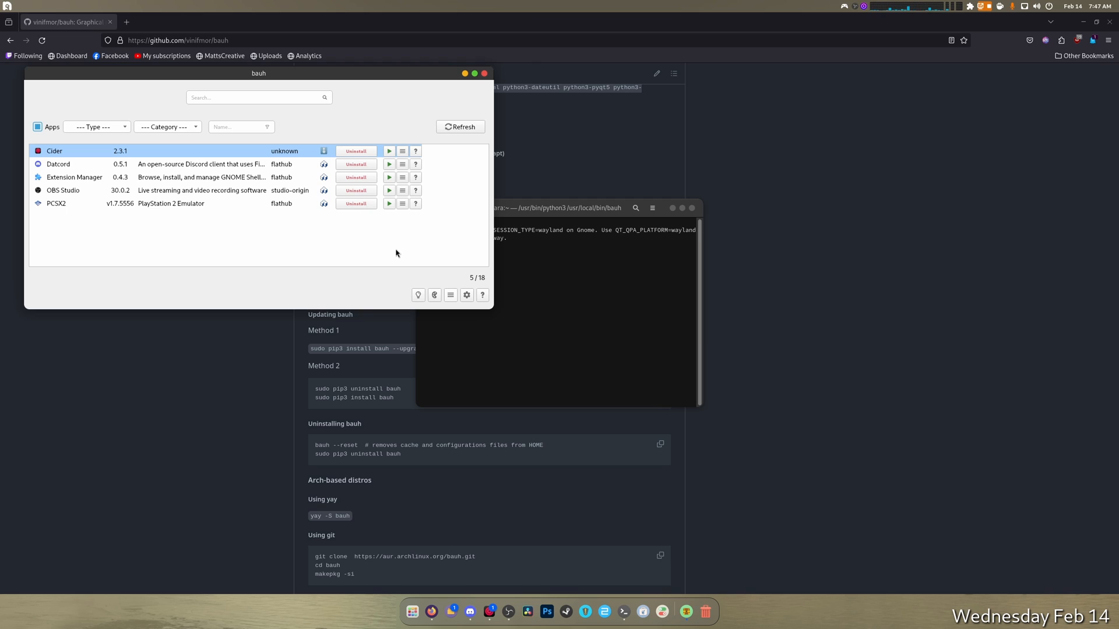
{"action": "mouse_move", "coordinate": [283, 212]}
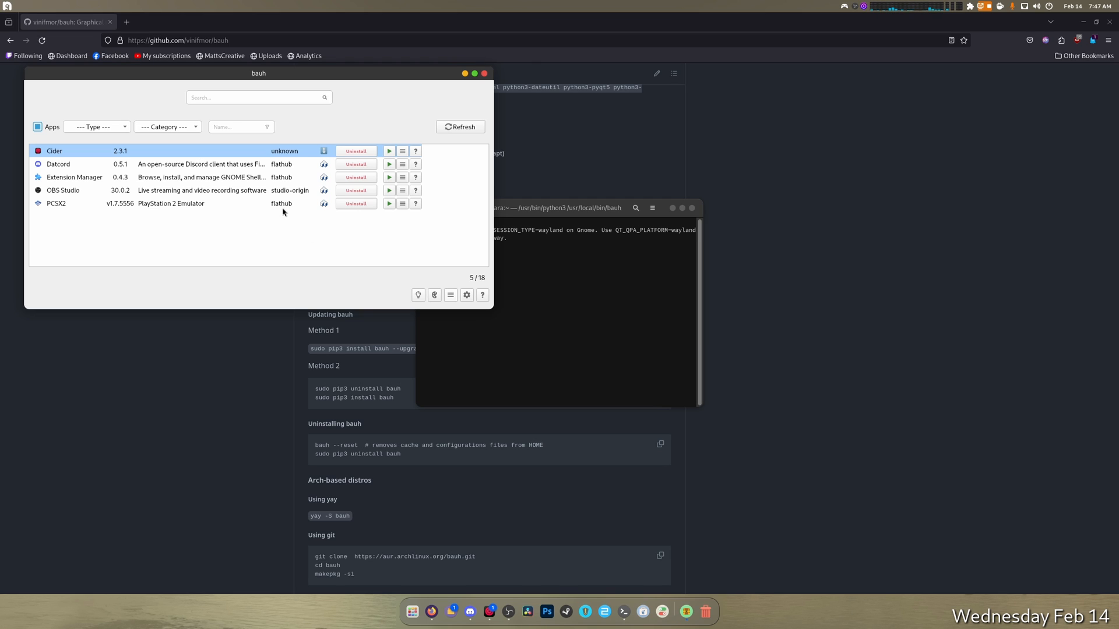
{"action": "mouse_move", "coordinate": [418, 295]}
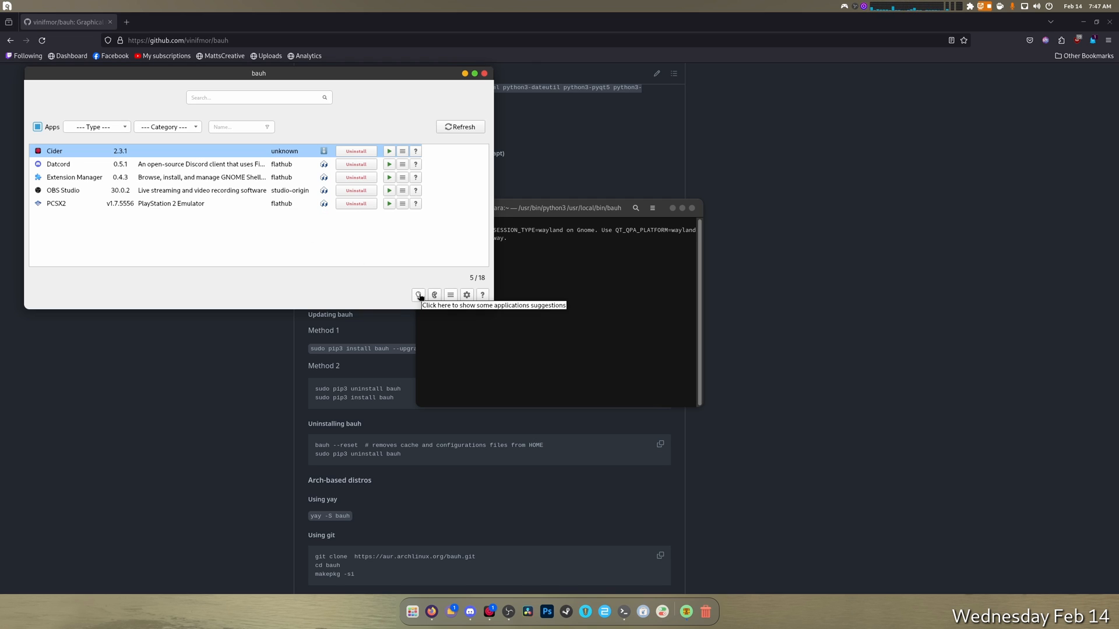
{"action": "mouse_move", "coordinate": [434, 295]}
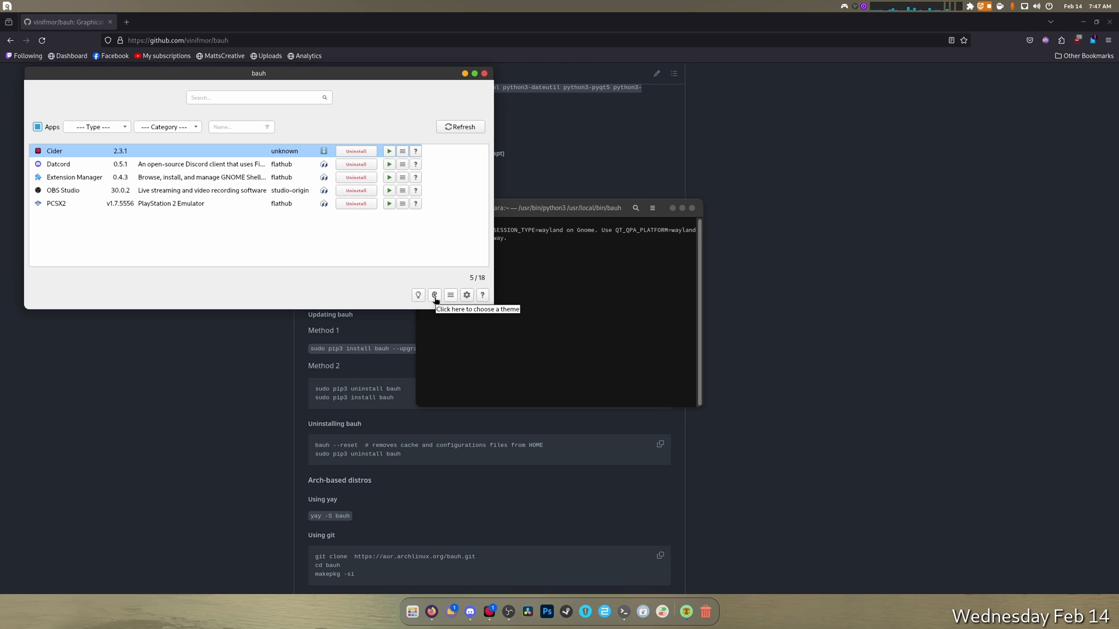
Switch bauh to a dark theme and bring up its Settings dialog on the Types tab
{"action": "left_click", "coordinate": [433, 295]}
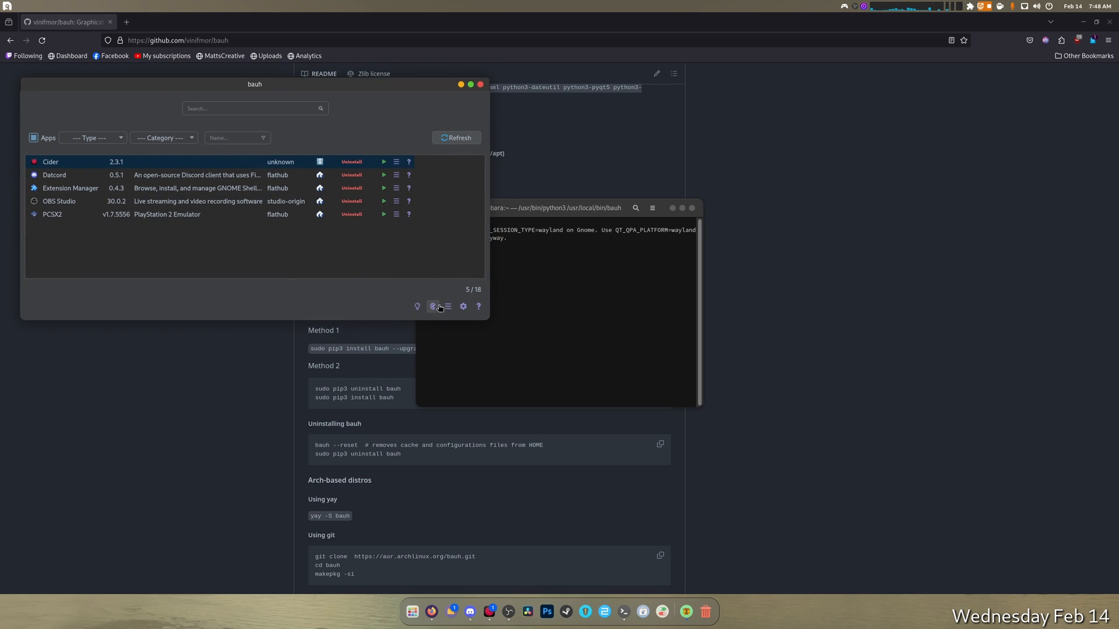
{"action": "left_click", "coordinate": [463, 307]}
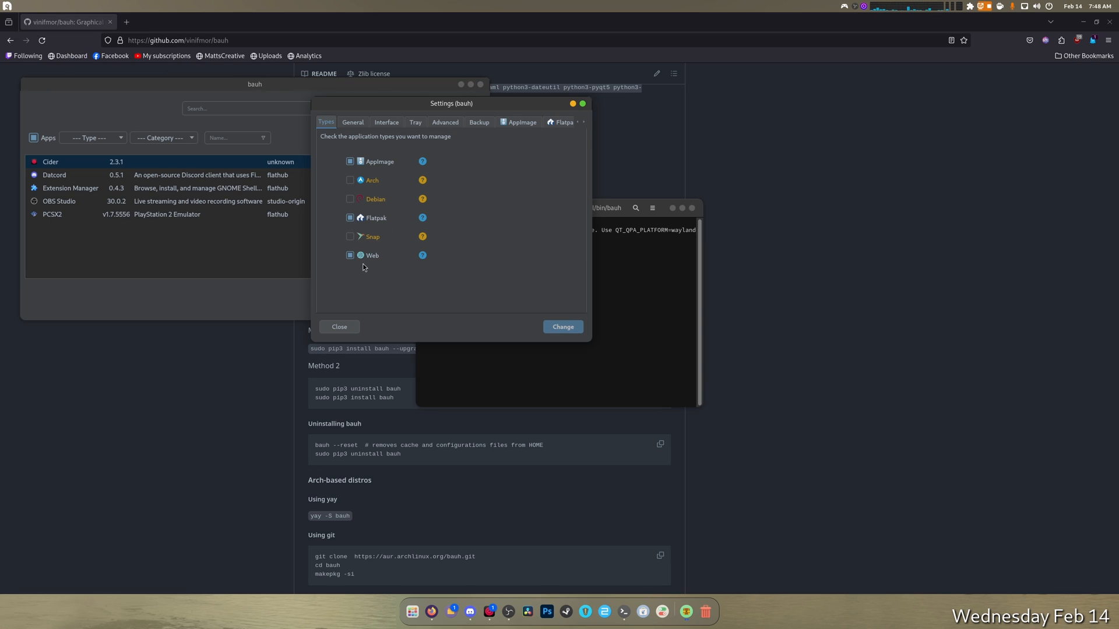
Review bauh's General, Interface, Tray, Advanced and Backup settings pages
{"action": "left_click", "coordinate": [352, 123]}
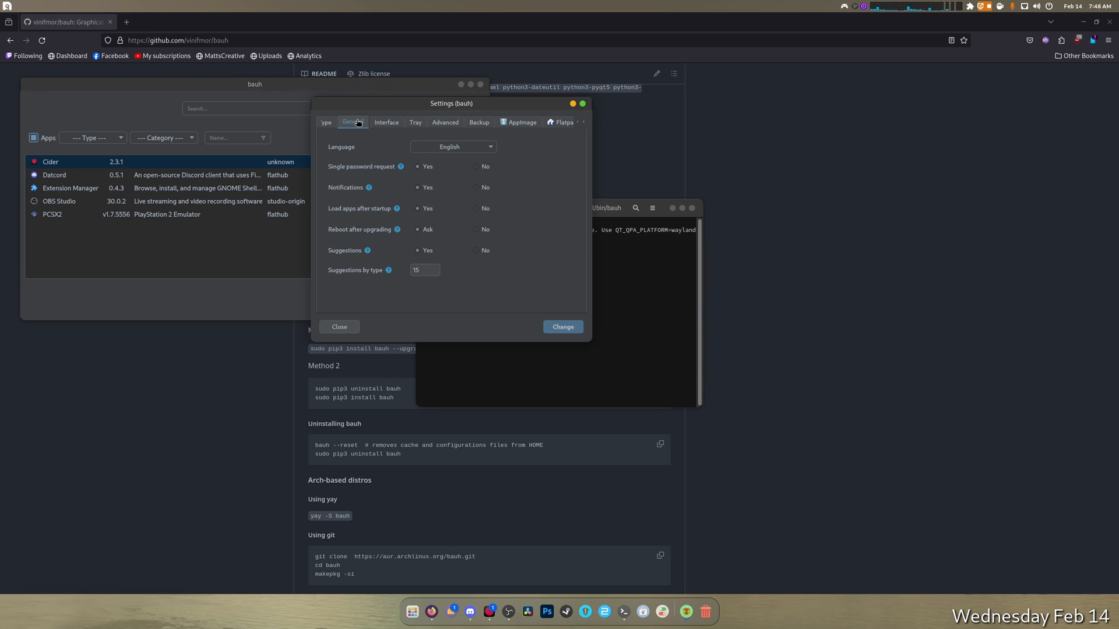
{"action": "mouse_move", "coordinate": [469, 273]}
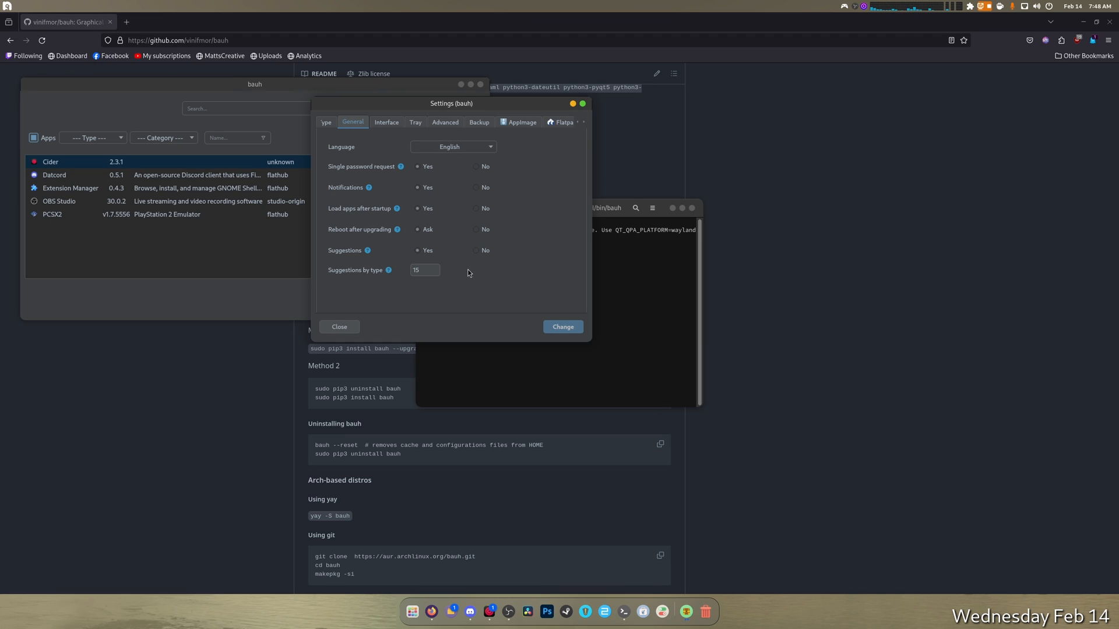
{"action": "left_click", "coordinate": [386, 123]}
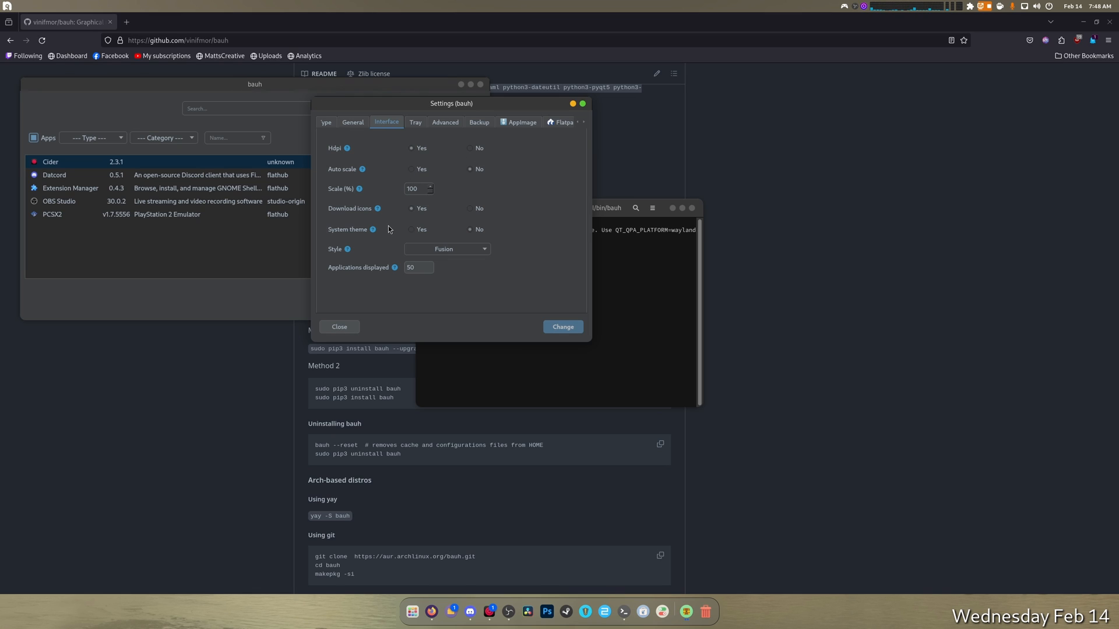
{"action": "mouse_move", "coordinate": [491, 290]}
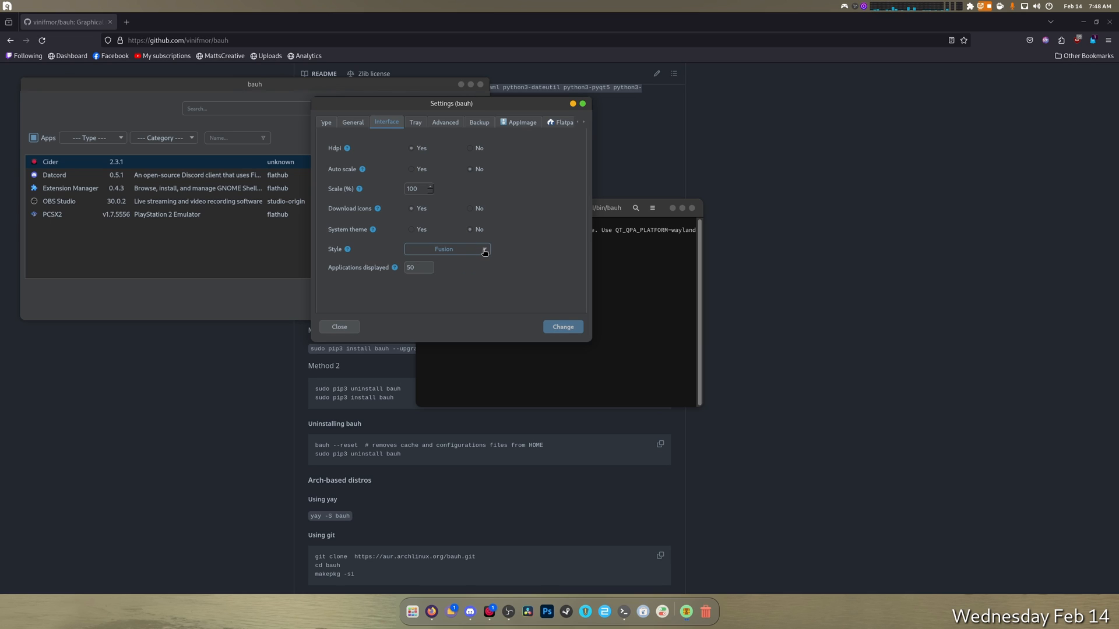
{"action": "left_click", "coordinate": [415, 123]}
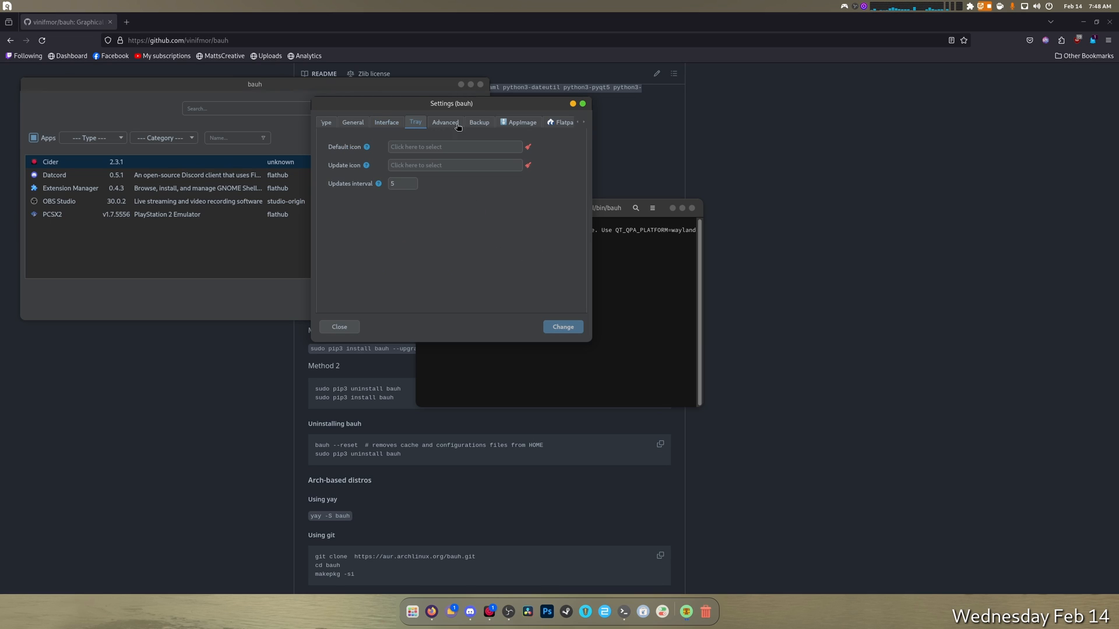
{"action": "mouse_move", "coordinate": [420, 167]}
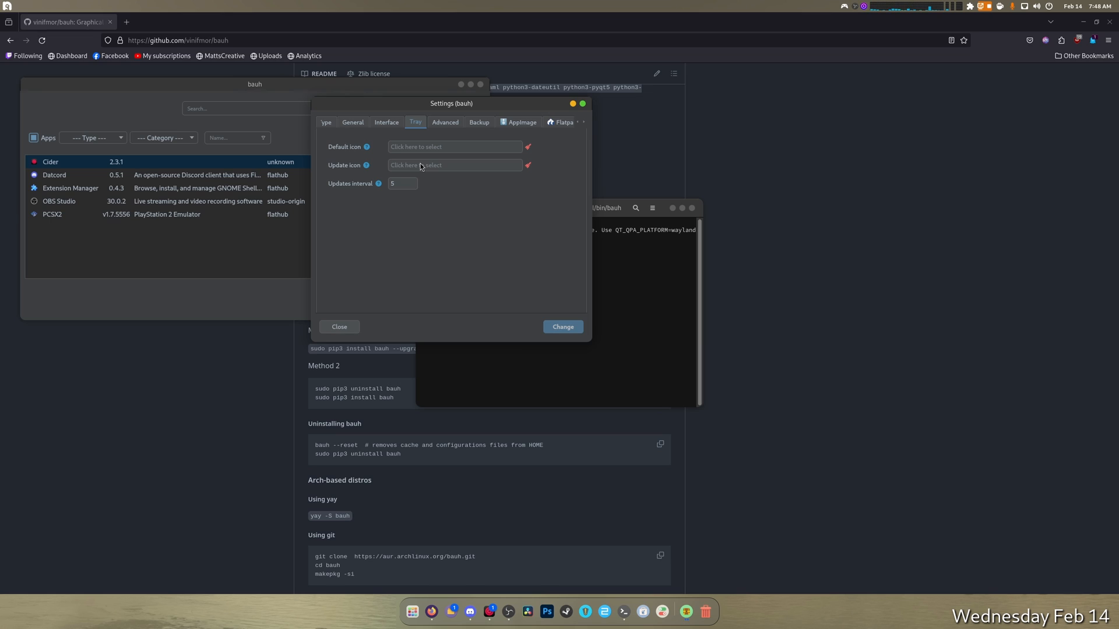
{"action": "mouse_move", "coordinate": [417, 148]}
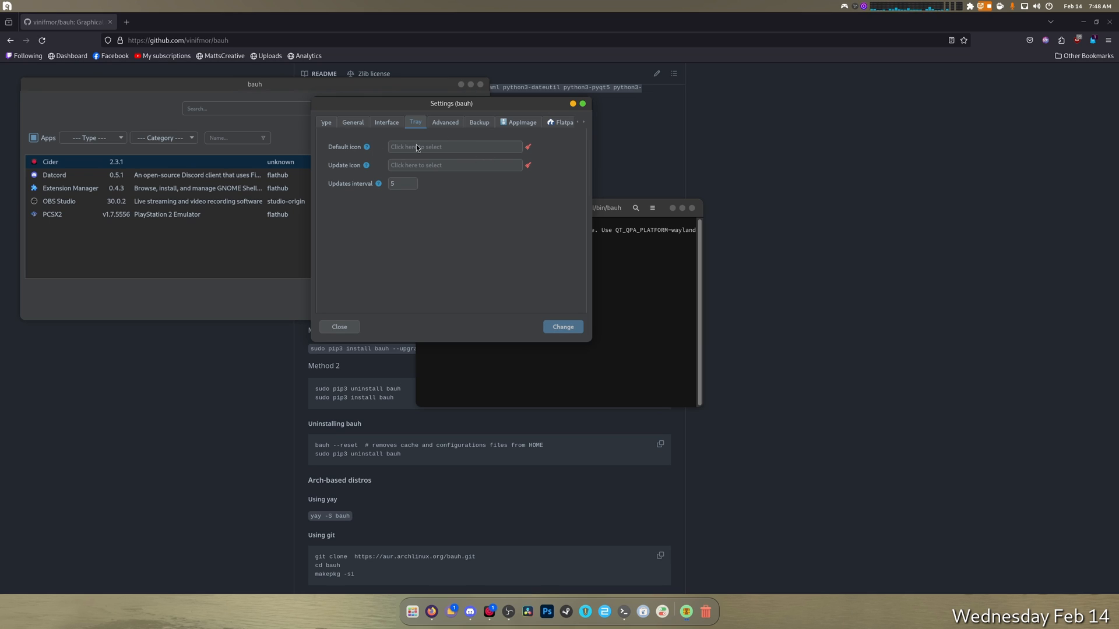
{"action": "left_click", "coordinate": [444, 122]}
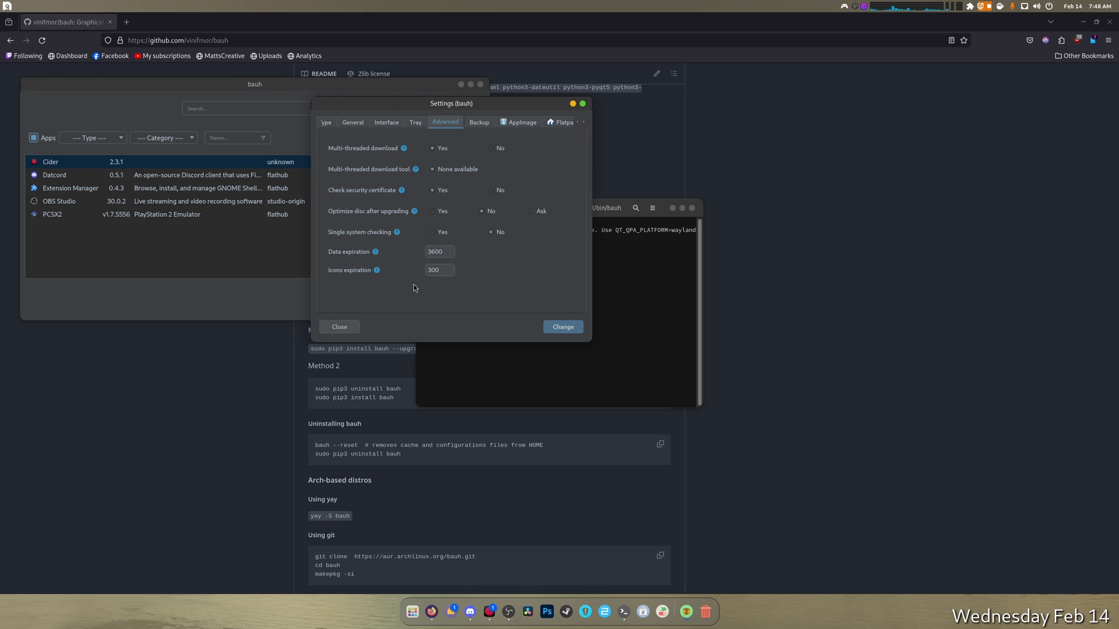
{"action": "left_click", "coordinate": [478, 122]}
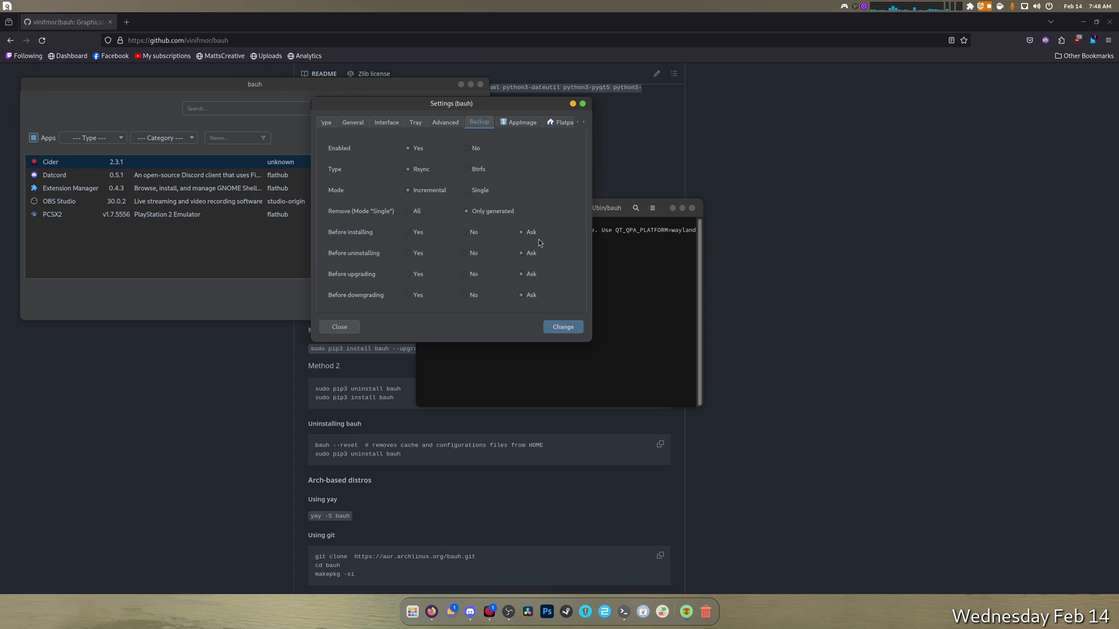
Review the AppImage, Flatpak and Web settings pages, then close Settings unchanged
{"action": "left_click", "coordinate": [521, 123]}
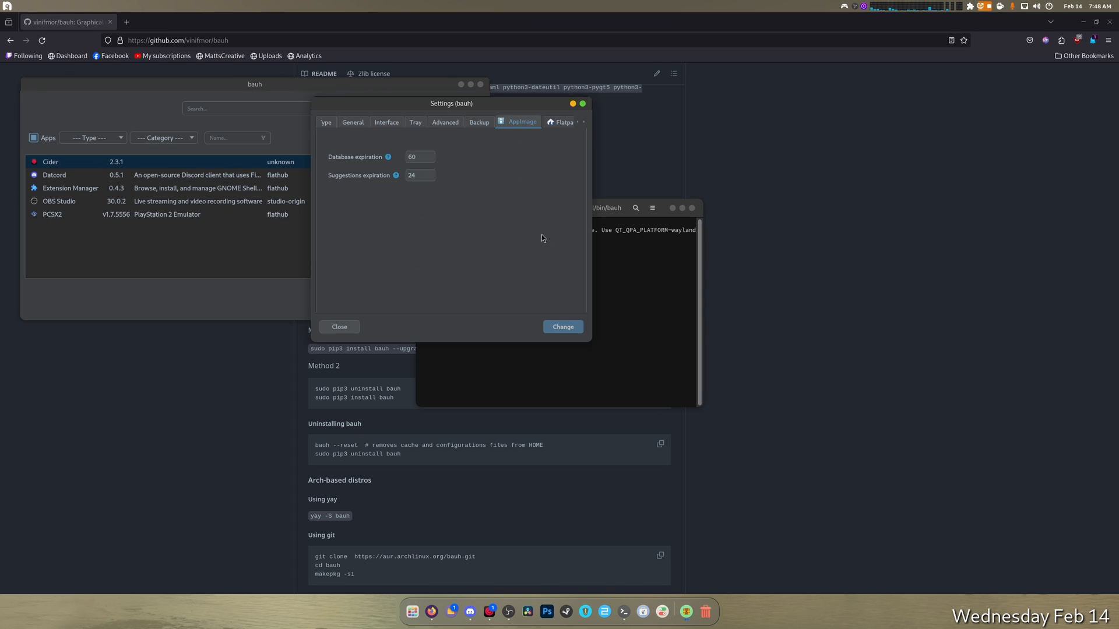
{"action": "mouse_move", "coordinate": [567, 119]}
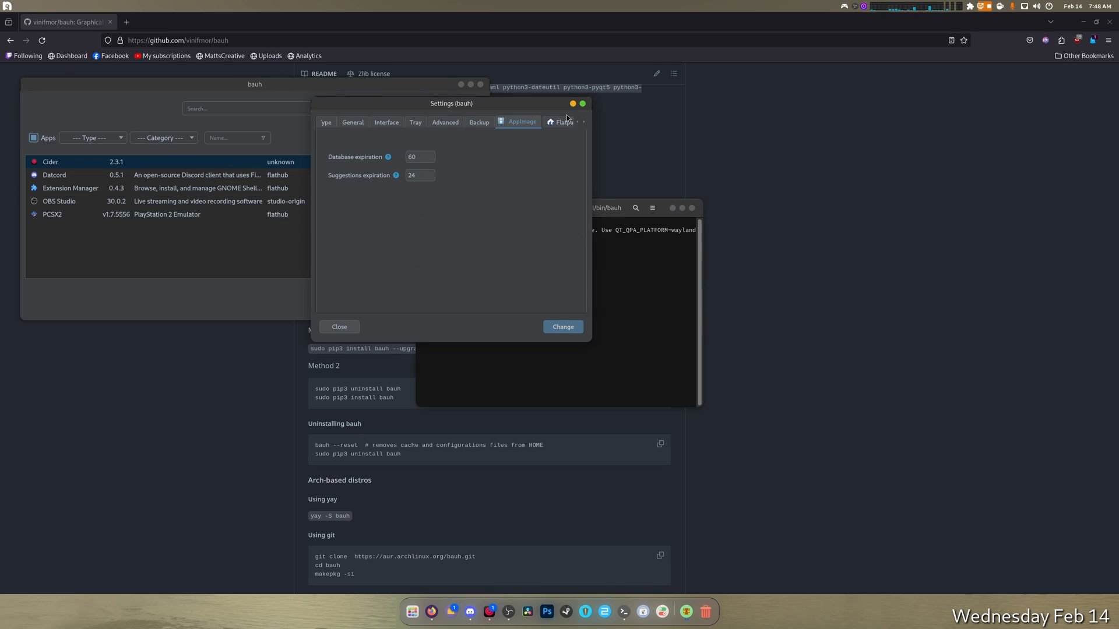
{"action": "left_click", "coordinate": [563, 121]}
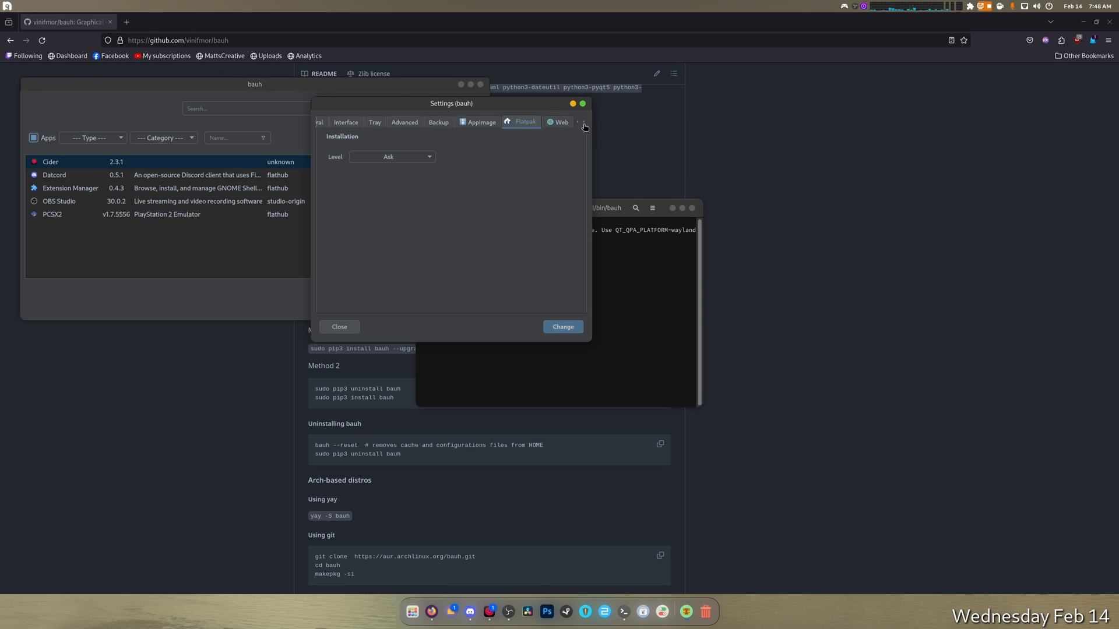
{"action": "left_click", "coordinate": [562, 122]}
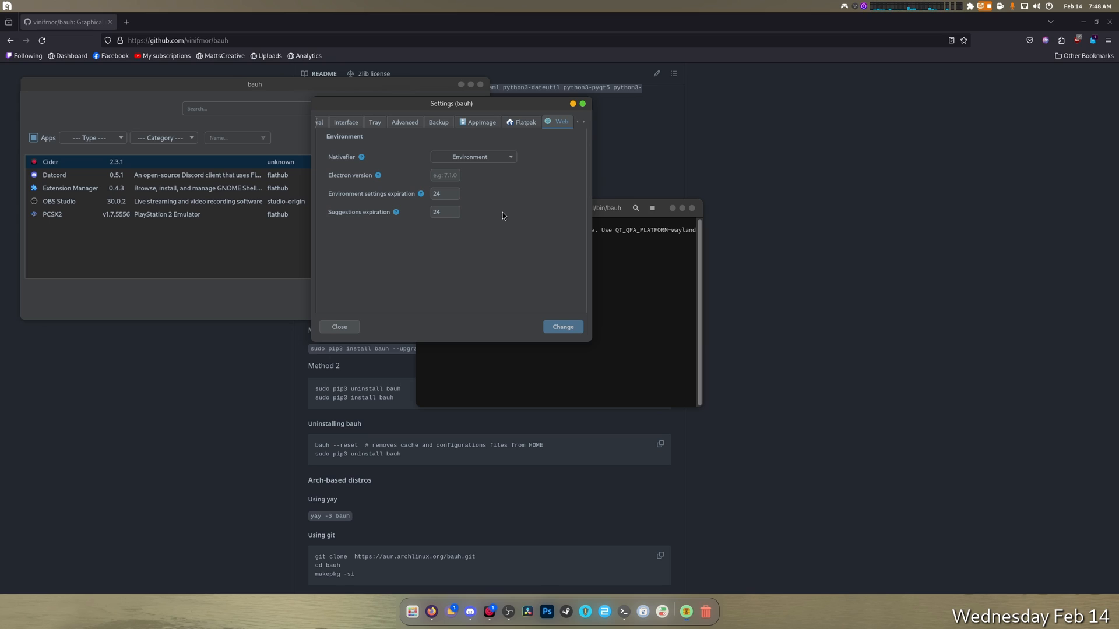
{"action": "mouse_move", "coordinate": [533, 326]}
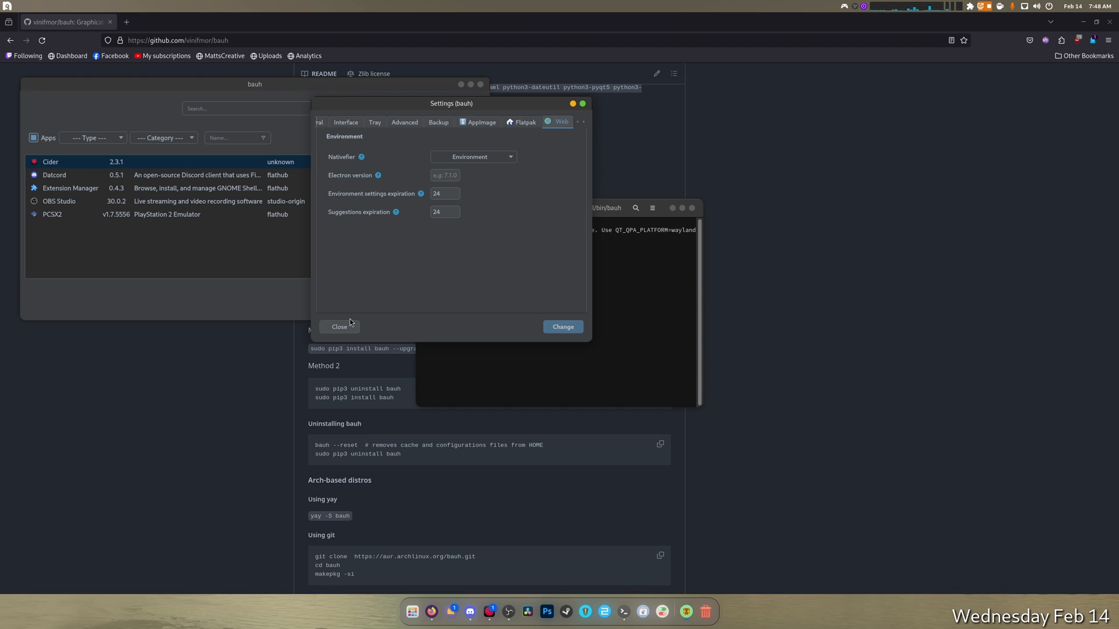
{"action": "left_click", "coordinate": [339, 327]}
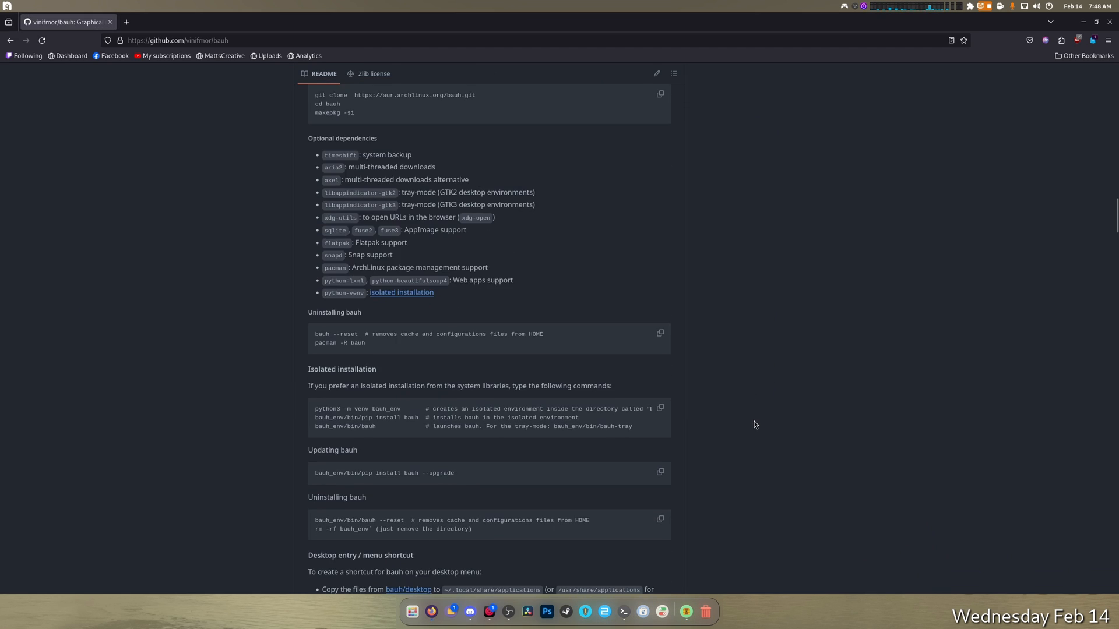
Scroll the README to the desktop entry and tray-mode autostart sections
{"action": "scroll", "scroll_direction": "down", "scroll_amount": 3}
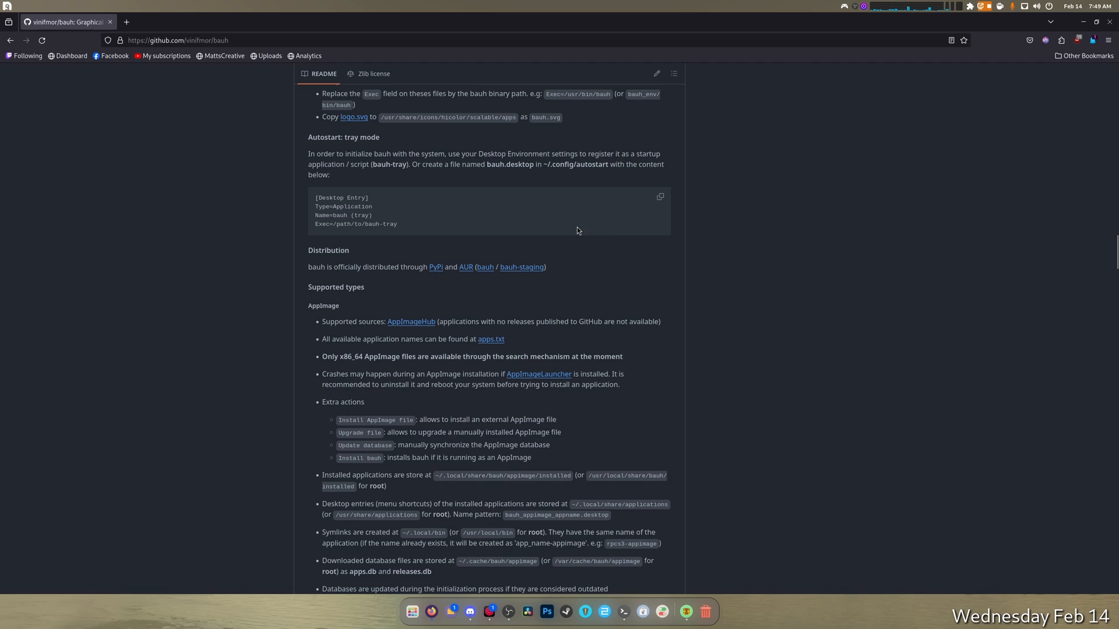
{"action": "mouse_move", "coordinate": [627, 214]}
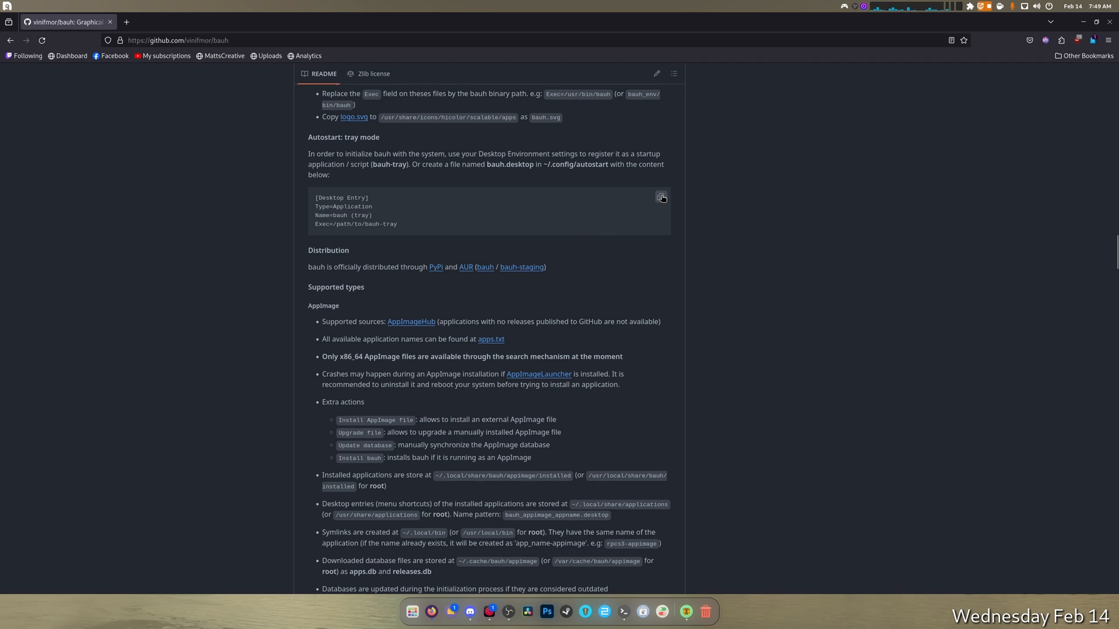
{"action": "mouse_move", "coordinate": [532, 225]}
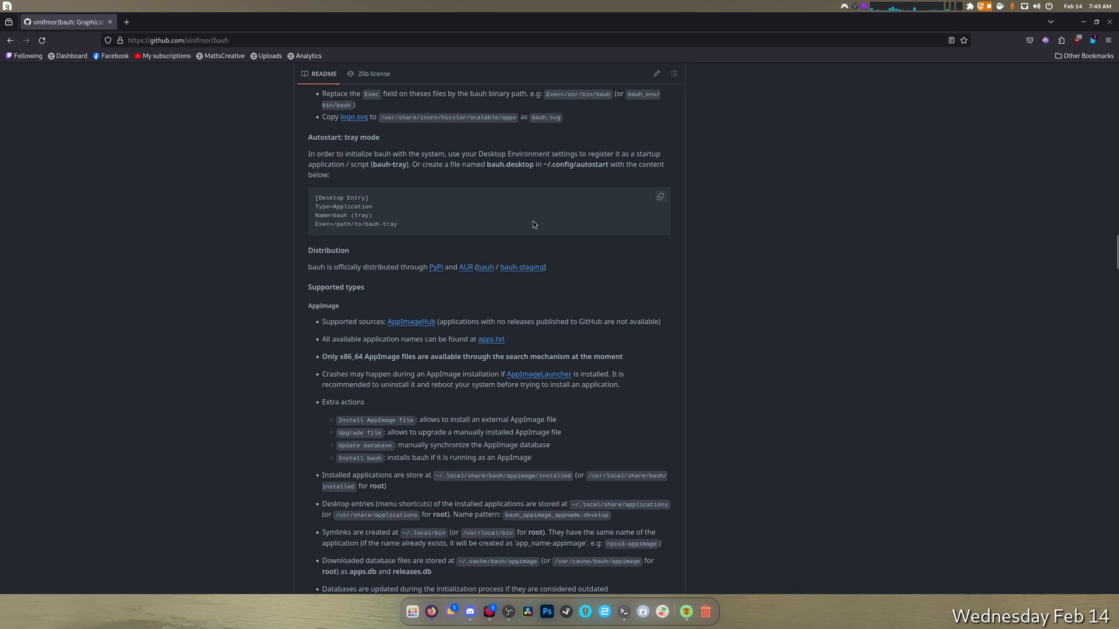
{"action": "mouse_move", "coordinate": [457, 213]}
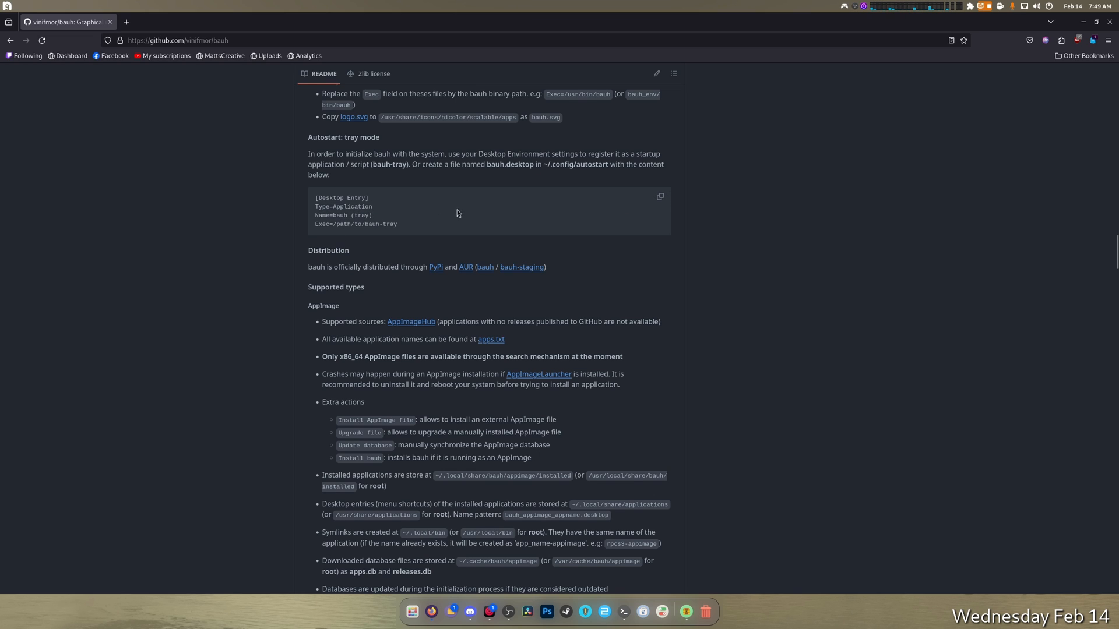
{"action": "scroll", "scroll_direction": "down", "scroll_amount": 3}
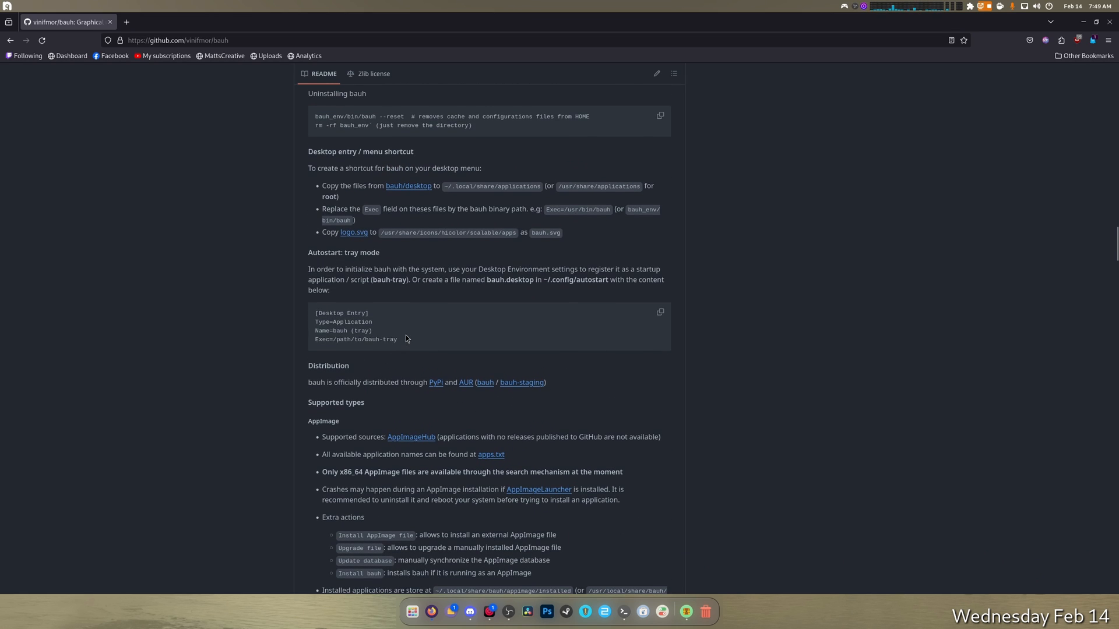
{"action": "mouse_move", "coordinate": [409, 351]}
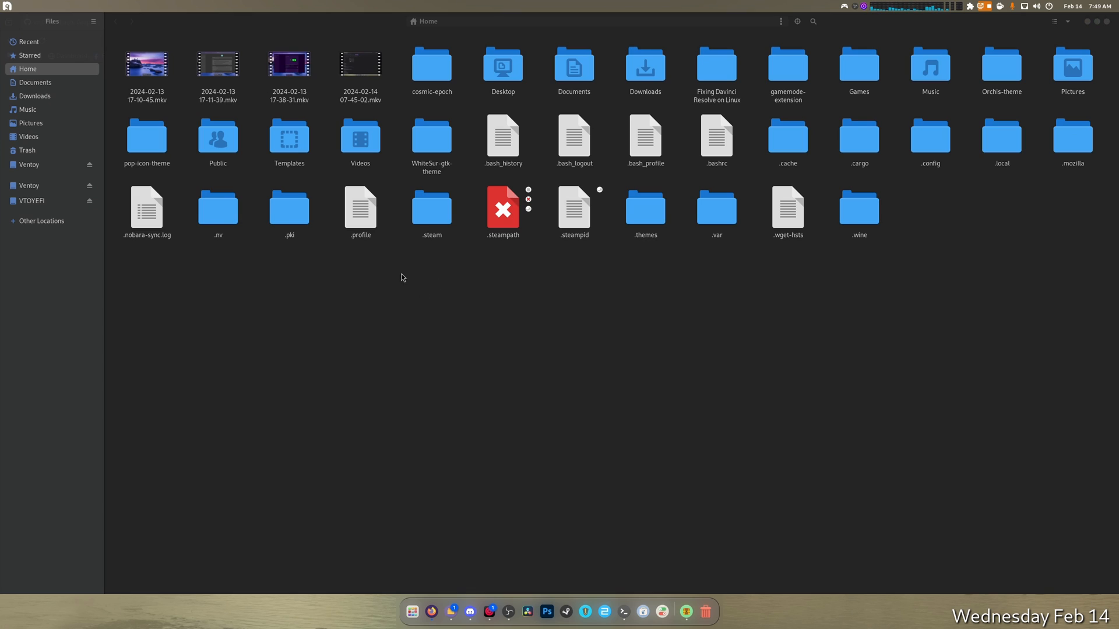
{"action": "mouse_move", "coordinate": [501, 292]}
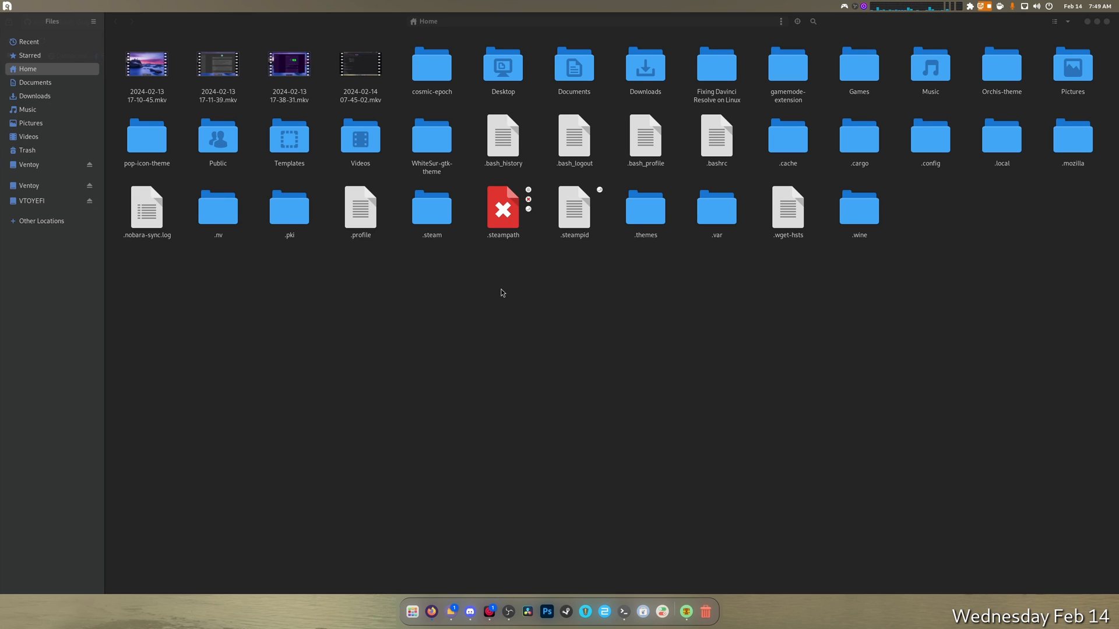
Navigate GNOME Files into the ~/.local/share/applications folder
{"action": "double_click", "coordinate": [1001, 135]}
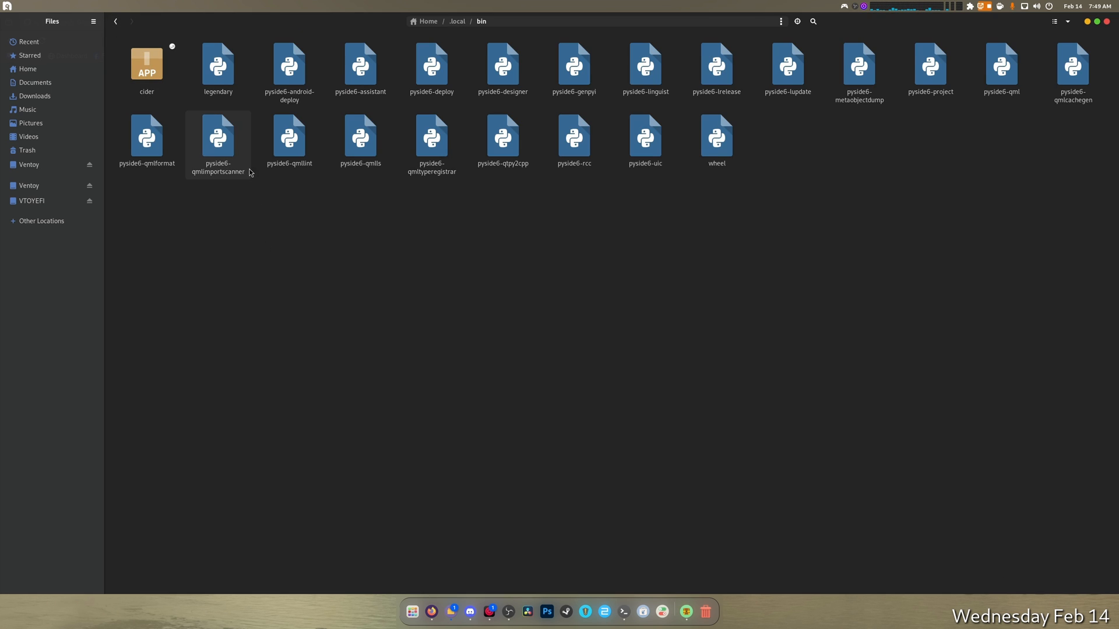
{"action": "left_click", "coordinate": [715, 136]}
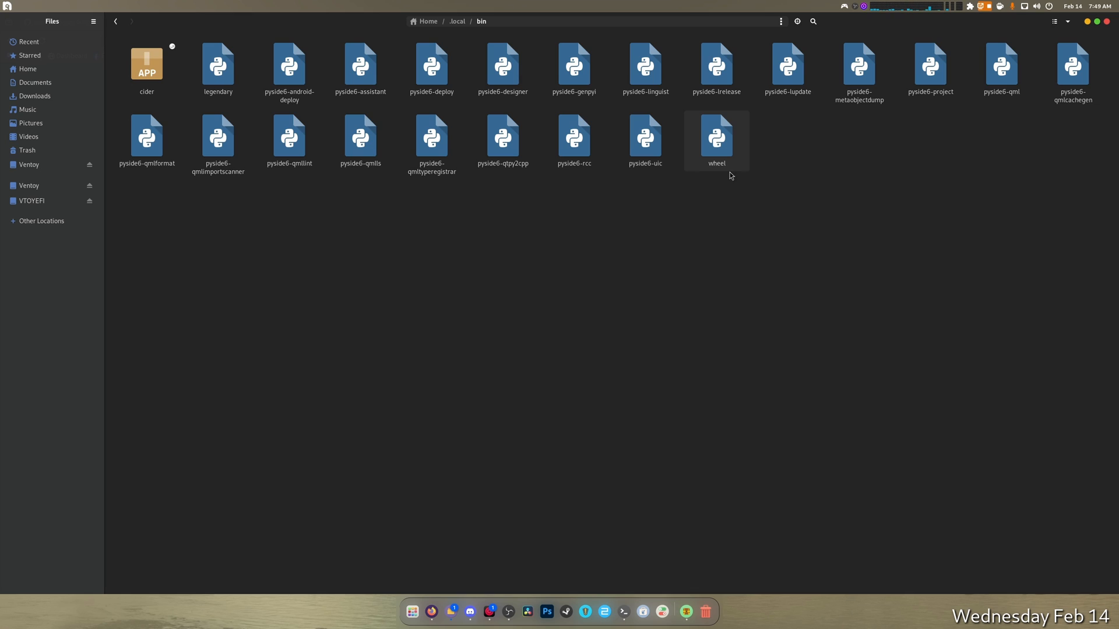
{"action": "left_click", "coordinate": [289, 68]}
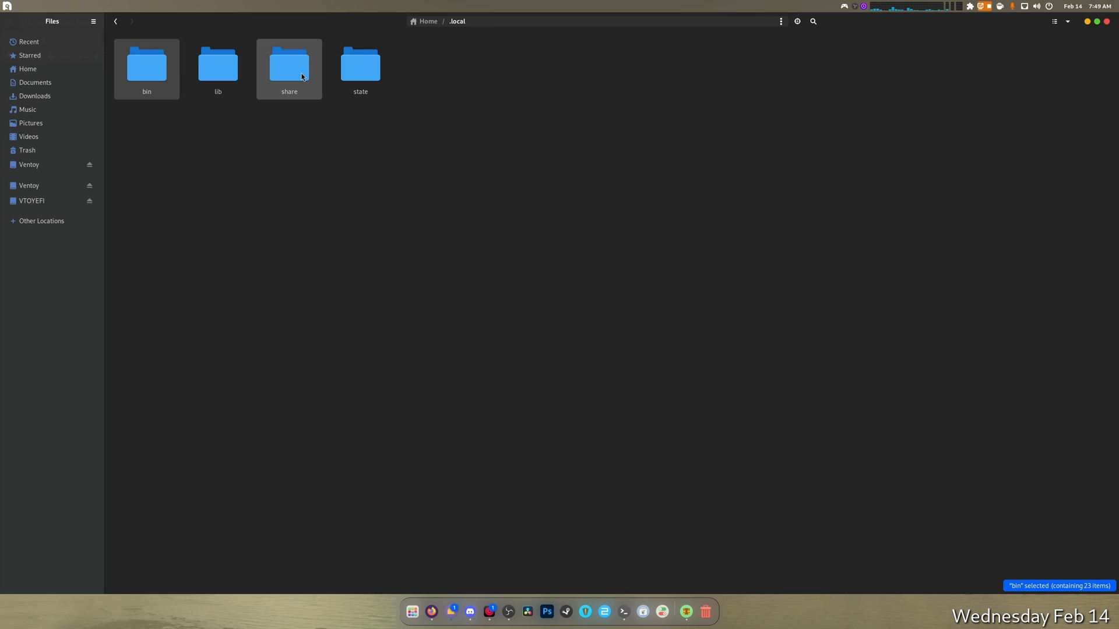
{"action": "double_click", "coordinate": [288, 63]}
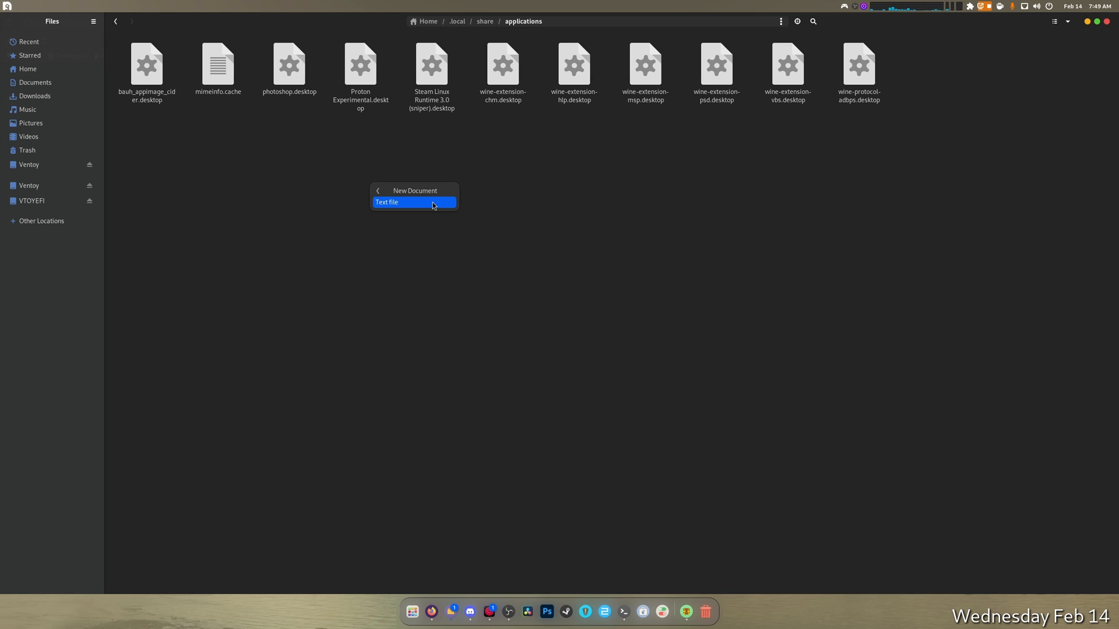
Create a new empty text file there and rename it Bauh.desktop
{"action": "left_click", "coordinate": [387, 202]}
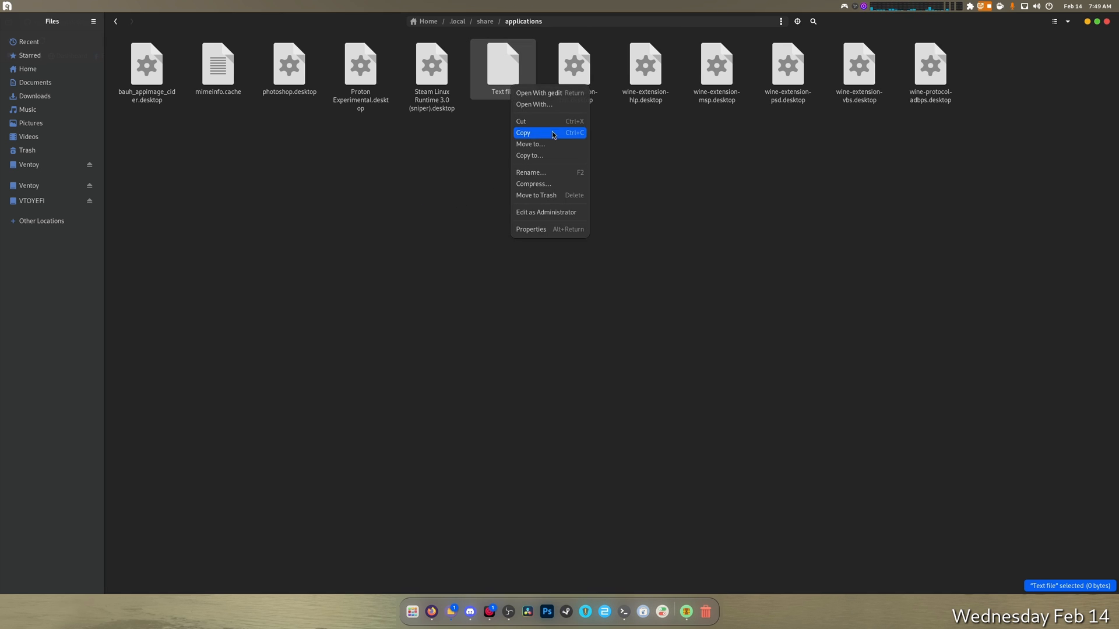
{"action": "left_click", "coordinate": [530, 172]}
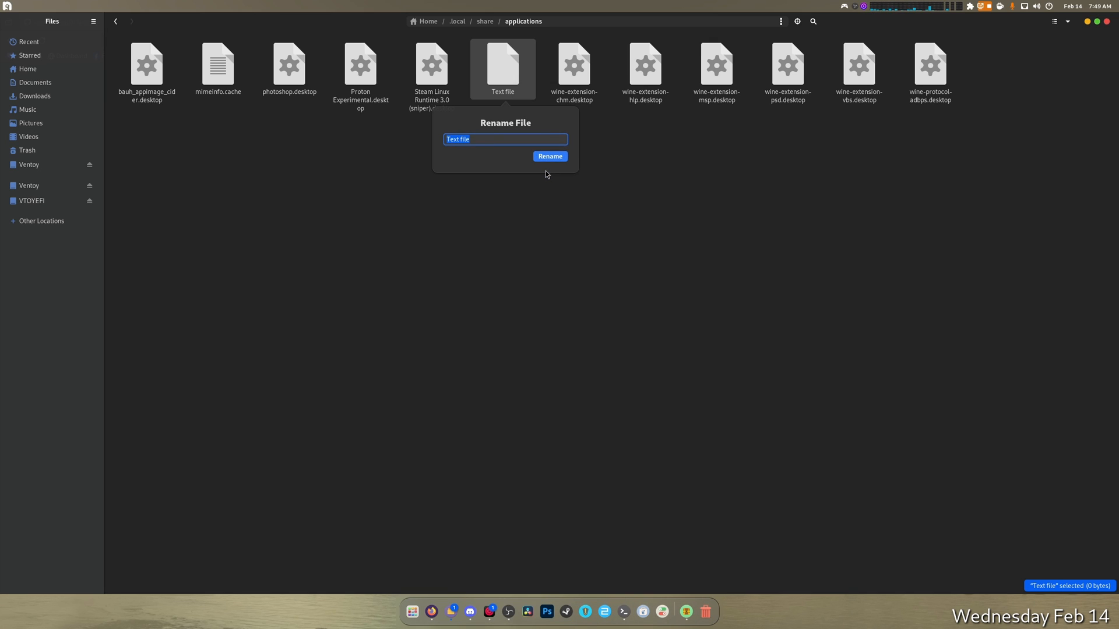
{"action": "type", "text": "Bauh"}
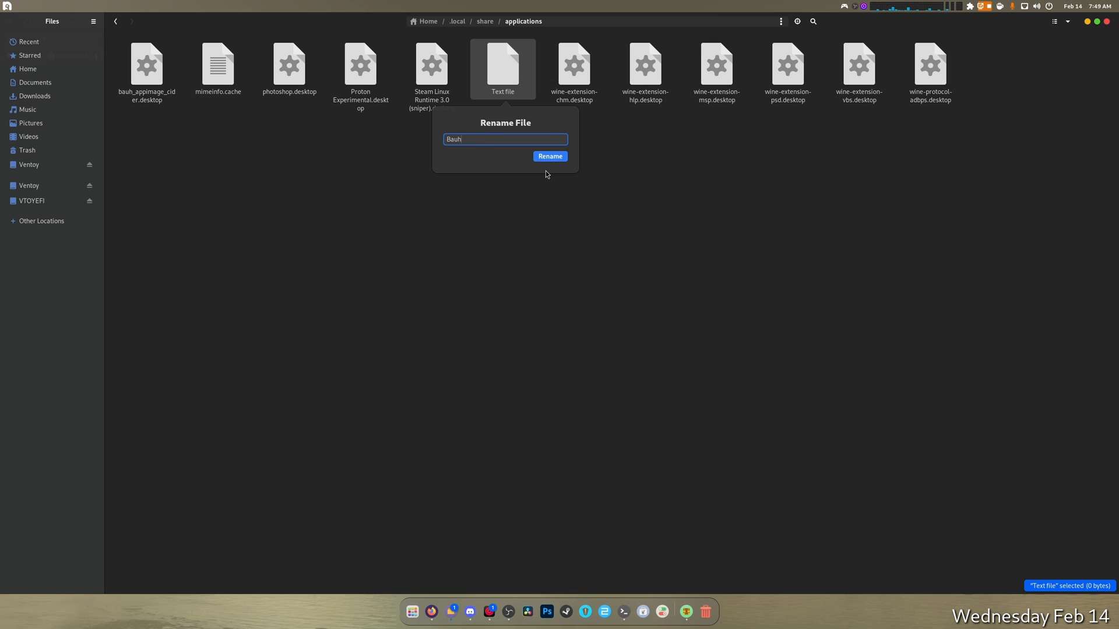
{"action": "type", "text": ".desktop"}
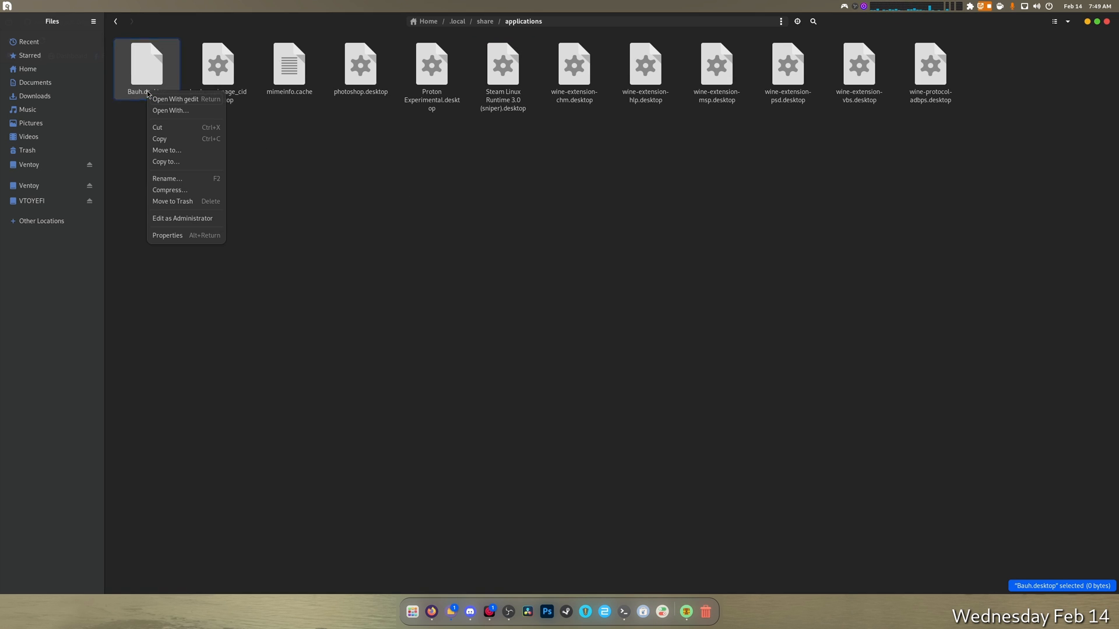
Paste the desktop entry into Bauh.desktop with Name=bauh and Exec=bauh, and save it
{"action": "left_click", "coordinate": [174, 98]}
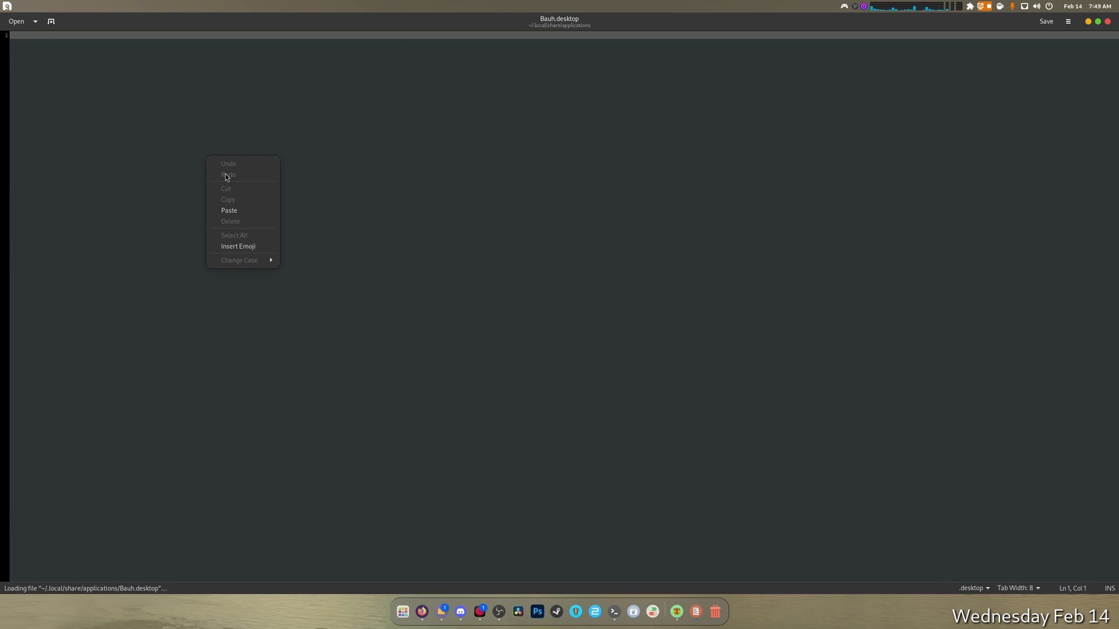
{"action": "left_click", "coordinate": [229, 209]}
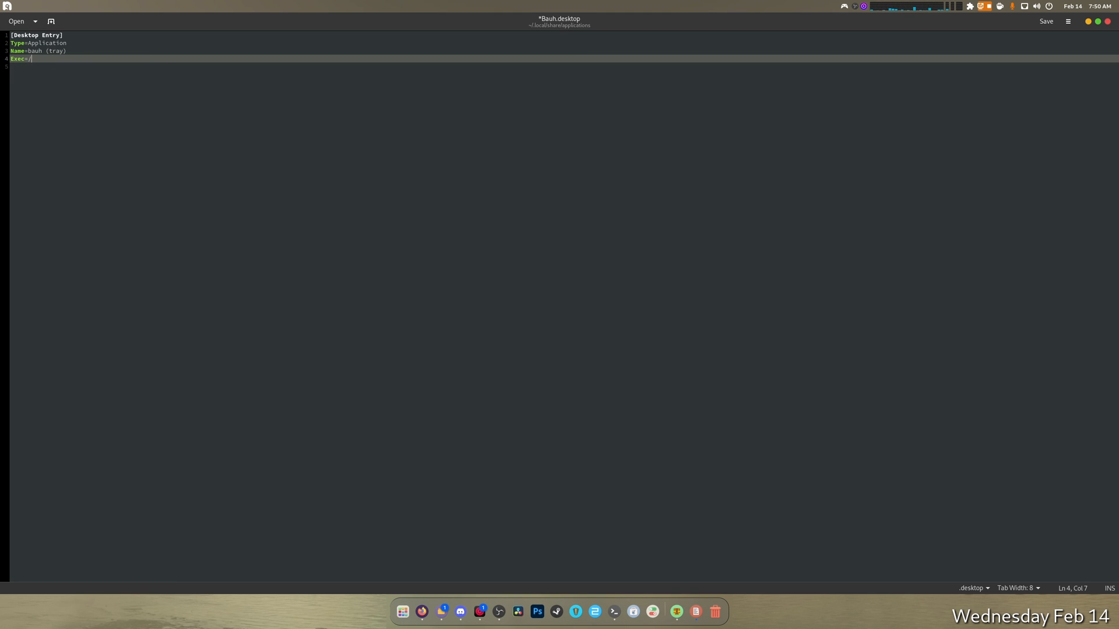
{"action": "type", "text": "bauh"}
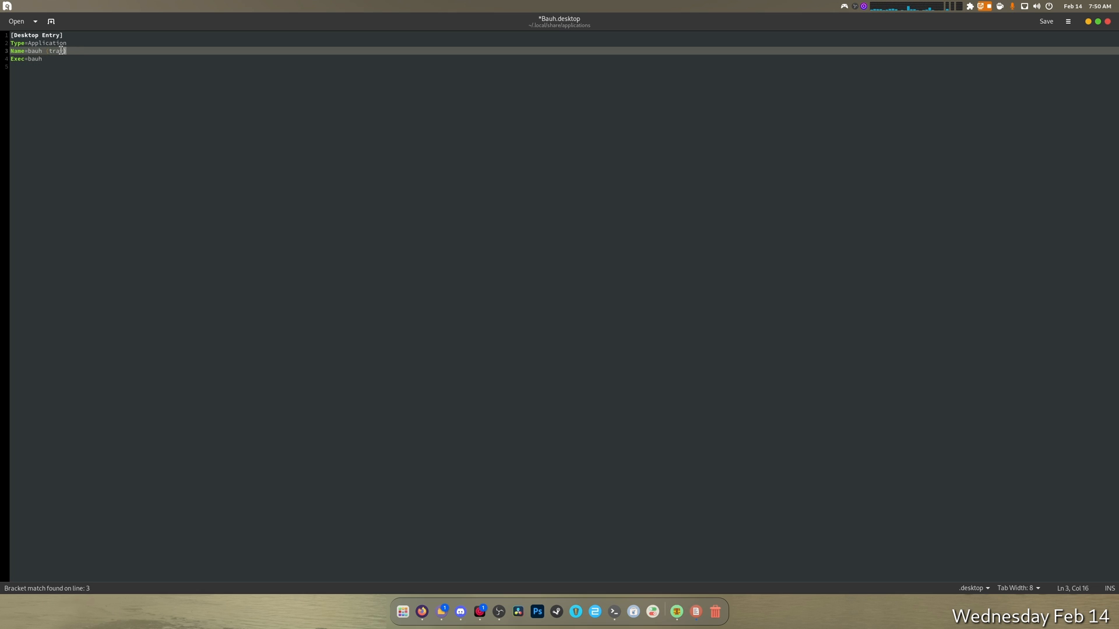
{"action": "key", "text": "BackSpace"}
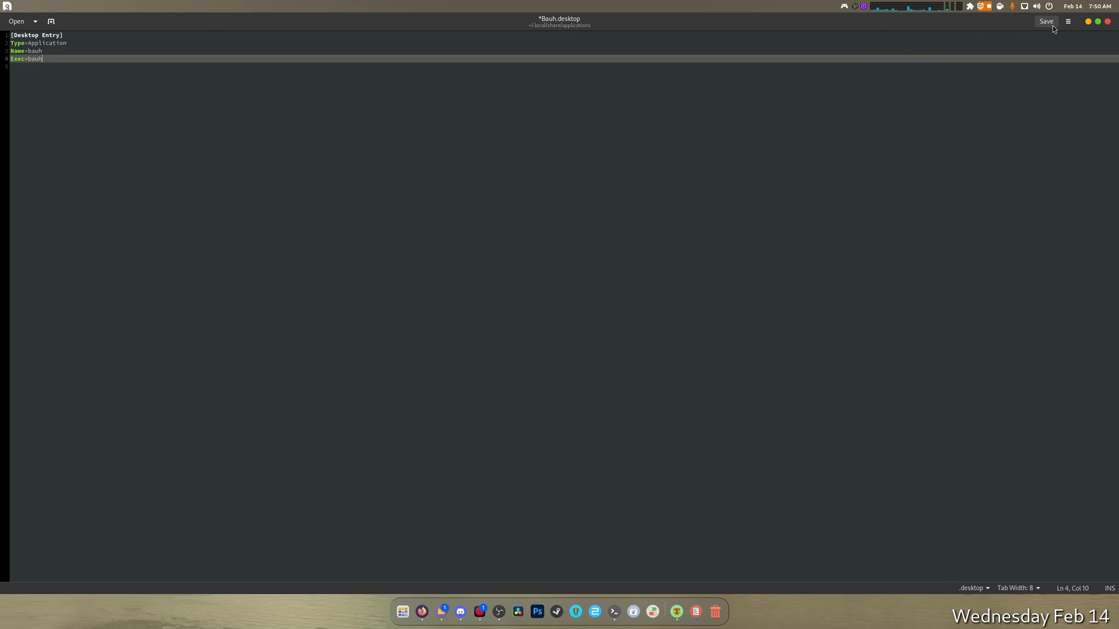
{"action": "left_click", "coordinate": [1044, 21]}
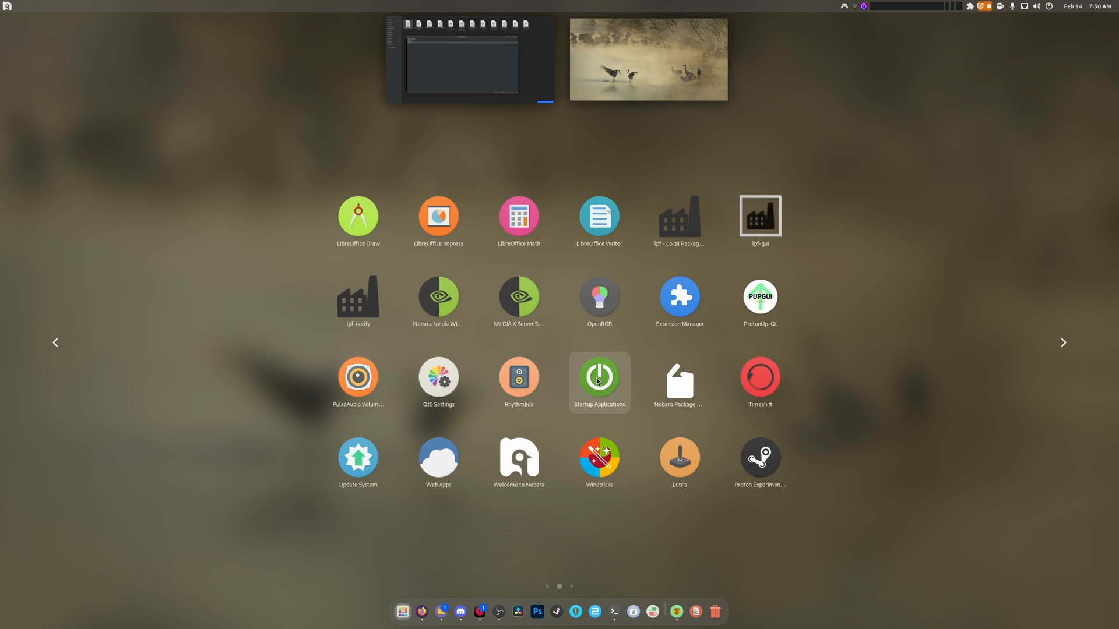
Browse the GNOME application grid looking for the new bauh launcher
{"action": "left_click", "coordinate": [1063, 343]}
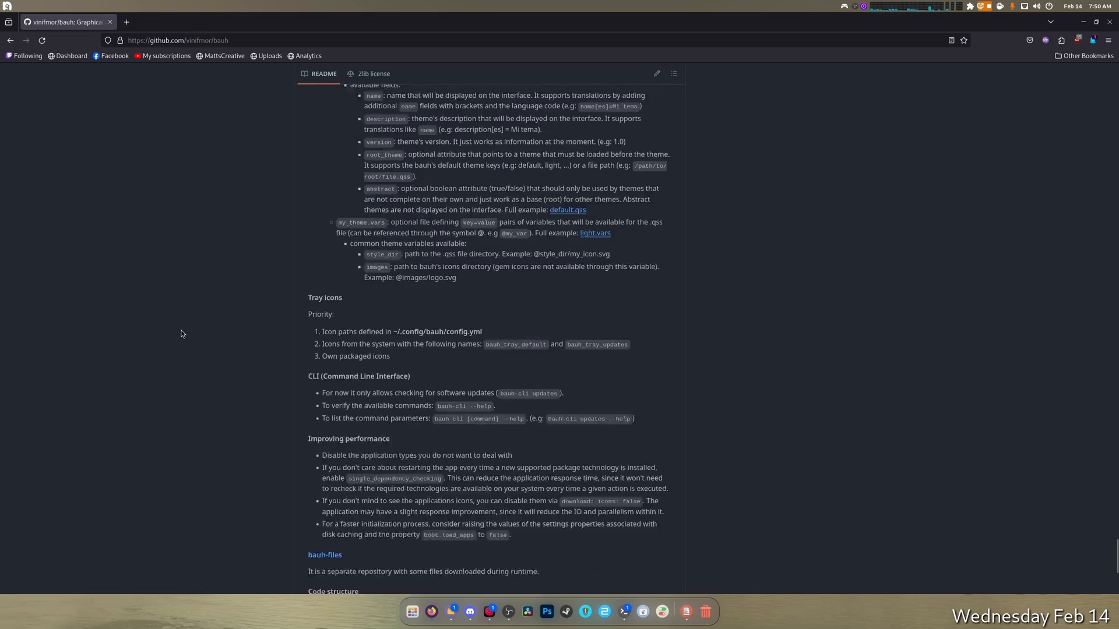
Search the bauh repository files for 'svg' and open view/resources/img/logo.svg
{"action": "scroll", "scroll_direction": "down", "scroll_amount": 3}
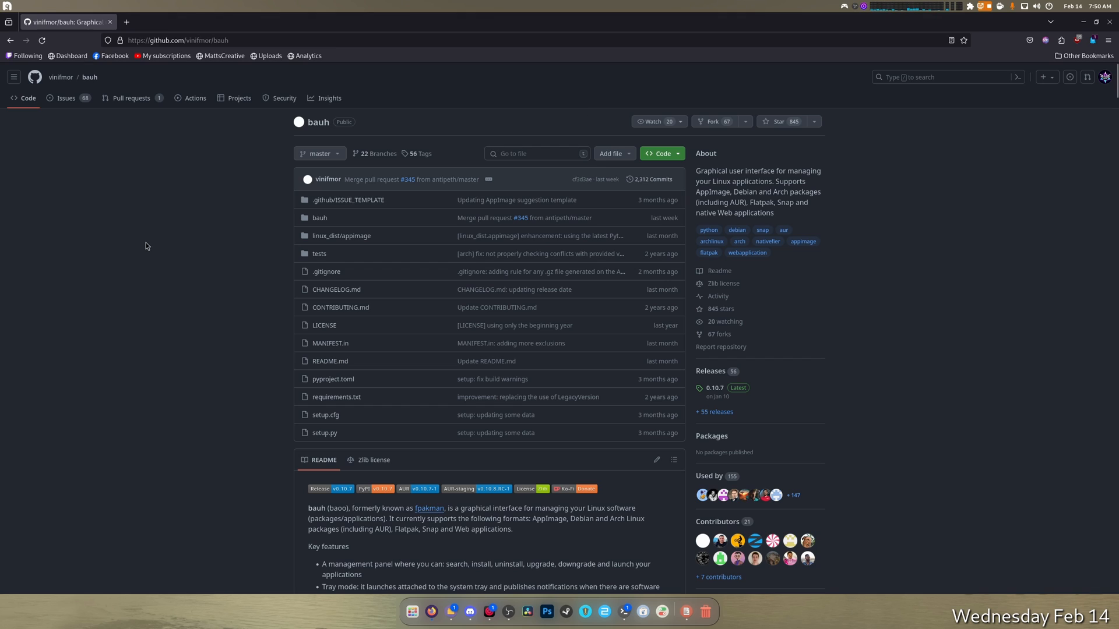
{"action": "mouse_move", "coordinate": [217, 282]}
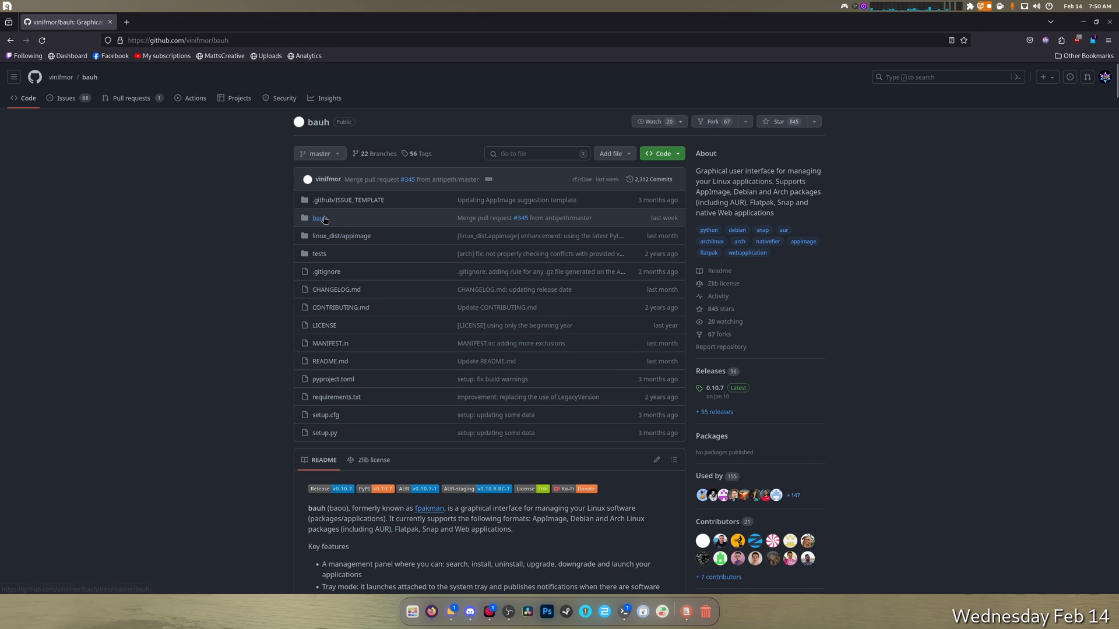
{"action": "left_click", "coordinate": [320, 218]}
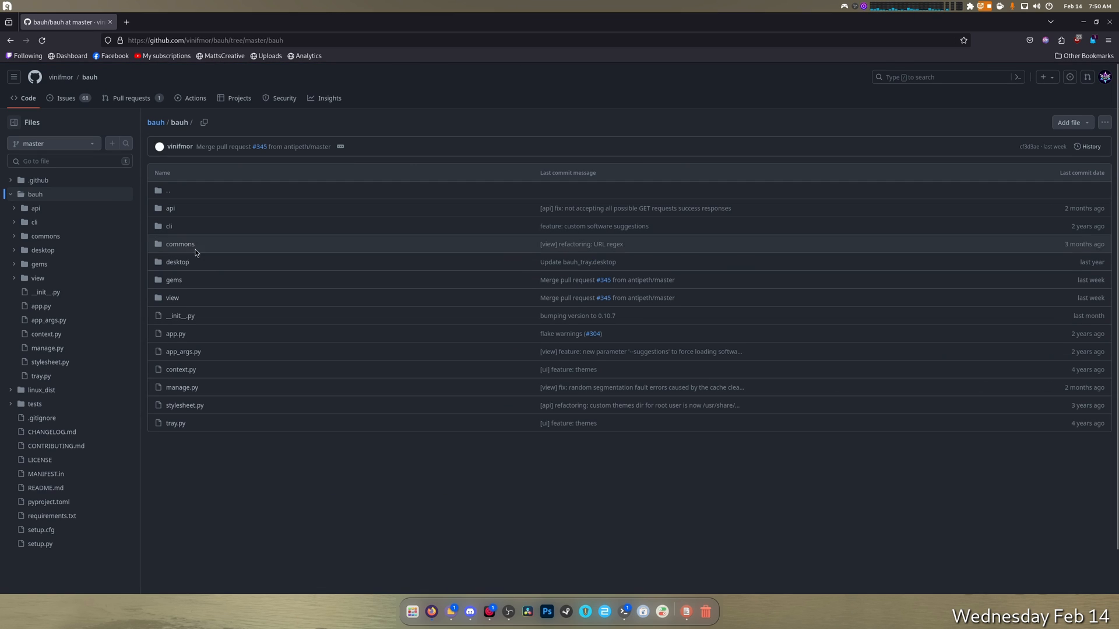
{"action": "left_click", "coordinate": [68, 161]}
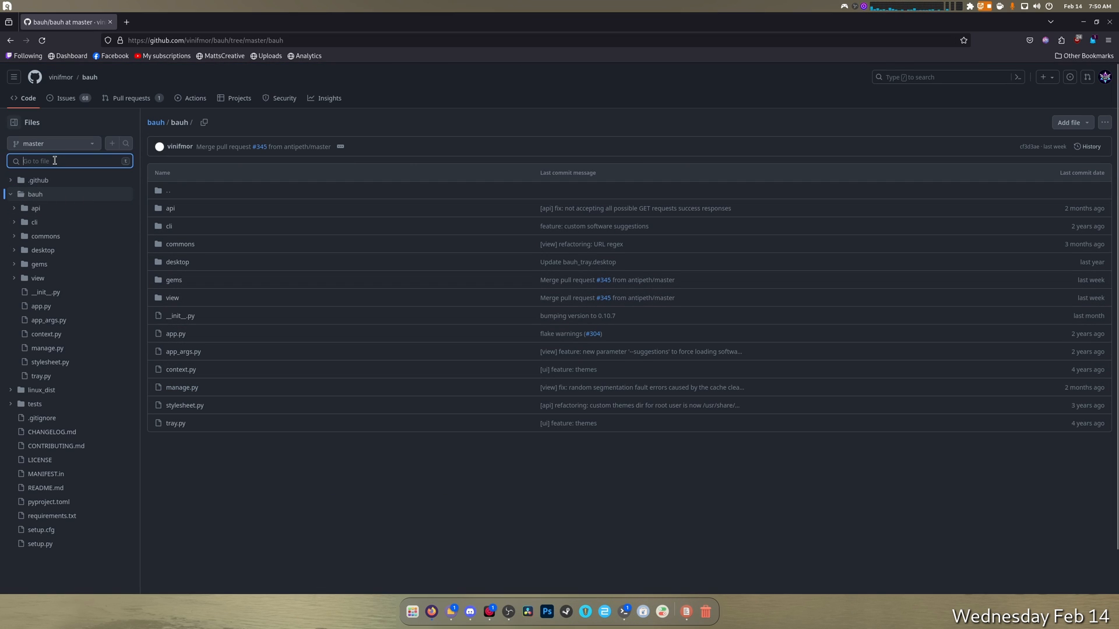
{"action": "type", "text": "svg"}
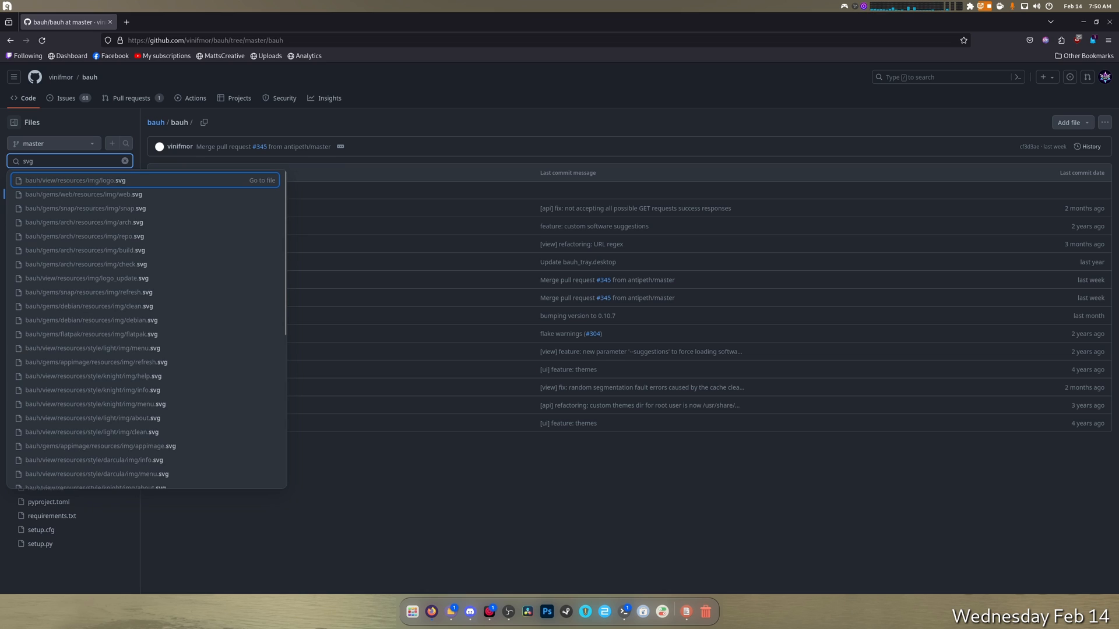
{"action": "left_click", "coordinate": [81, 179]}
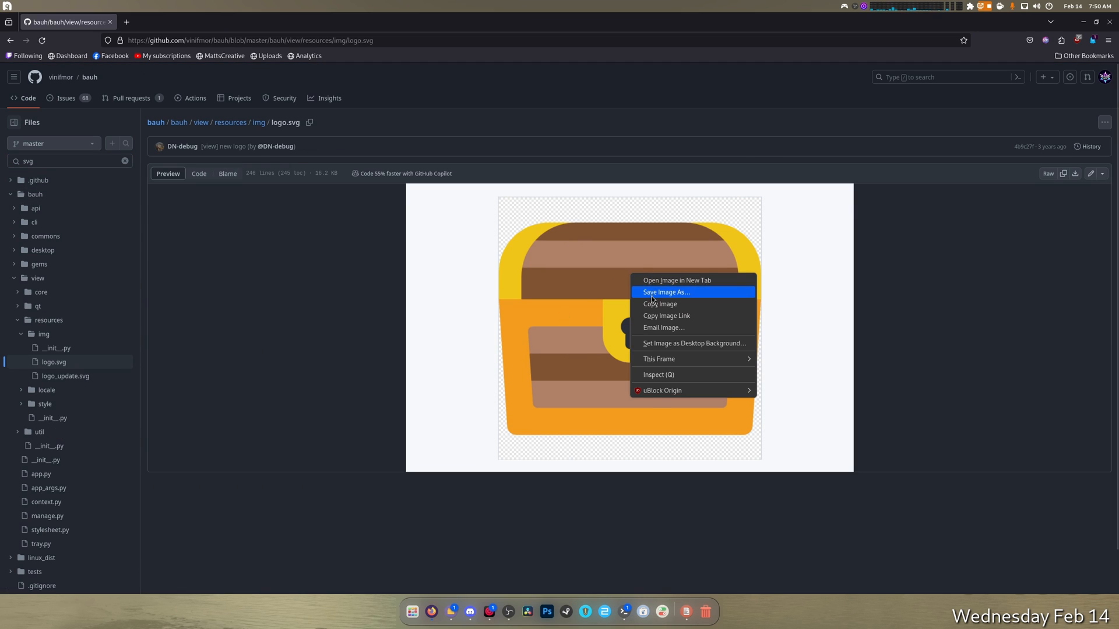
Save logo.svg into ~/.local/share/applications, then bring up actions for photoshop.desktop
{"action": "left_click", "coordinate": [664, 291]}
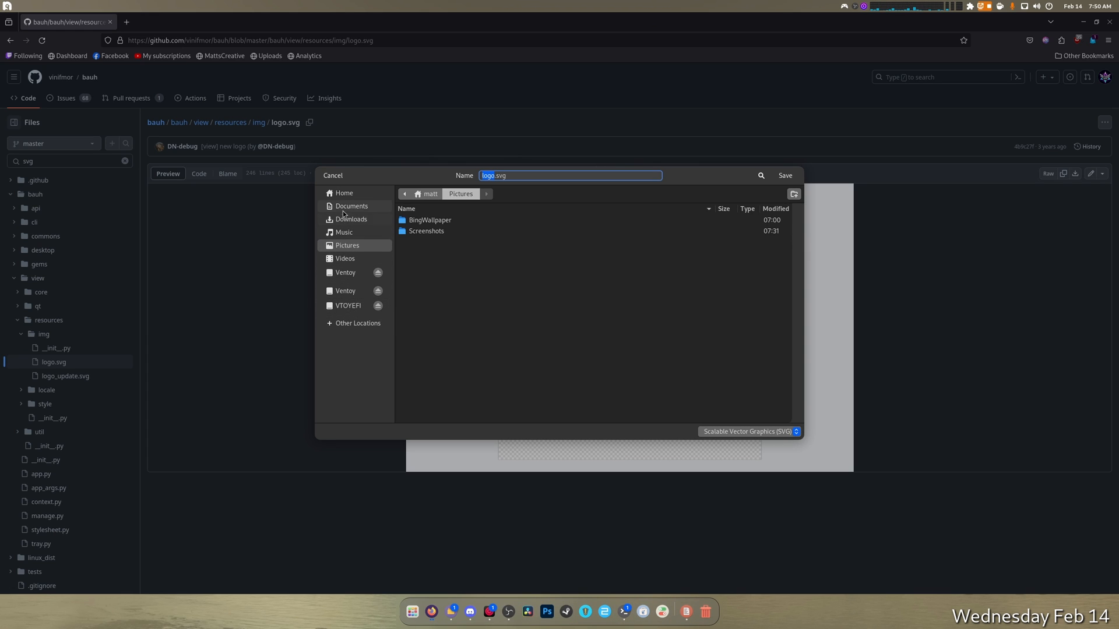
{"action": "left_click", "coordinate": [343, 192]}
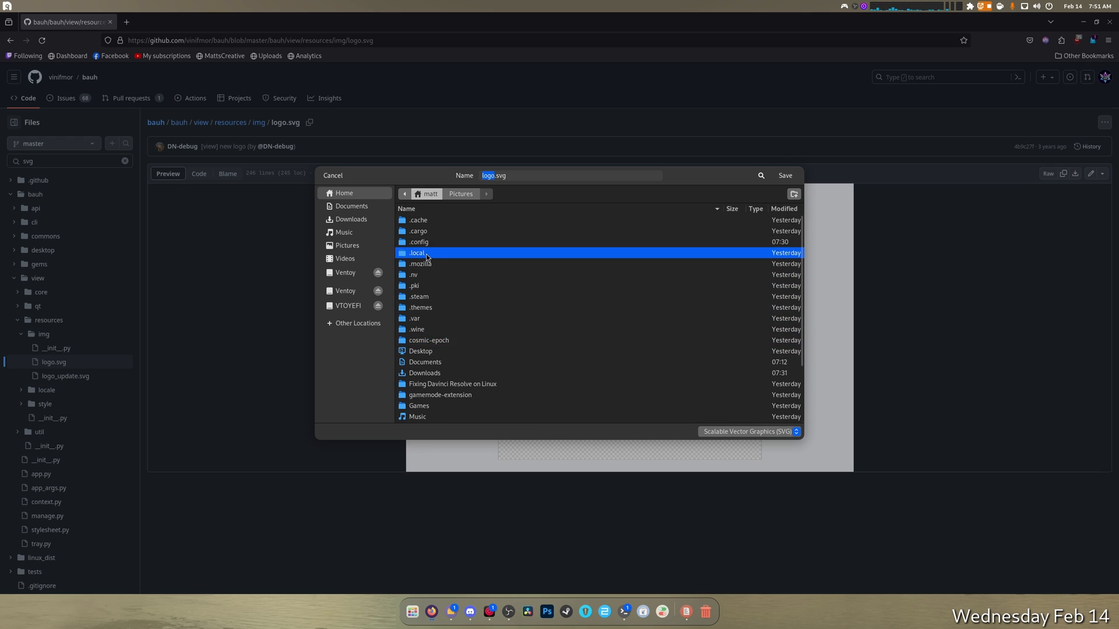
{"action": "double_click", "coordinate": [417, 253]}
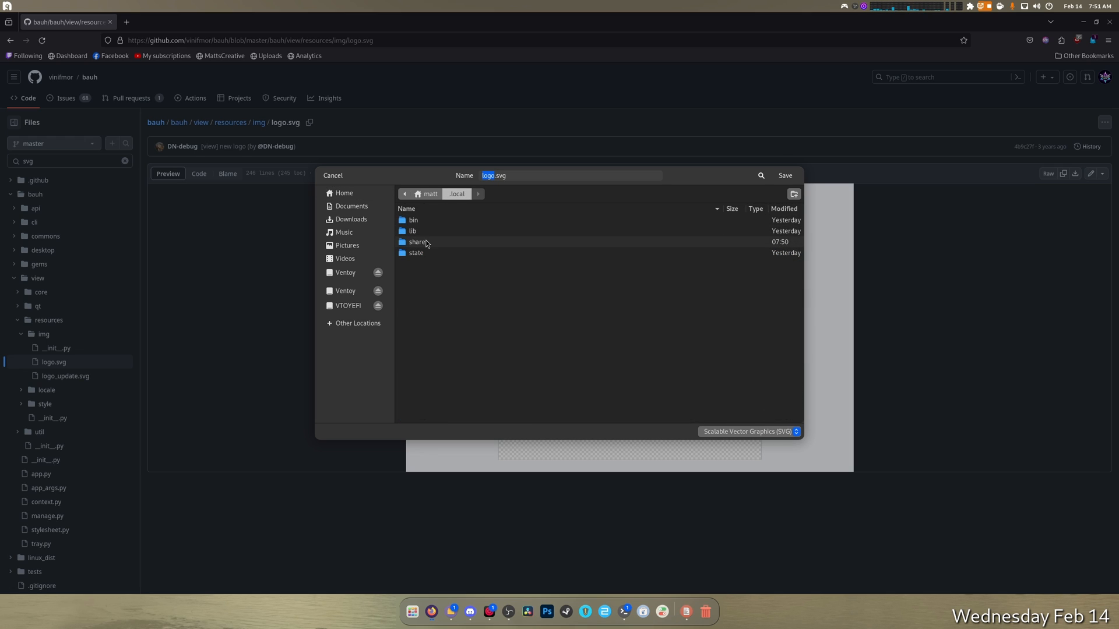
{"action": "double_click", "coordinate": [418, 243]}
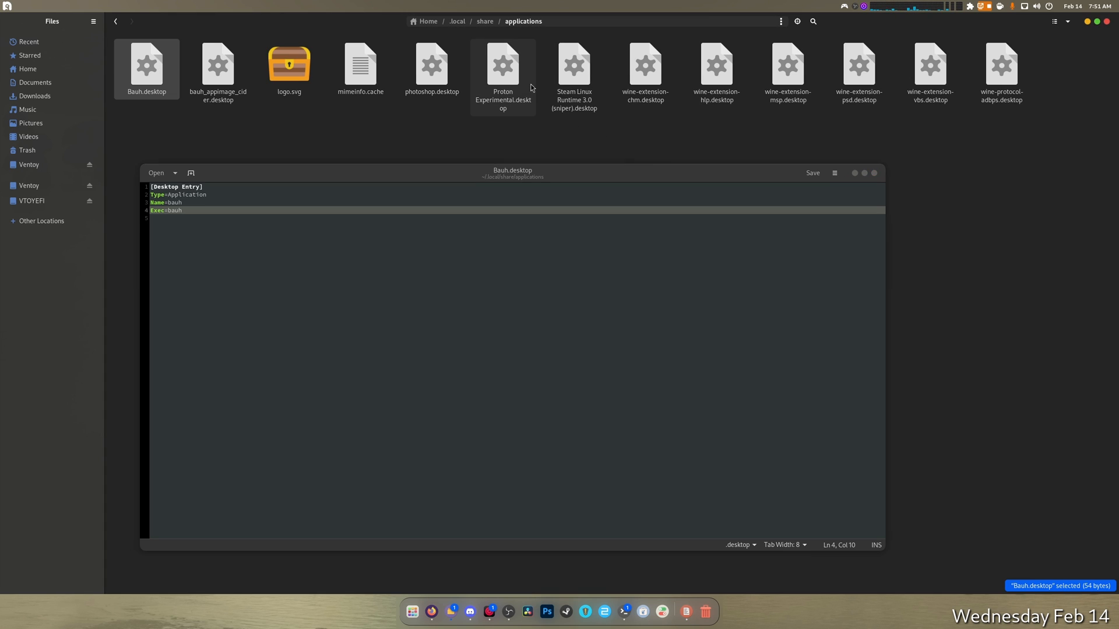
{"action": "right_click", "coordinate": [431, 63]}
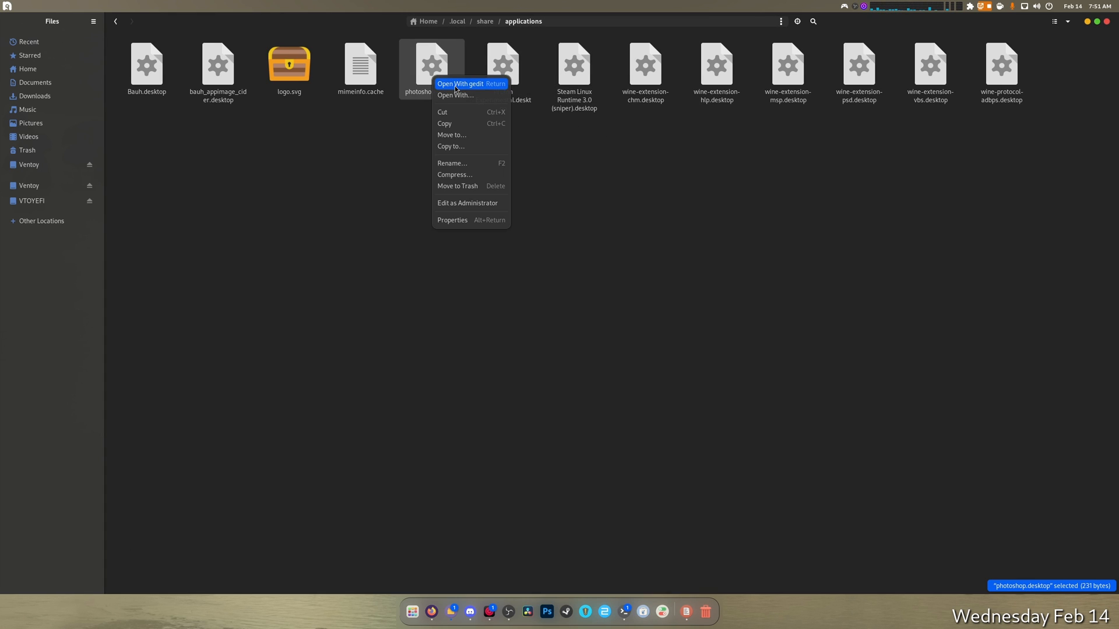
Check photoshop.desktop in gedit, add Icon=logo.svg to Bauh.desktop and save it
{"action": "left_click", "coordinate": [463, 84]}
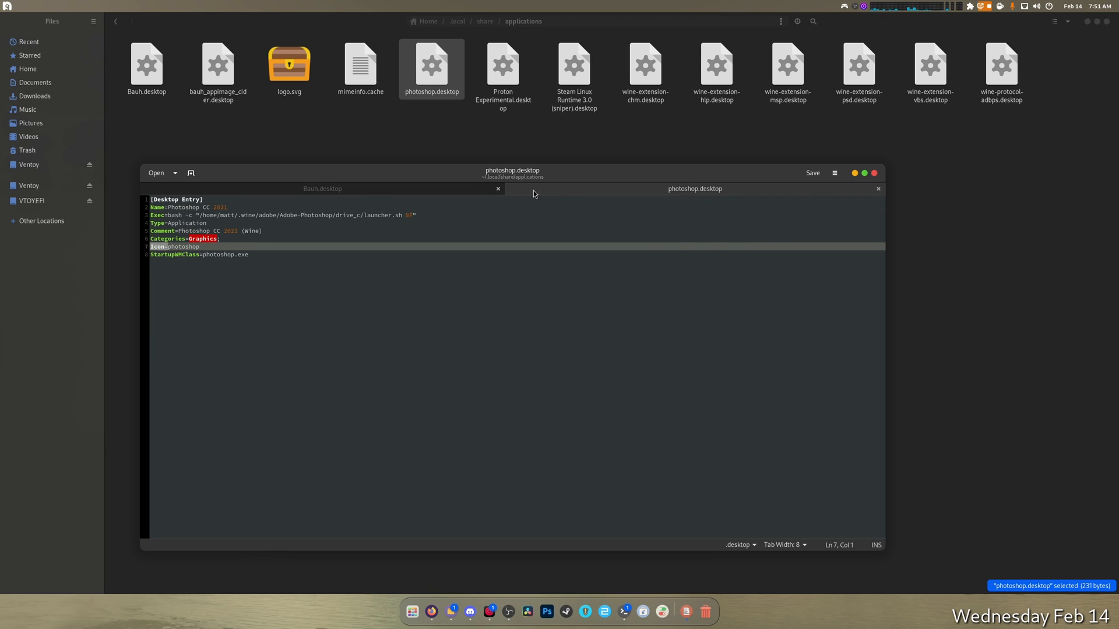
{"action": "left_click", "coordinate": [322, 189]}
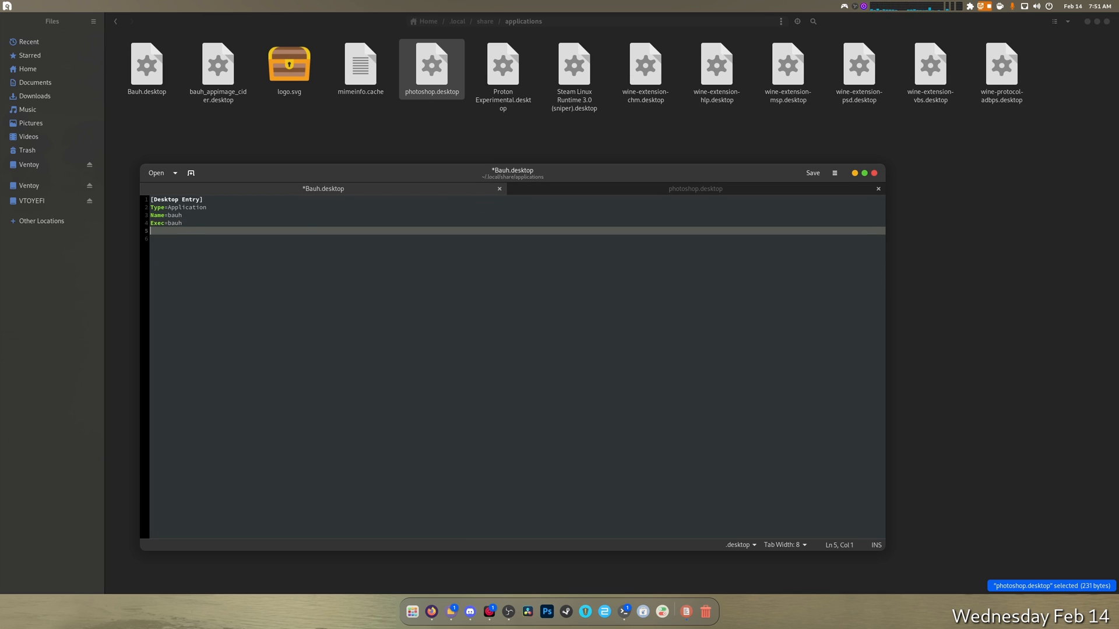
{"action": "type", "text": "Icon="}
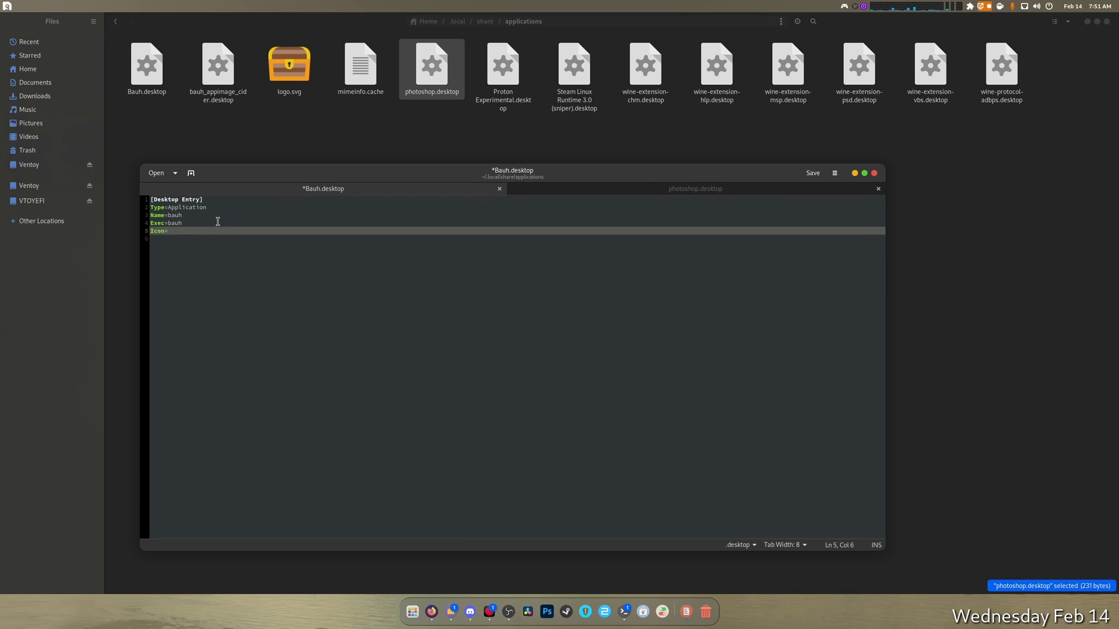
{"action": "type", "text": "log"}
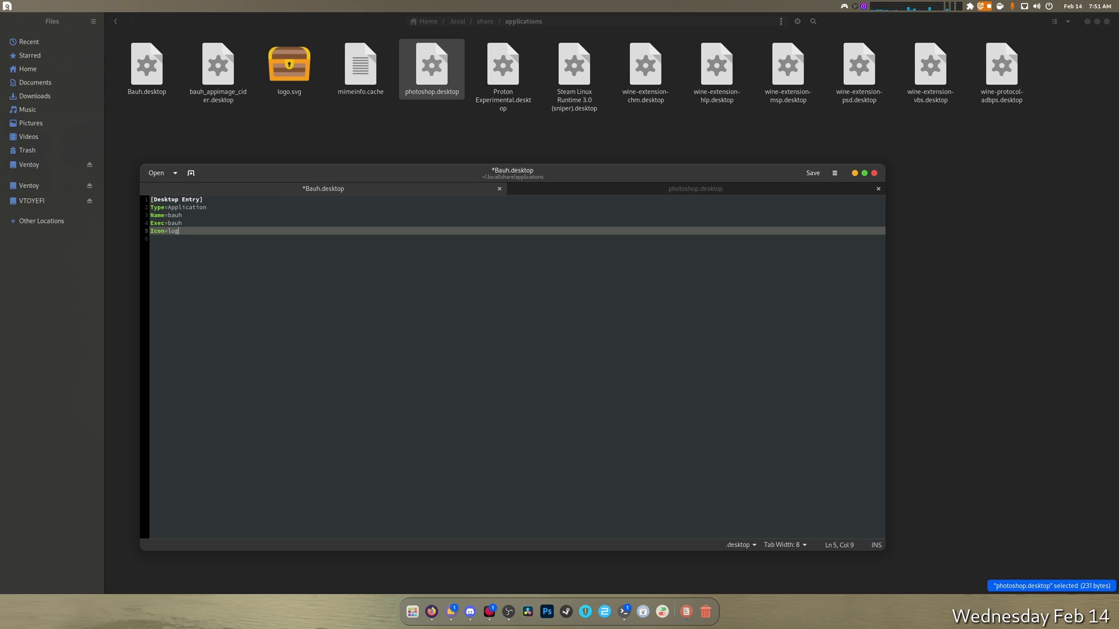
{"action": "type", "text": "o.svg"}
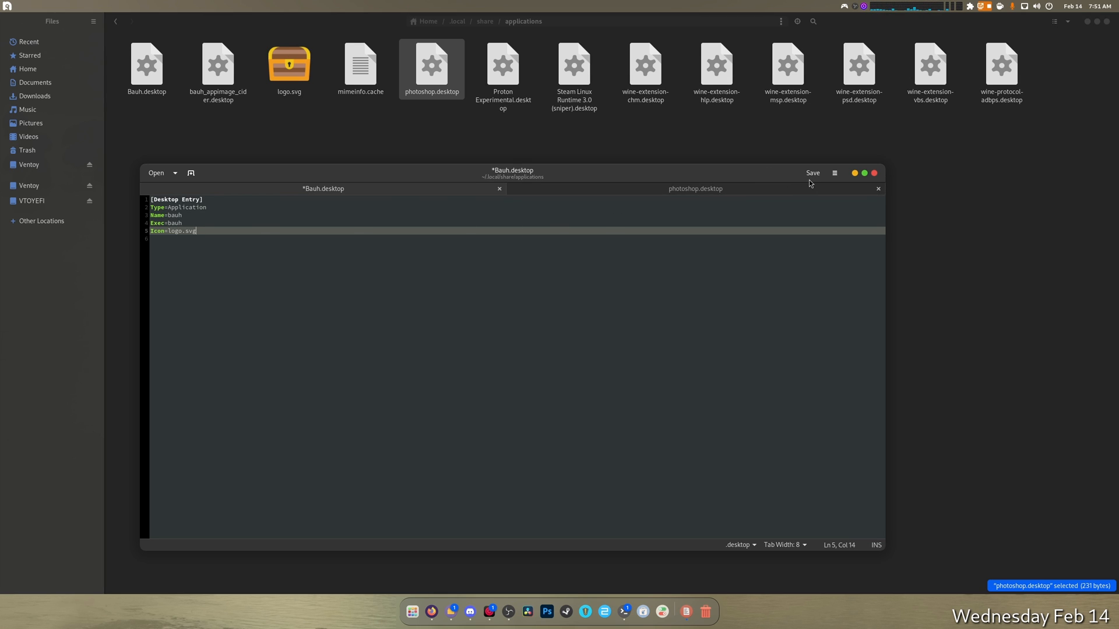
{"action": "left_click", "coordinate": [812, 173]}
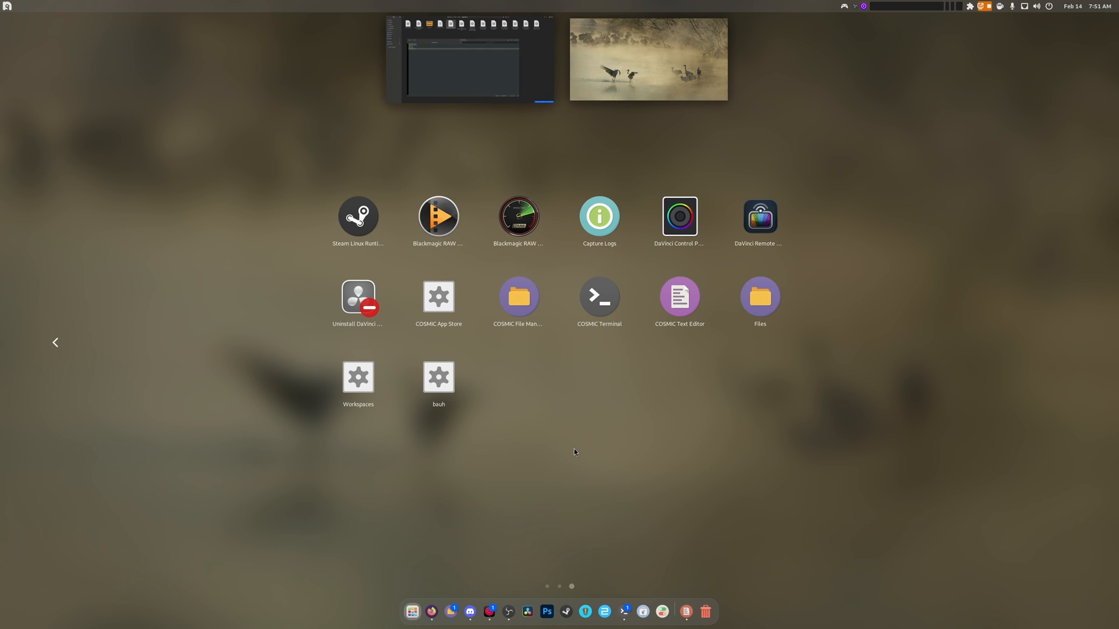
{"action": "mouse_move", "coordinate": [549, 447]}
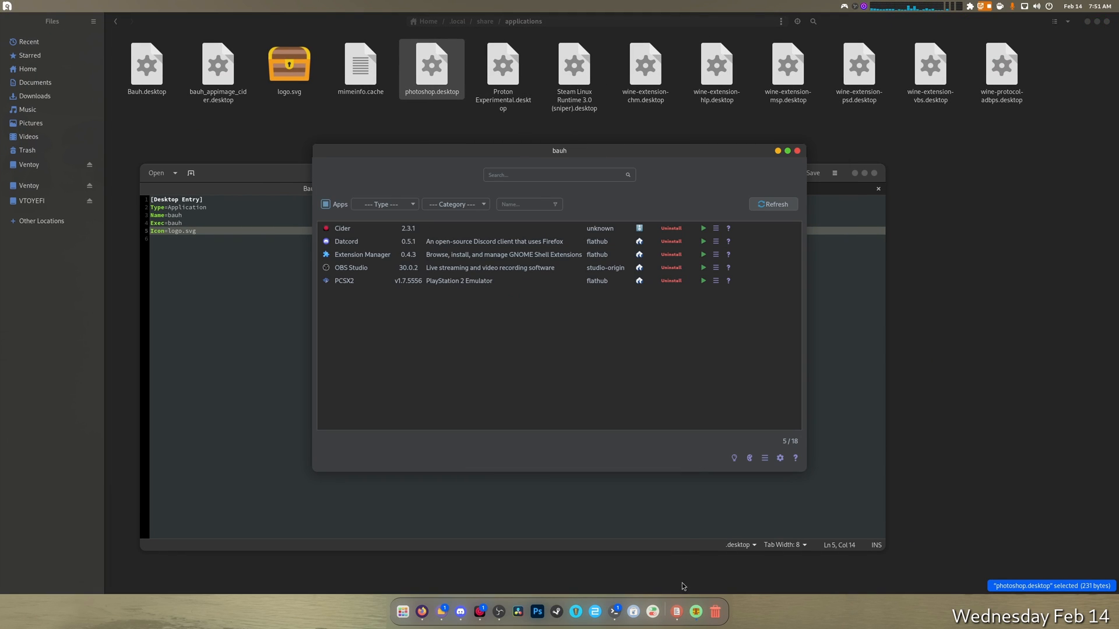
{"action": "mouse_move", "coordinate": [403, 612]}
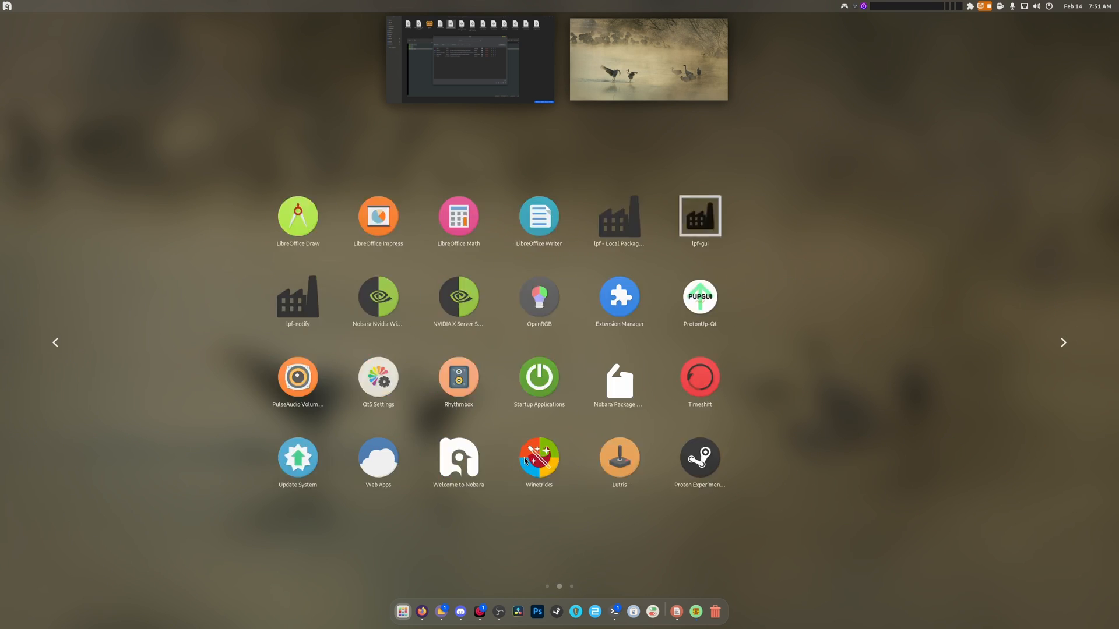
Search the application menu for 'bauh'
{"action": "left_click", "coordinate": [1063, 342]}
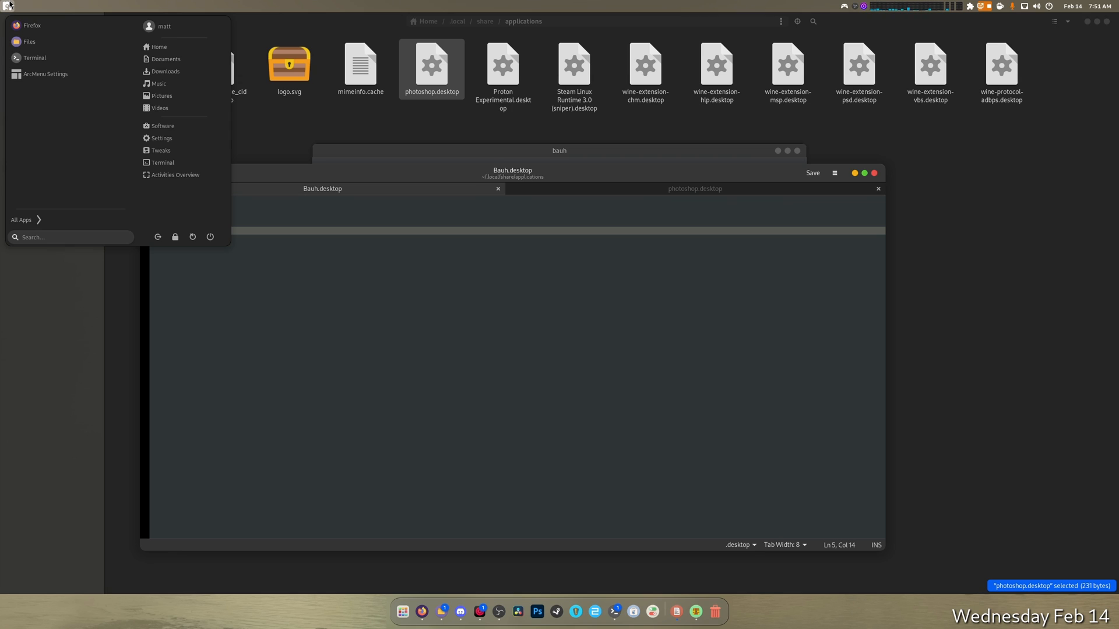
{"action": "type", "text": "bauh"}
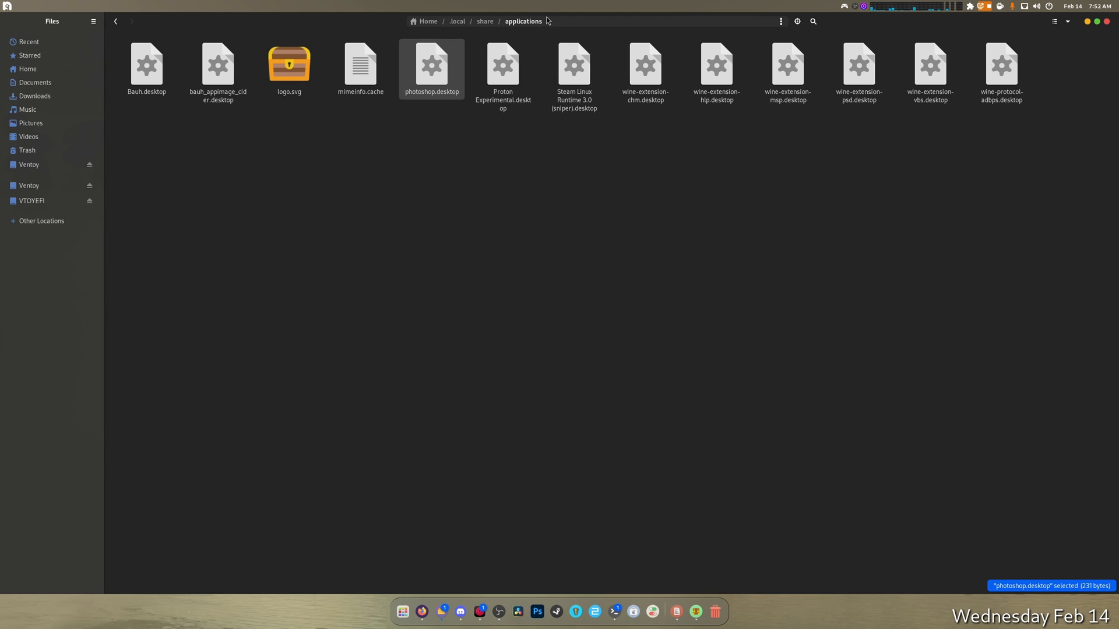
Change the Icon line to /home/matt/.local/share/applications/logo.svg and save Bauh.desktop
{"action": "left_click", "coordinate": [780, 21]}
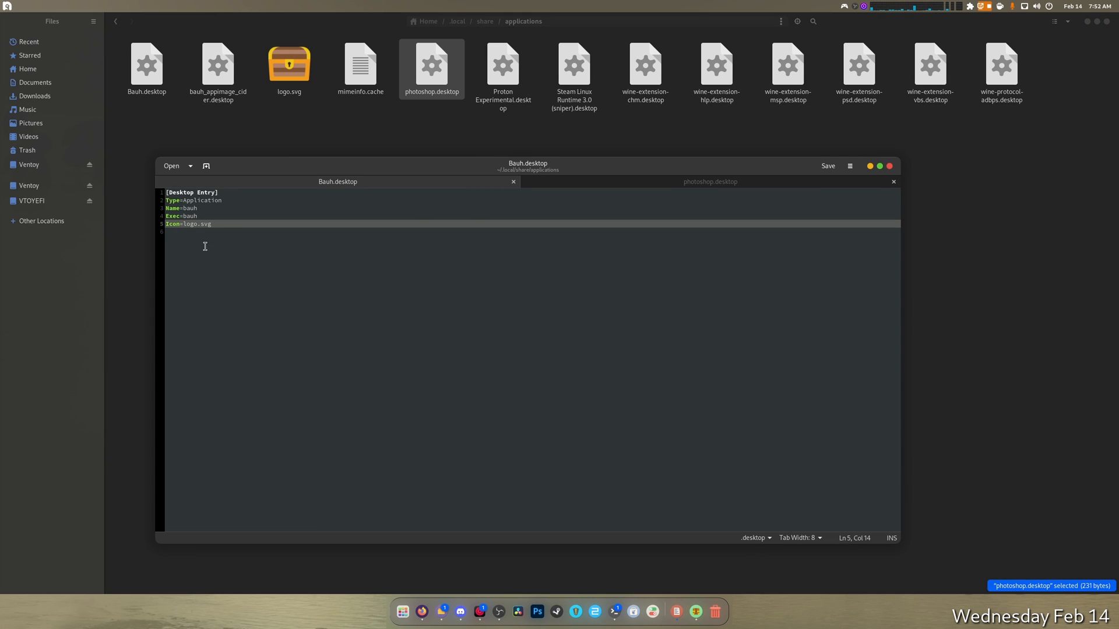
{"action": "left_click", "coordinate": [183, 223]}
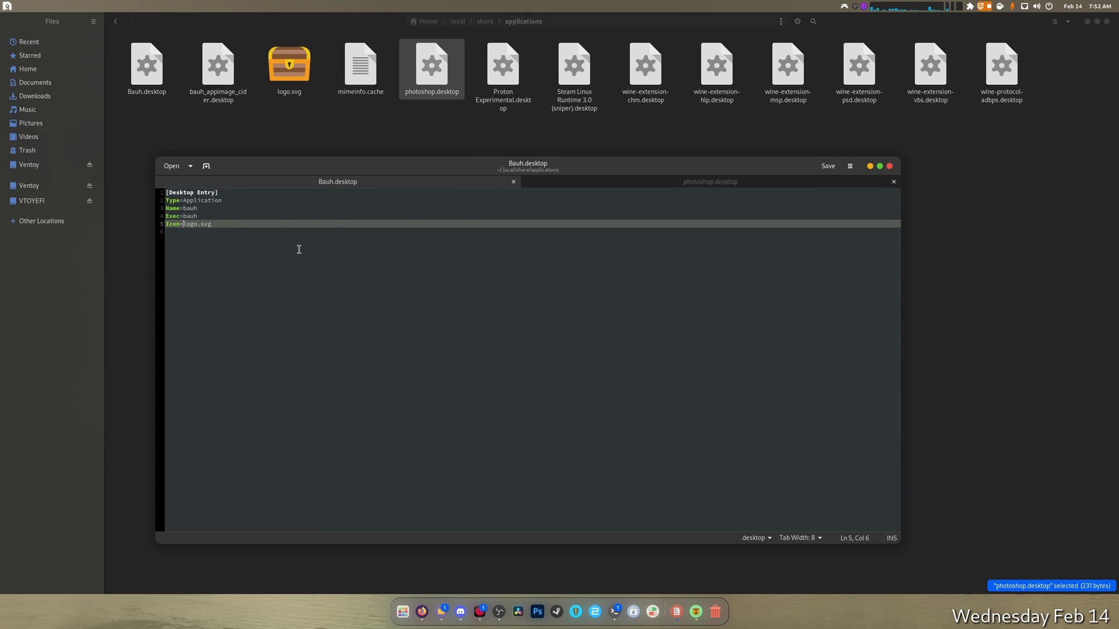
{"action": "type", "text": "/home/matt/.local/share/applications\\"}
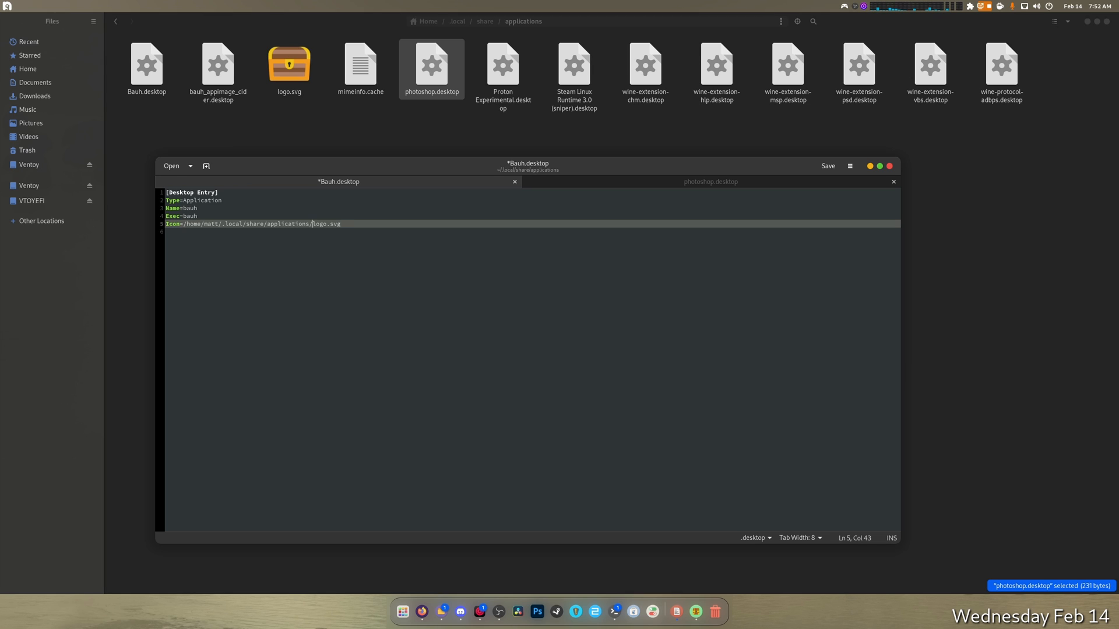
{"action": "left_click", "coordinate": [827, 165]}
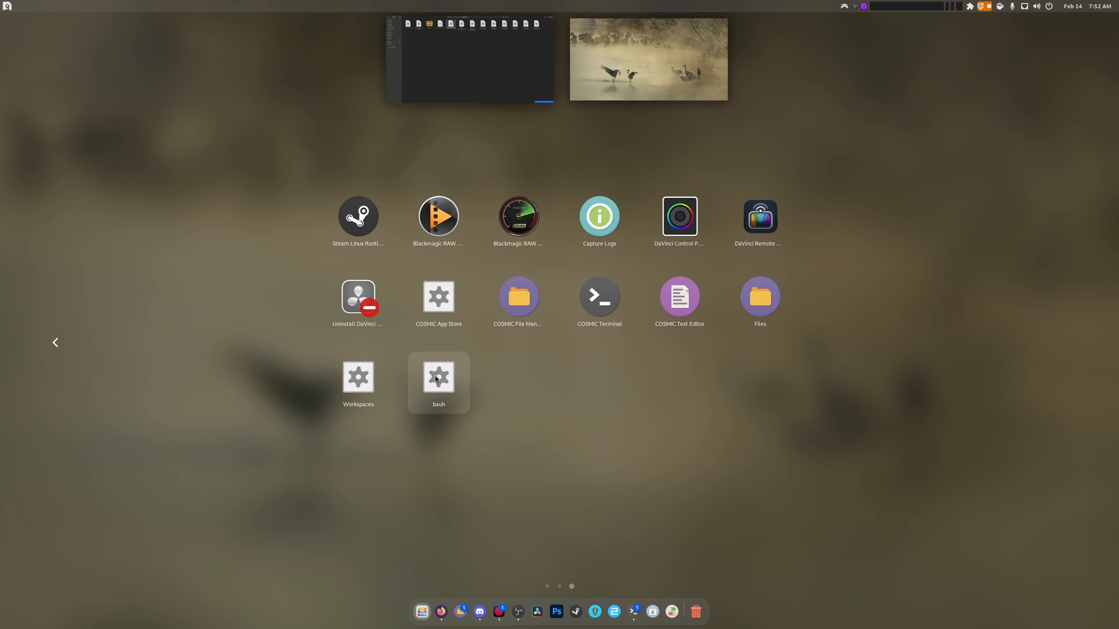
Search ArcMenu for 'bauh' to launch it
{"action": "left_click", "coordinate": [8, 7]}
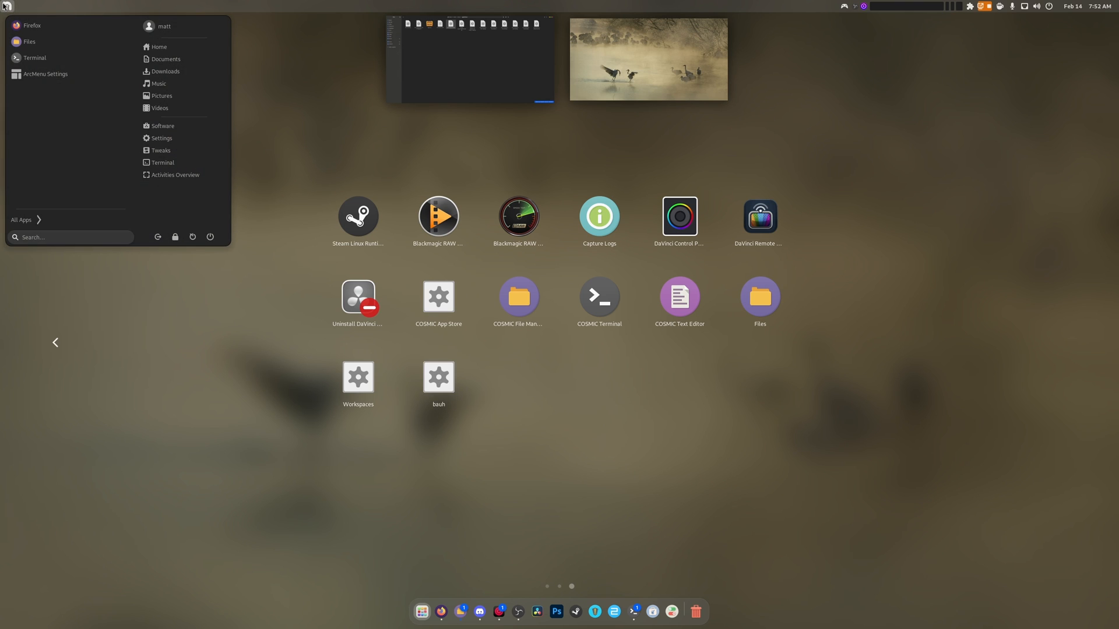
{"action": "type", "text": "bauh"}
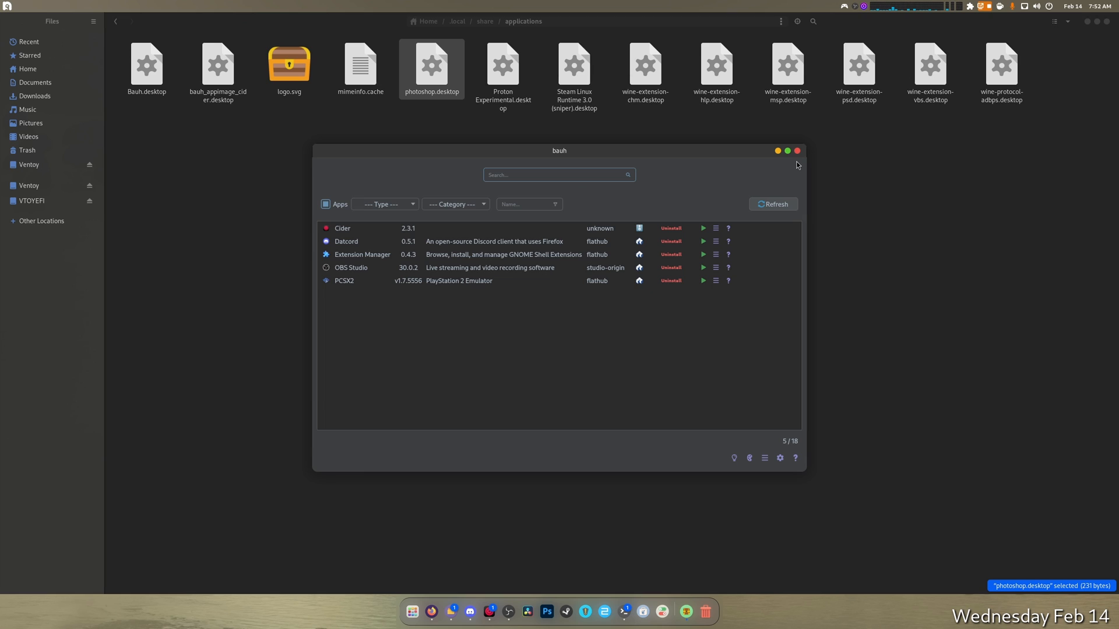
Drag within the bauh window near the app list rows
{"action": "left_click_drag", "start_coordinate": [558, 150], "coordinate": [579, 123]}
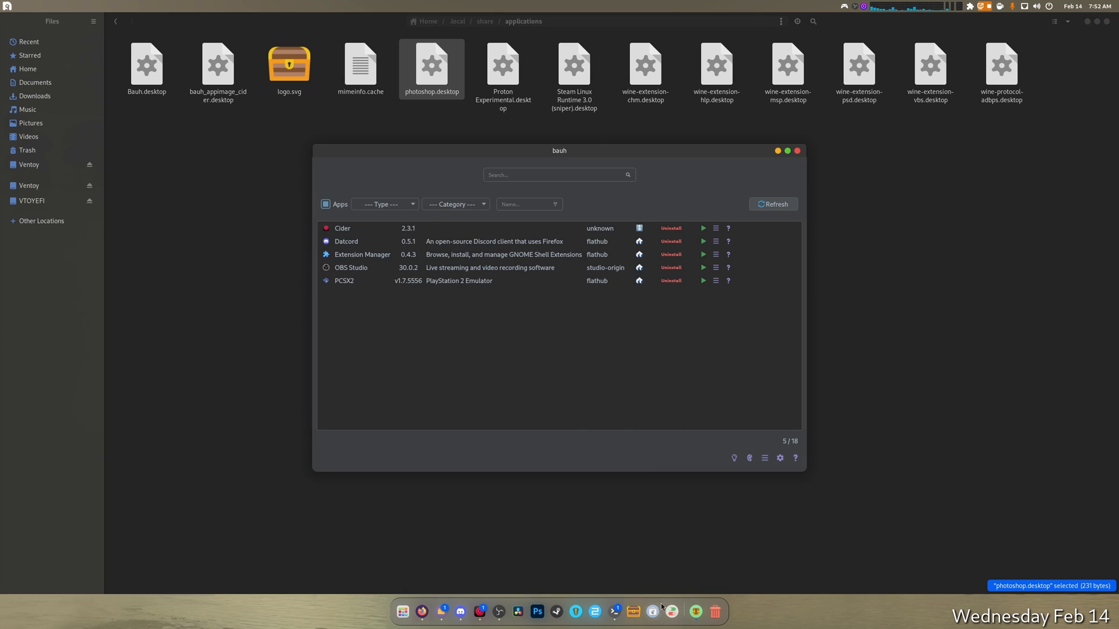
{"action": "mouse_move", "coordinate": [695, 612]}
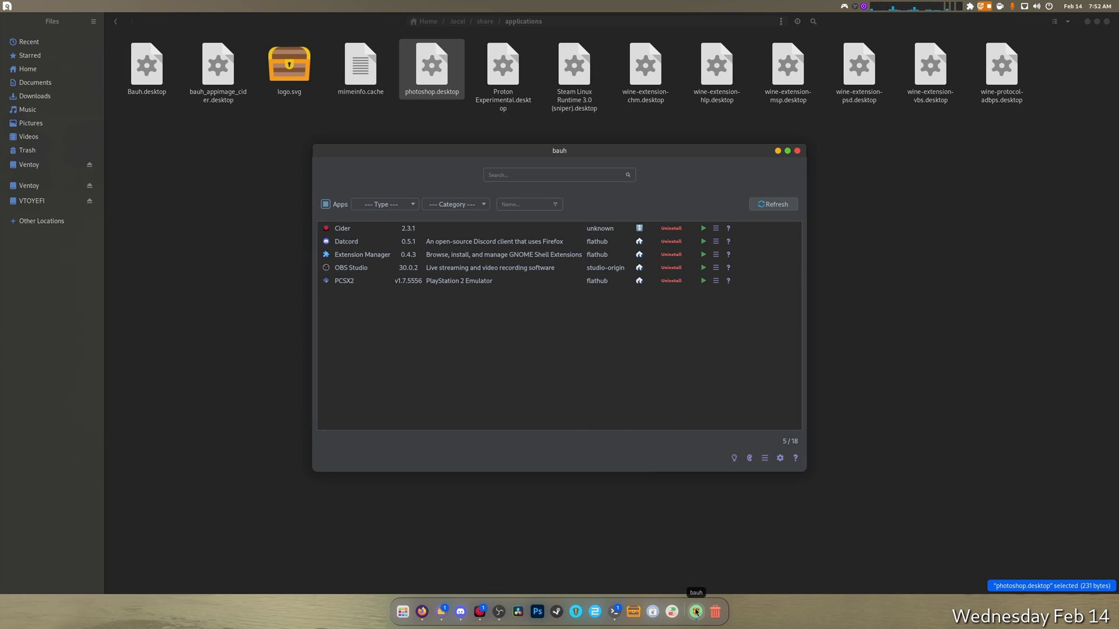
{"action": "mouse_move", "coordinate": [598, 157]}
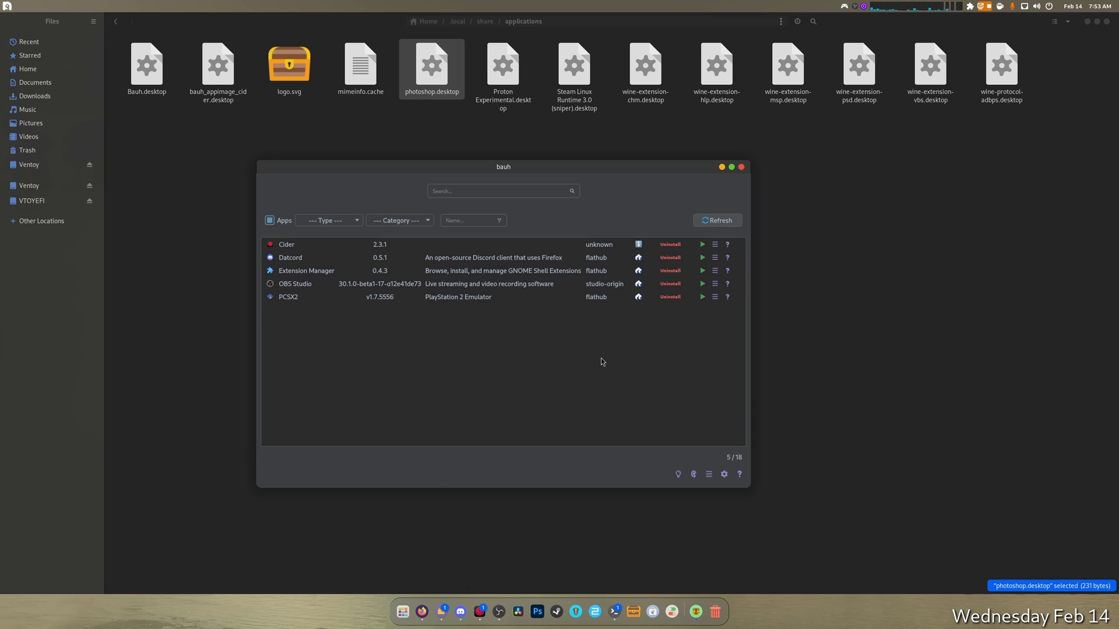
{"action": "mouse_move", "coordinate": [509, 264]}
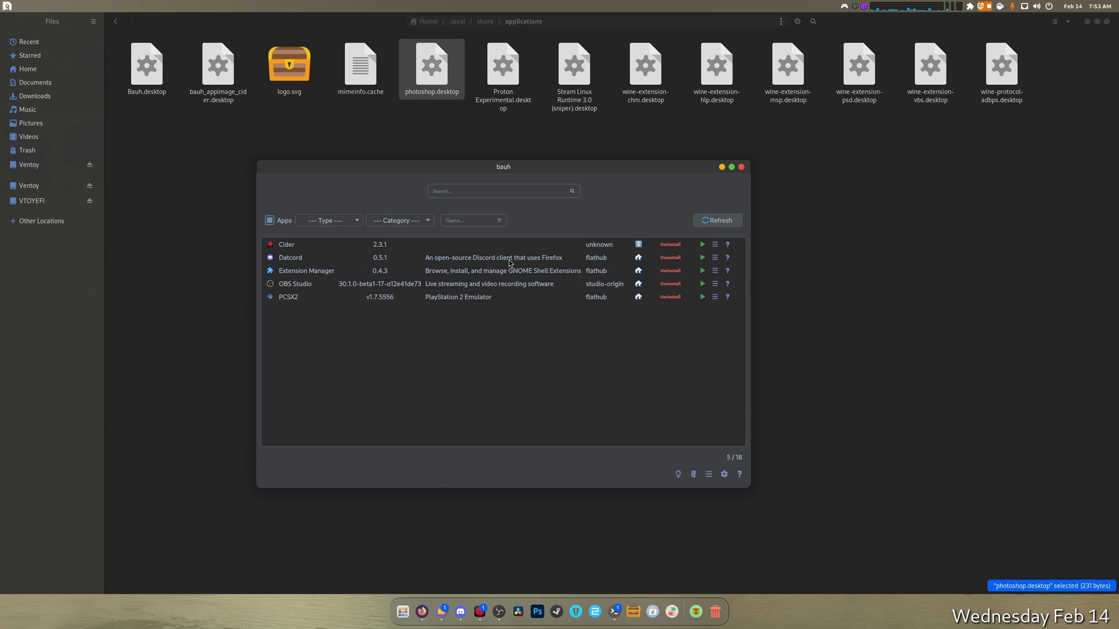
{"action": "mouse_move", "coordinate": [702, 257]}
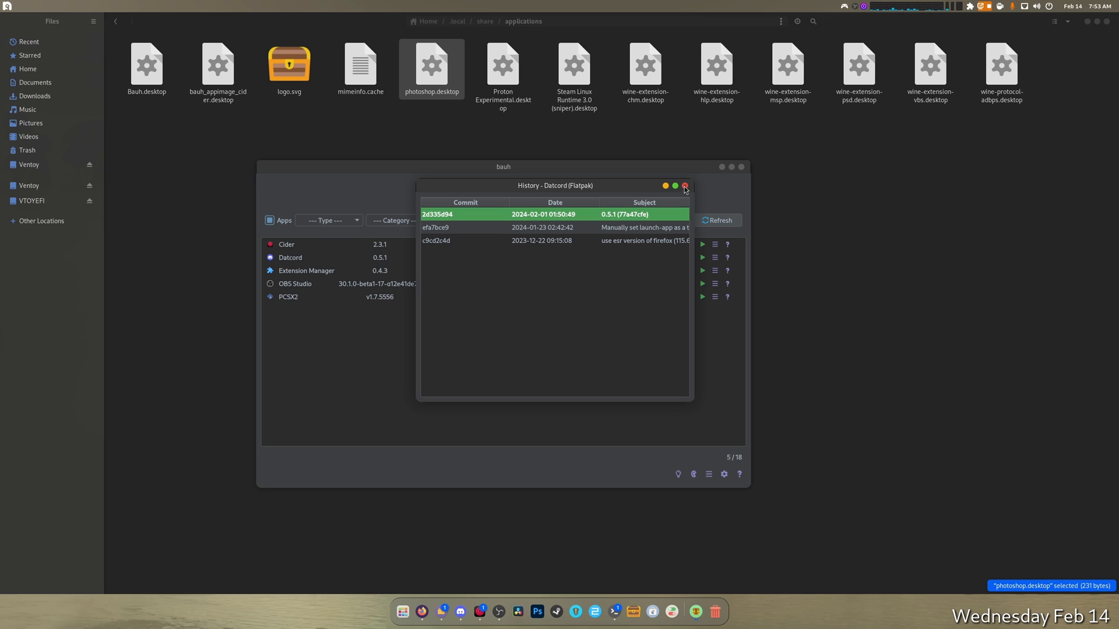
Close Datcord's history, view Extension Manager's history, then open PCSX2's version history
{"action": "left_click", "coordinate": [683, 185]}
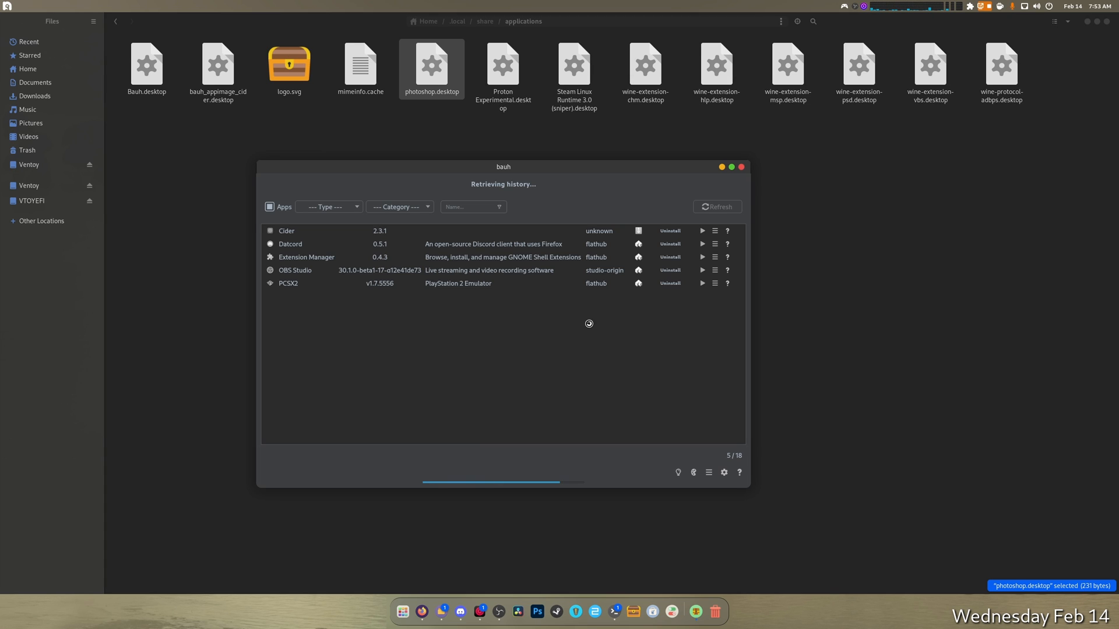
{"action": "left_click", "coordinate": [714, 257]}
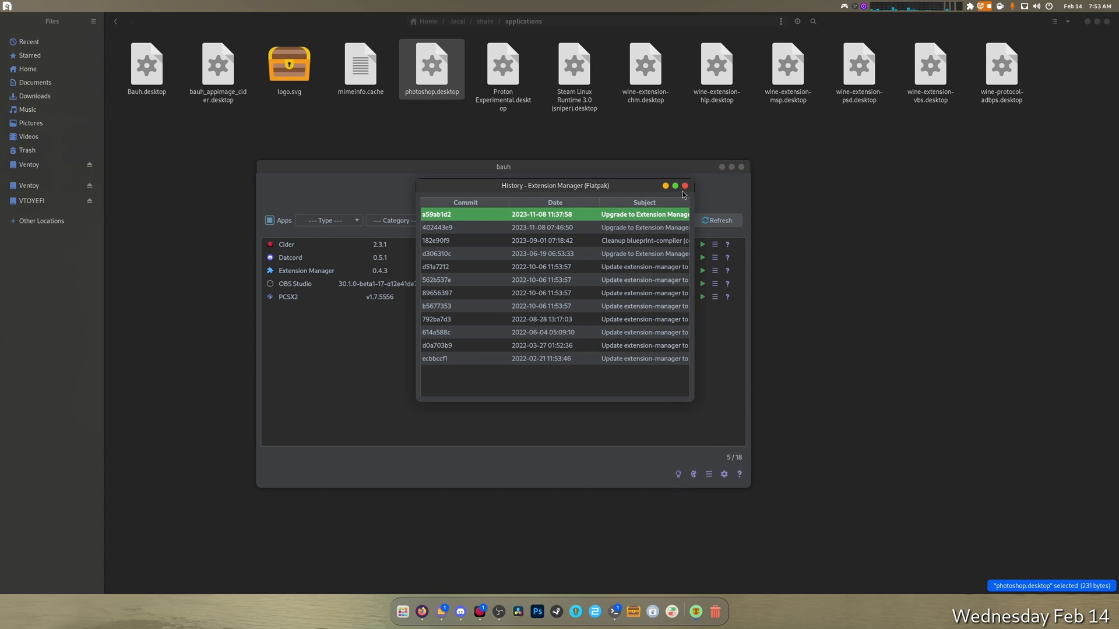
{"action": "left_click", "coordinate": [683, 186]}
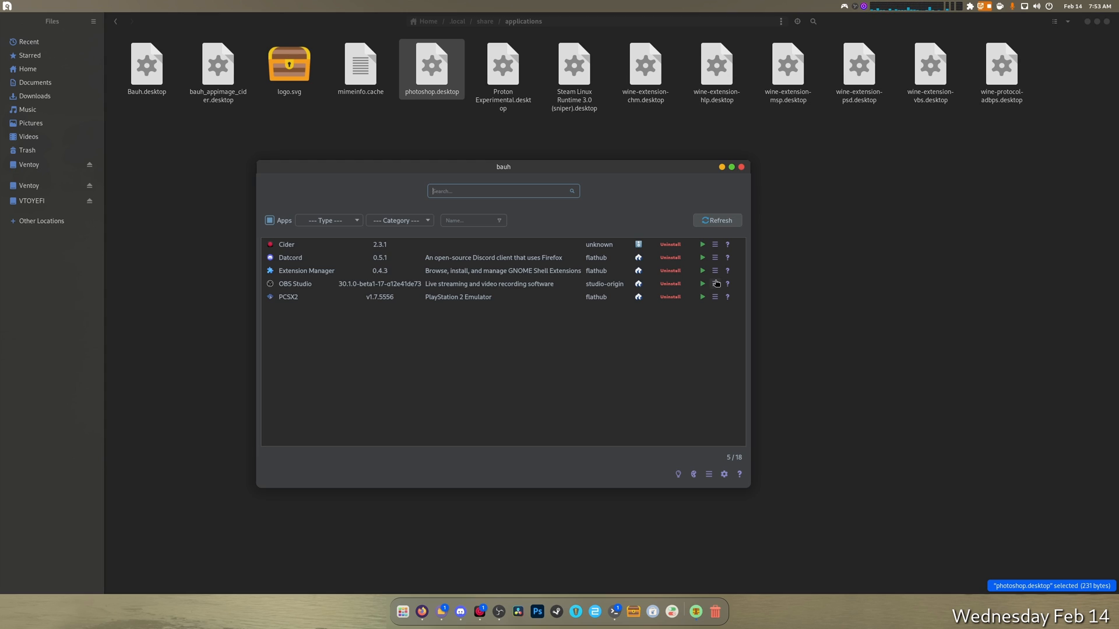
{"action": "left_click", "coordinate": [714, 283]}
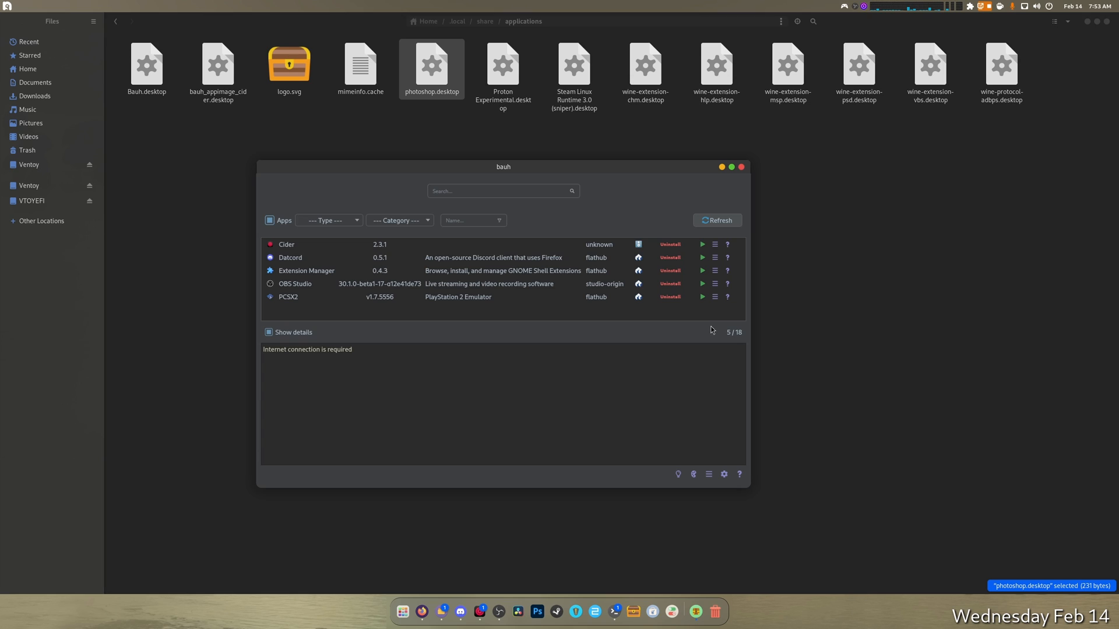
{"action": "left_click", "coordinate": [715, 297]}
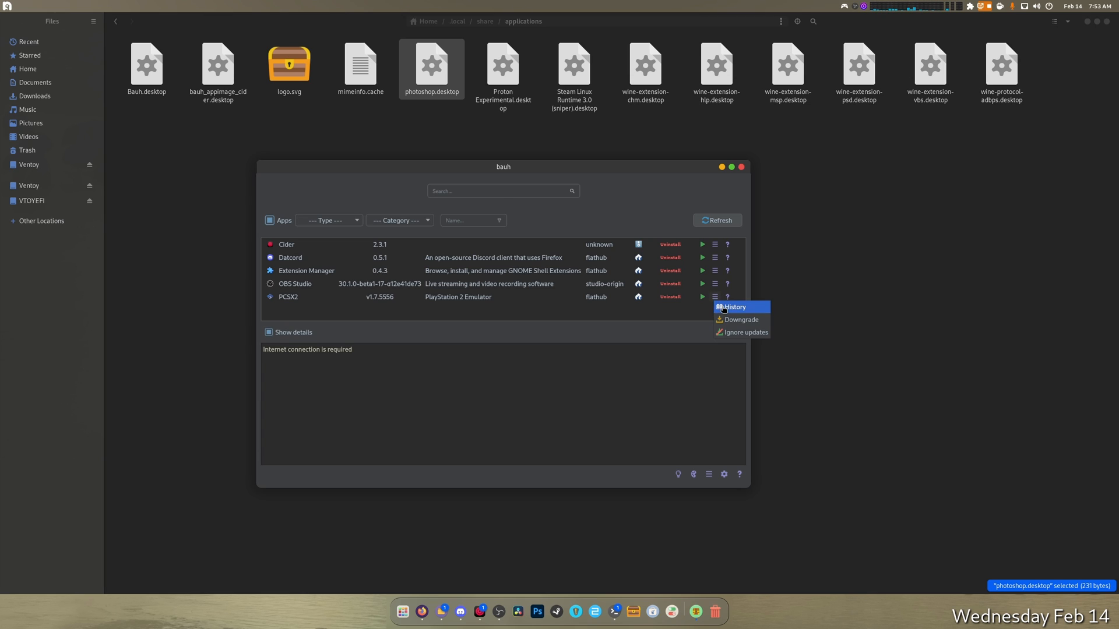
{"action": "left_click", "coordinate": [732, 306]}
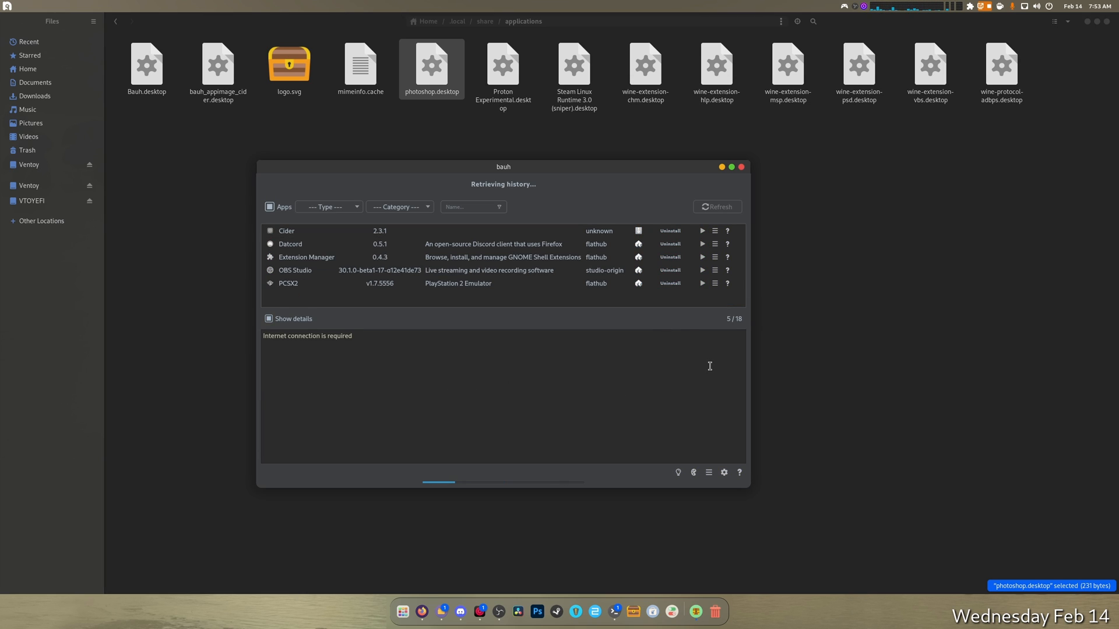
{"action": "mouse_move", "coordinate": [697, 360]}
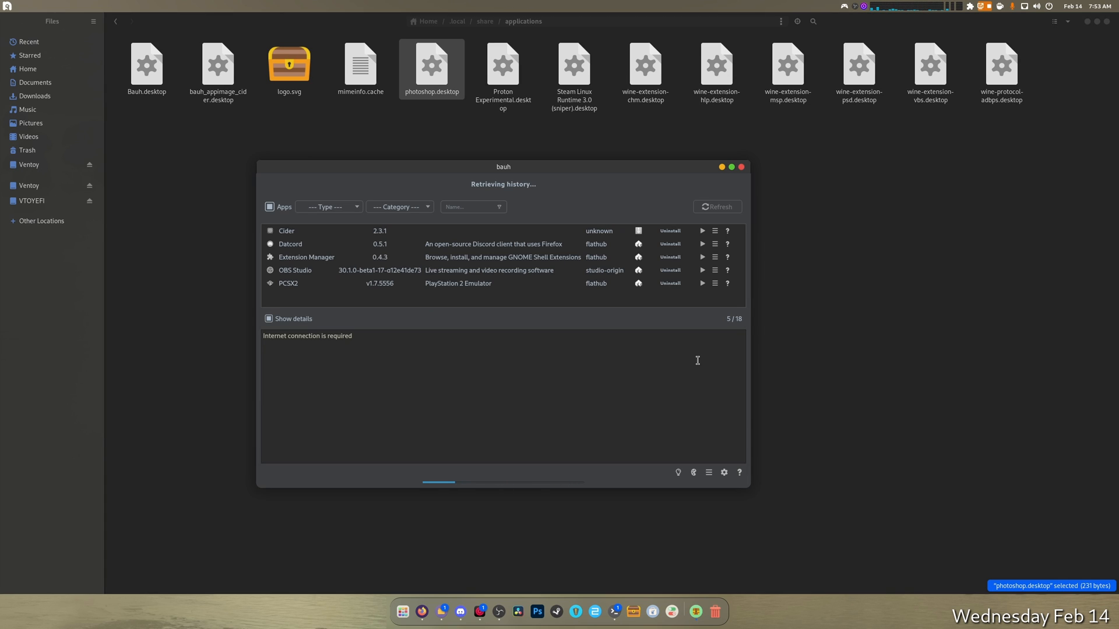
{"action": "mouse_move", "coordinate": [654, 436]}
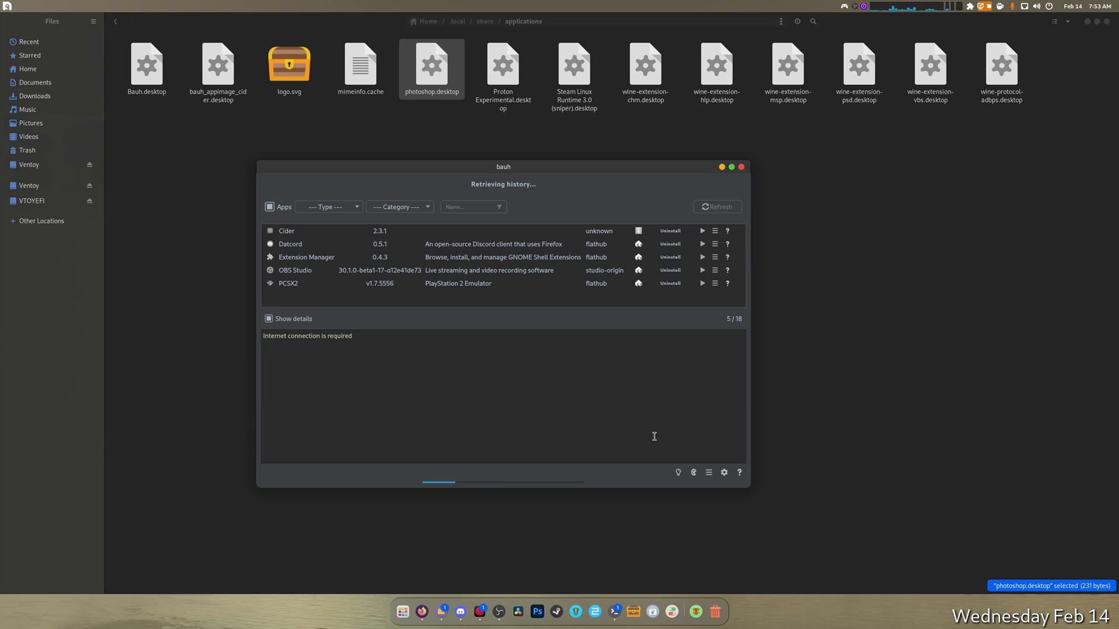
{"action": "mouse_move", "coordinate": [696, 612]}
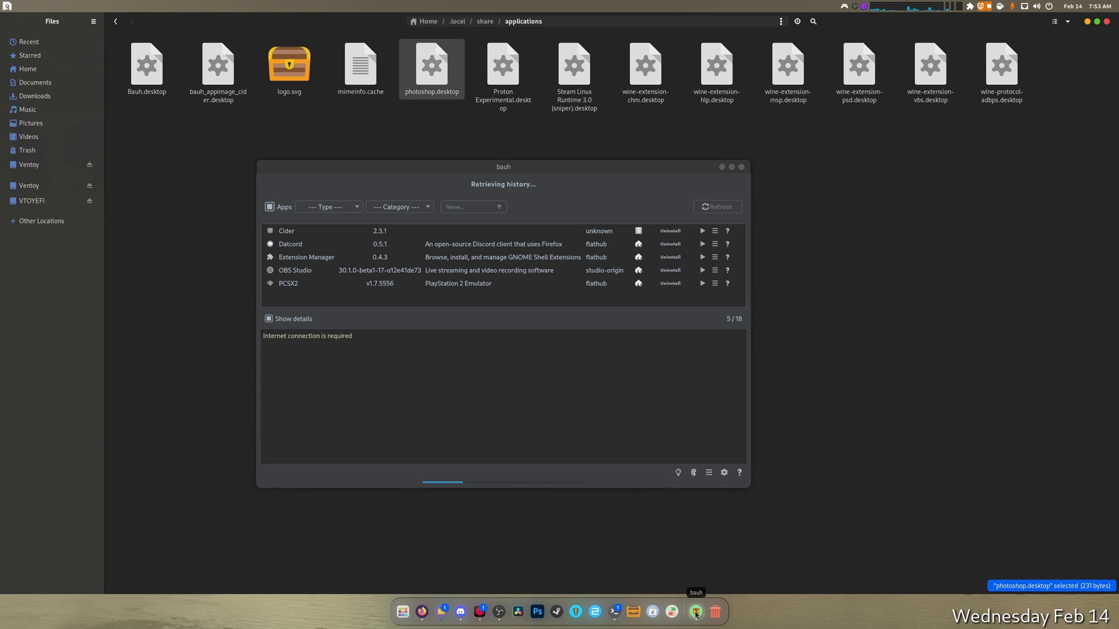
{"action": "mouse_move", "coordinate": [290, 159]}
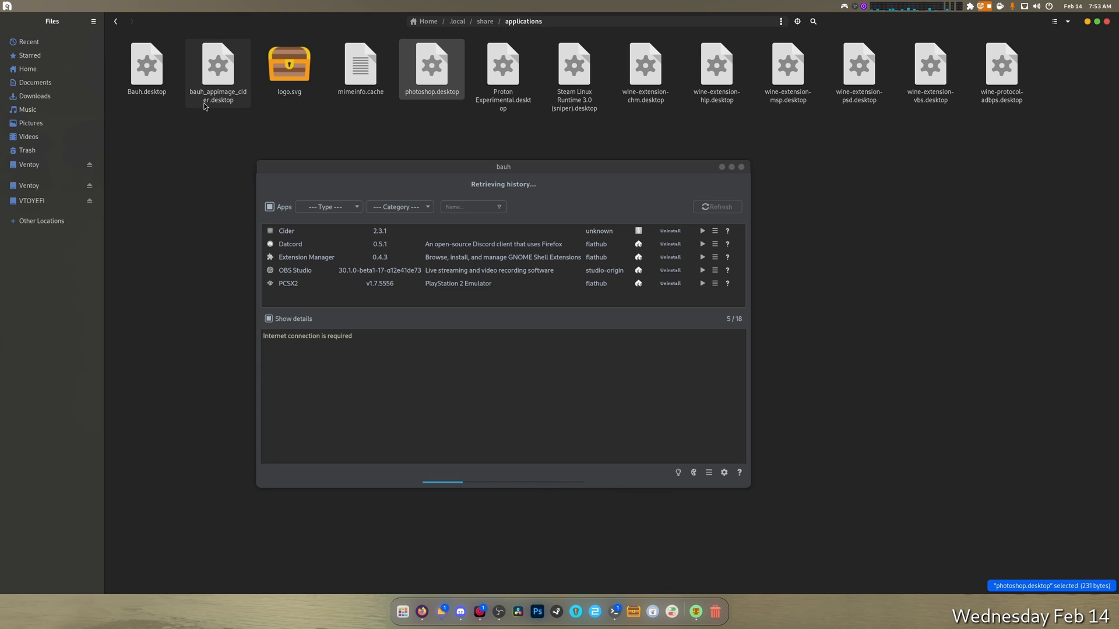
{"action": "mouse_move", "coordinate": [247, 101]}
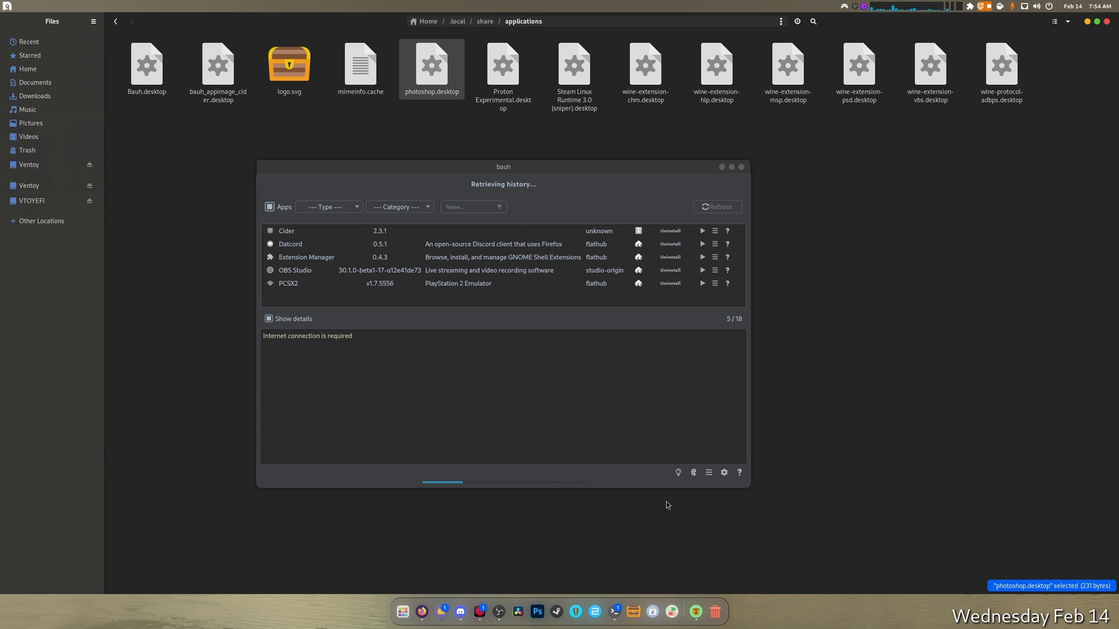
Scroll through the PCSX2 Flatpak commit history and close its window
{"action": "left_click", "coordinate": [714, 284]}
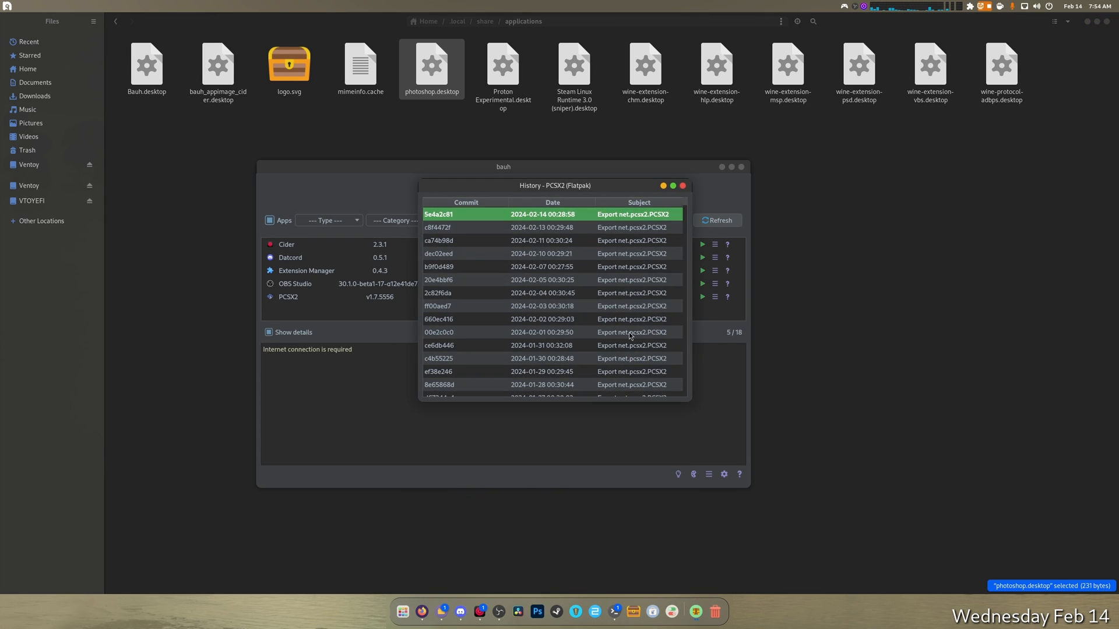
{"action": "scroll", "scroll_direction": "down", "scroll_amount": 3}
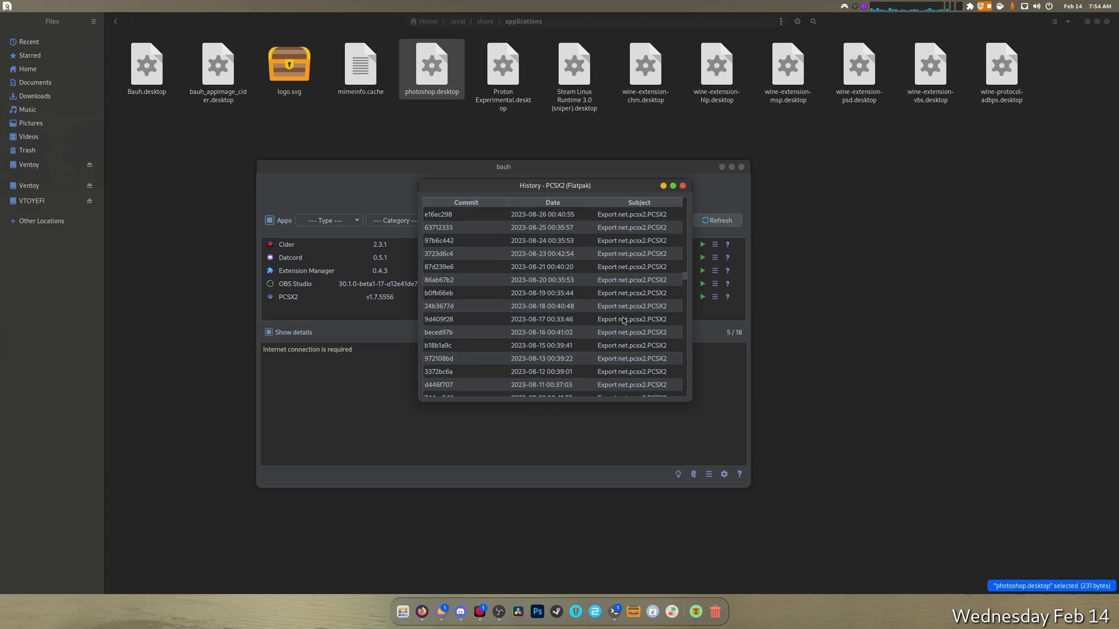
{"action": "scroll", "scroll_direction": "down", "scroll_amount": 3}
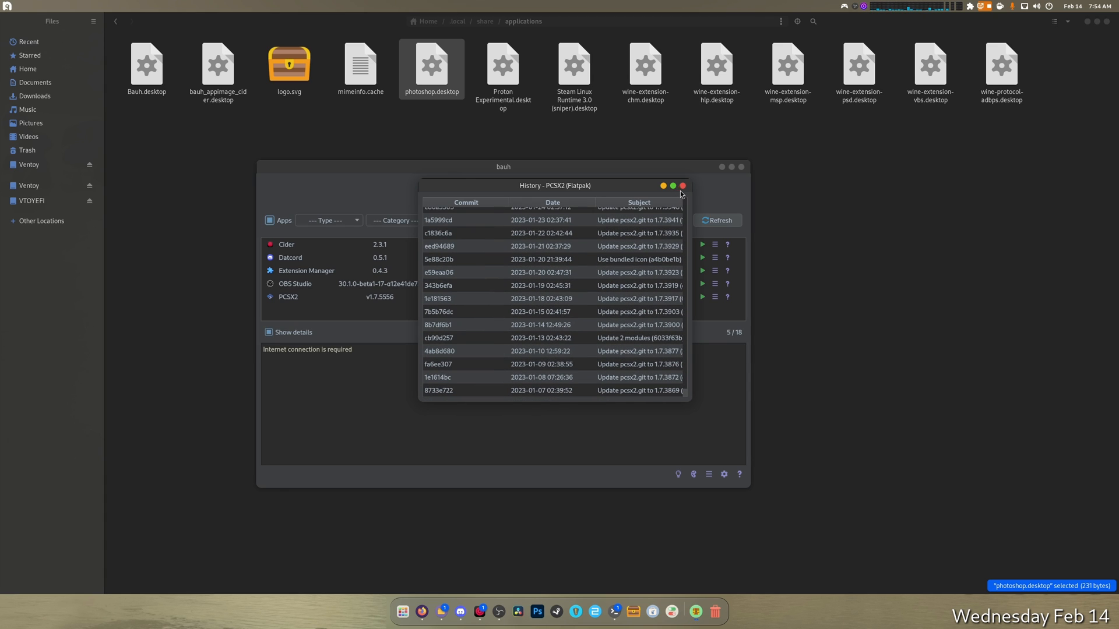
{"action": "left_click", "coordinate": [681, 186]}
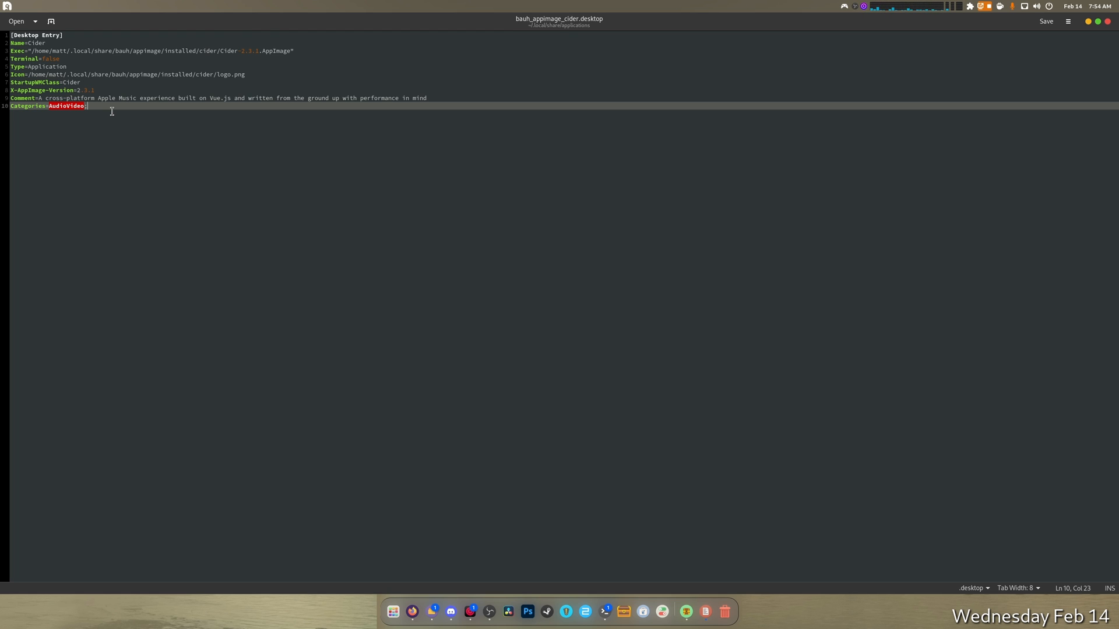
{"action": "mouse_move", "coordinate": [107, 78]}
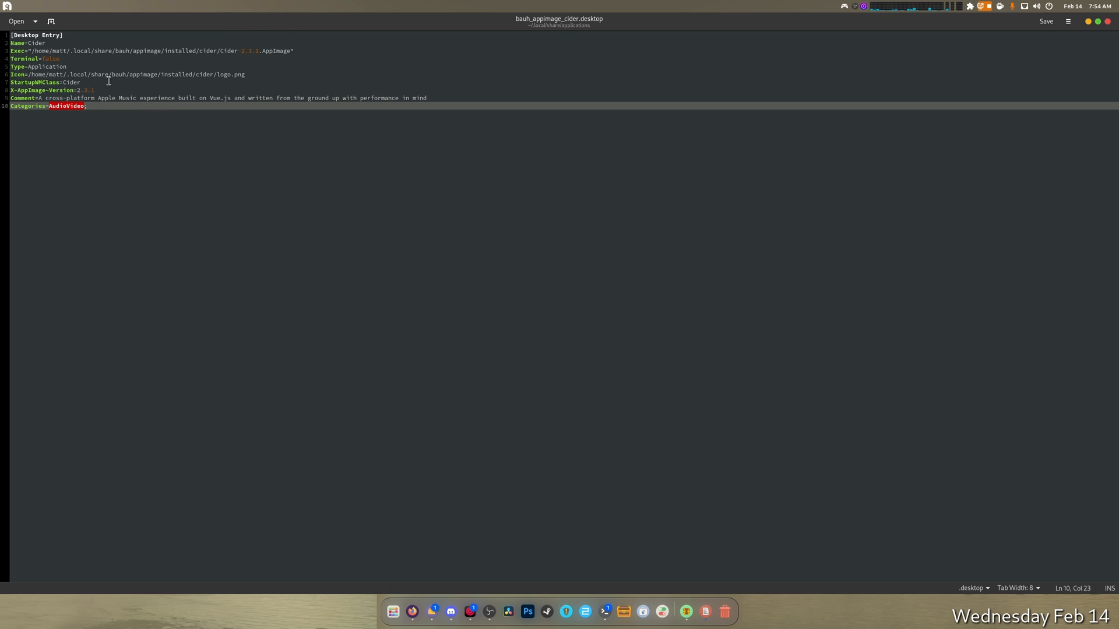
{"action": "mouse_move", "coordinate": [234, 77]}
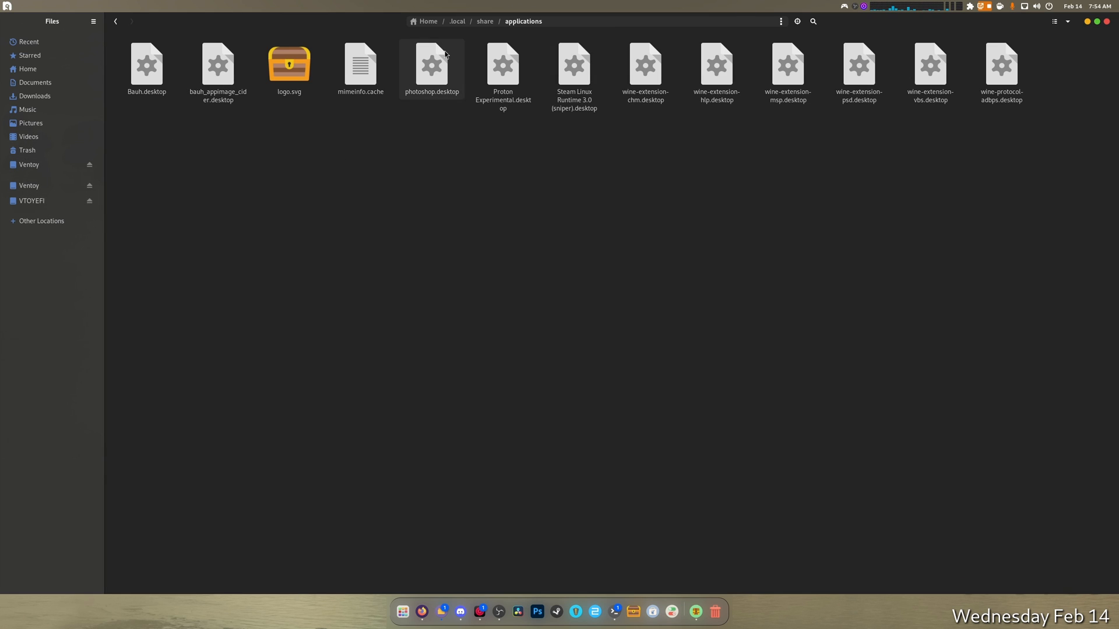
Navigate from applications up to .local, then into share/bauh
{"action": "left_click", "coordinate": [455, 21]}
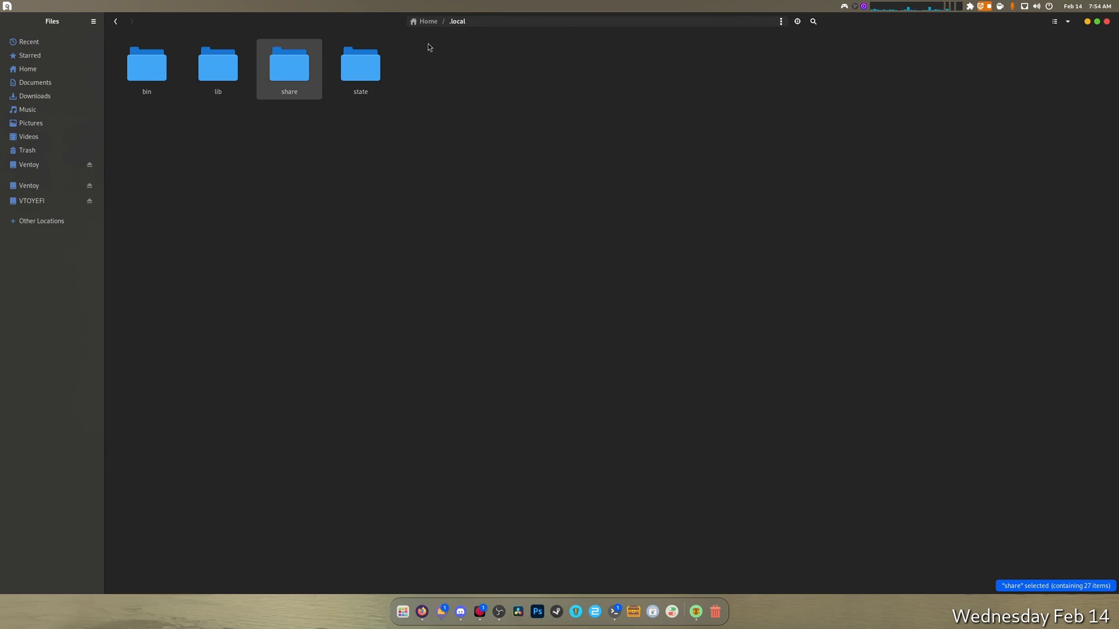
{"action": "double_click", "coordinate": [289, 64]}
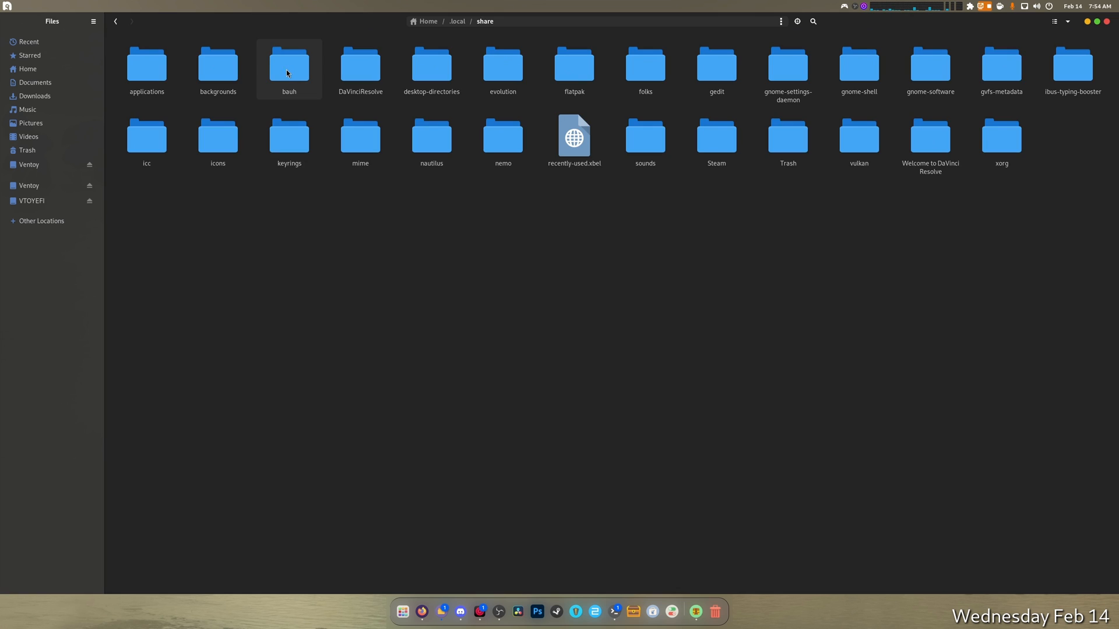
{"action": "double_click", "coordinate": [288, 64]}
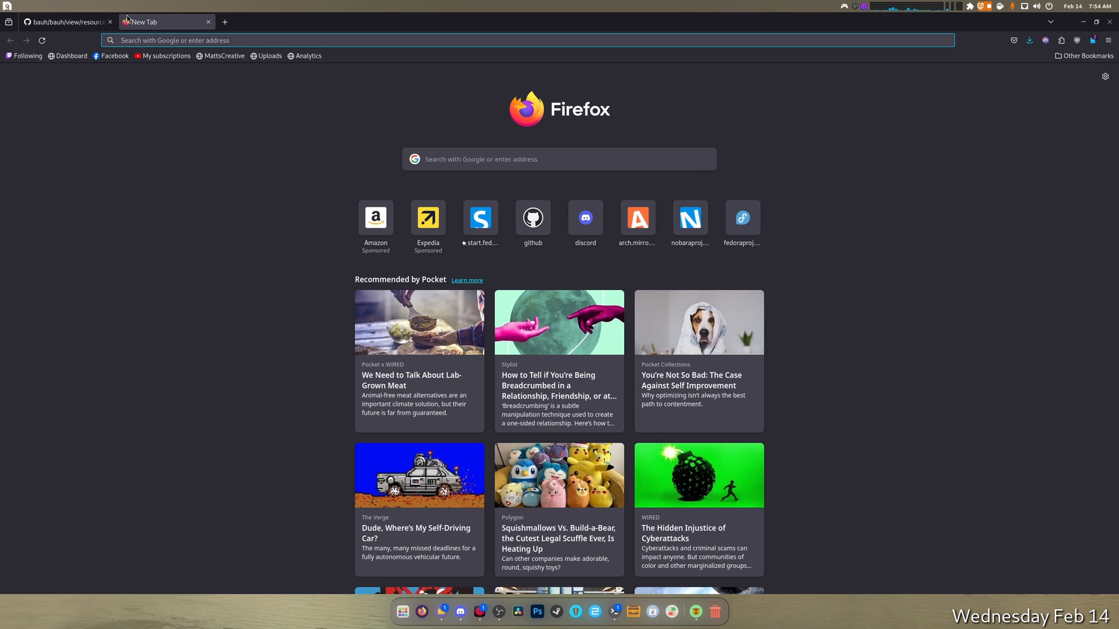
Search Google for 'cider 2 logo' and show image results
{"action": "type", "text": "cider+2+logo"}
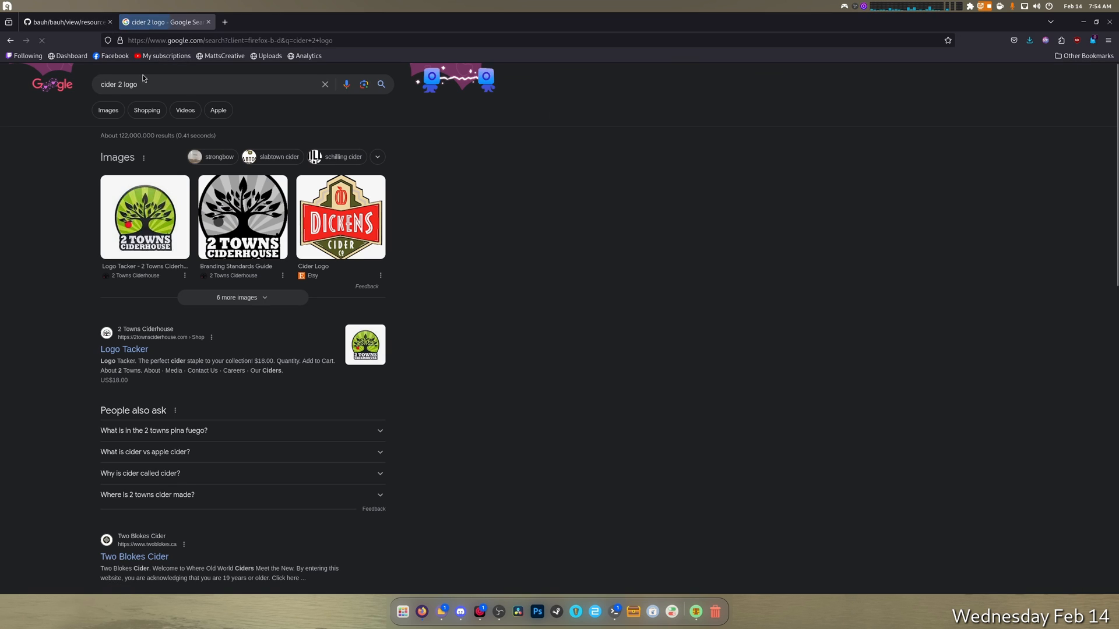
{"action": "left_click", "coordinate": [115, 109]}
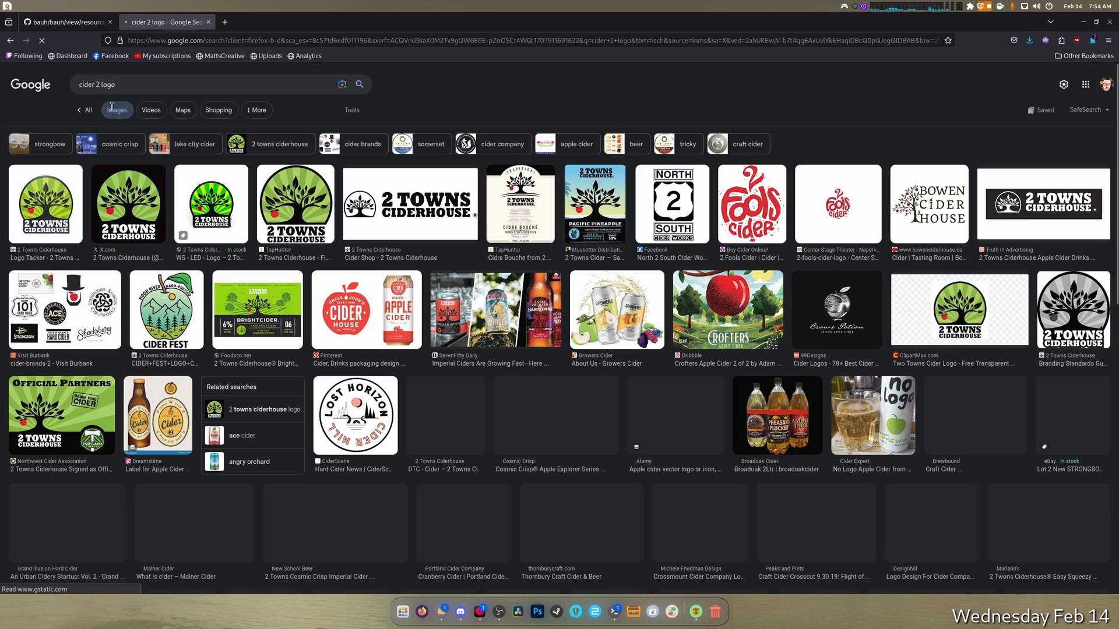